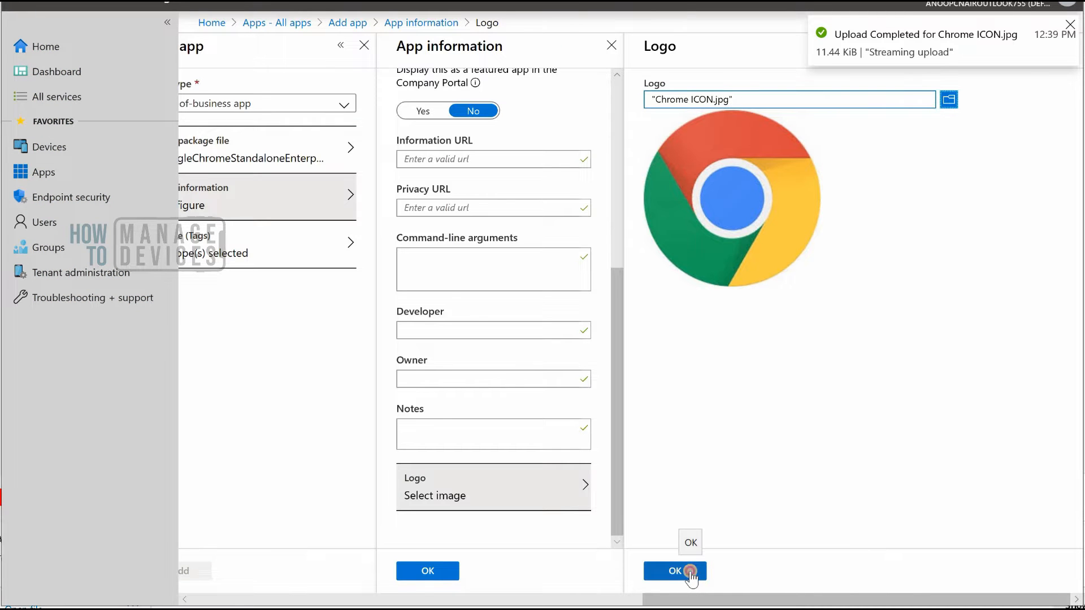
# Step: Confirm the Logo blade and return to the Device Management home page
pyautogui.click(674, 571)
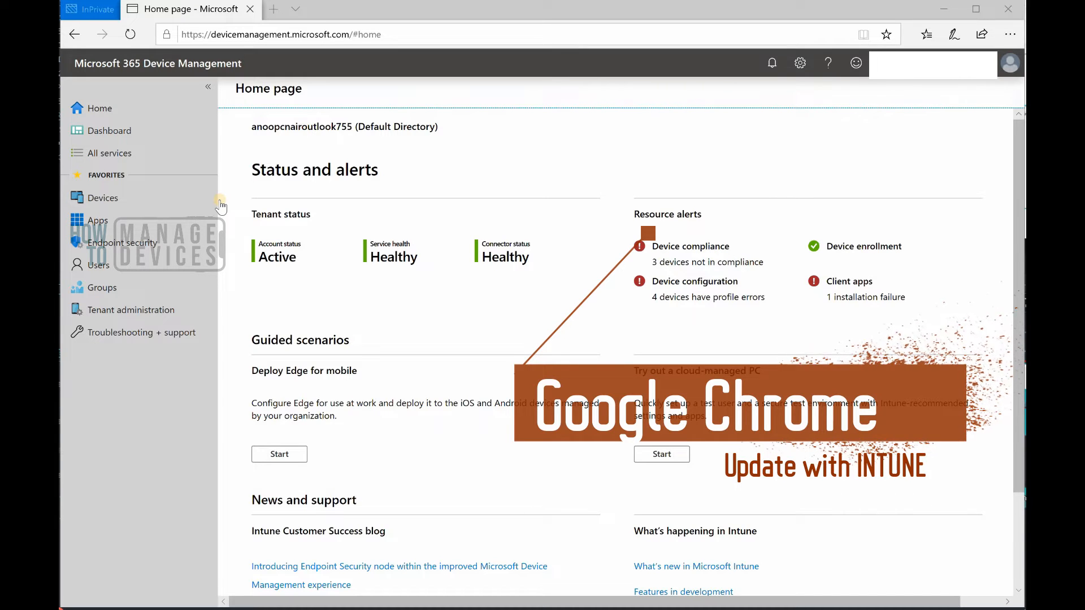
pyautogui.moveTo(113, 458)
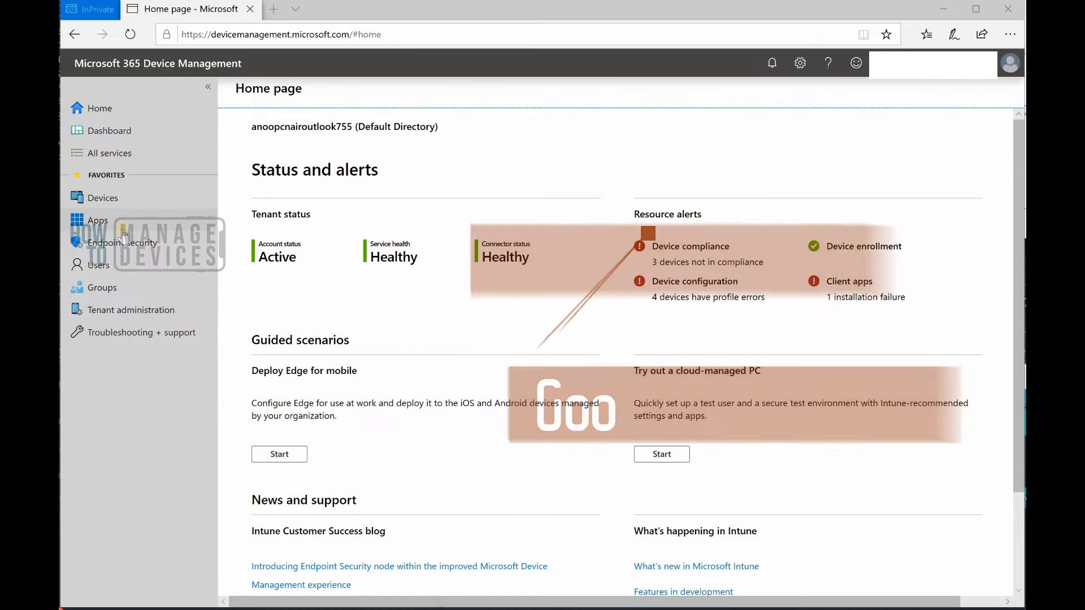
# Step: Go to Apps > All apps and begin adding a new app
pyautogui.click(97, 220)
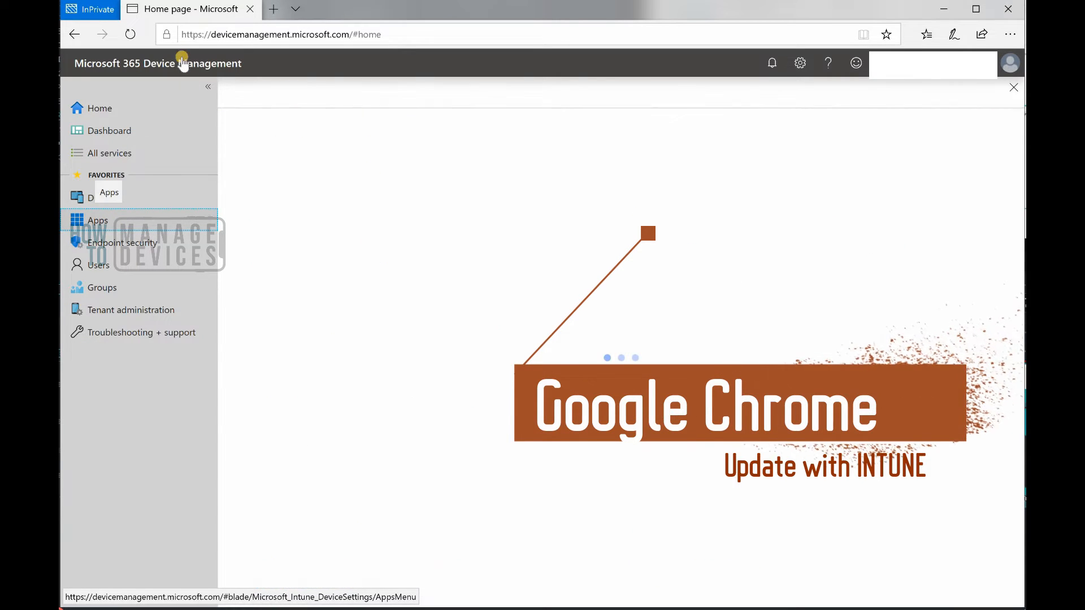
pyautogui.click(97, 220)
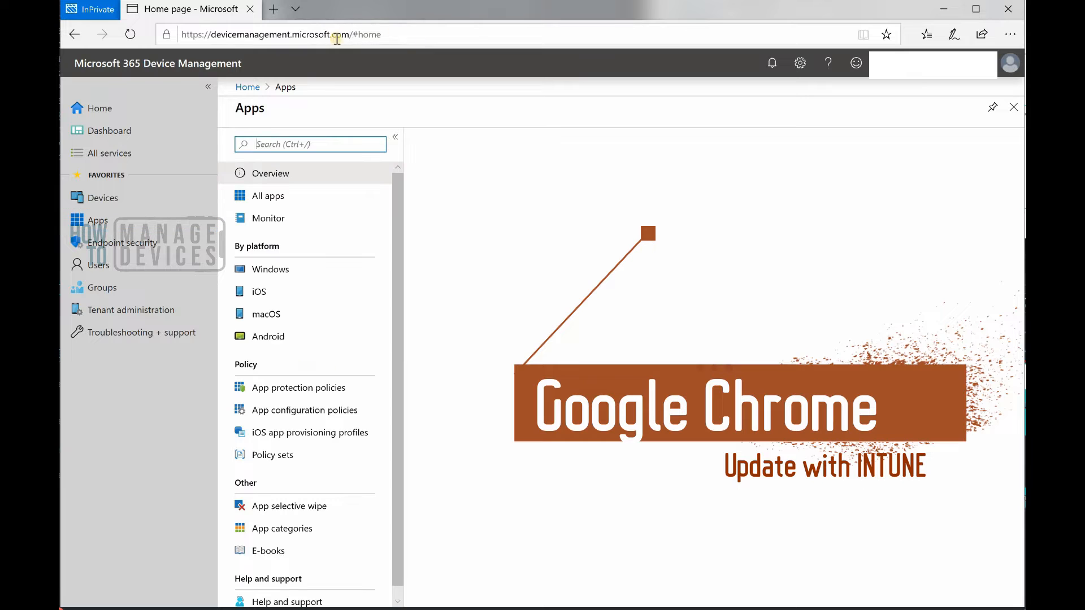
pyautogui.moveTo(263, 72)
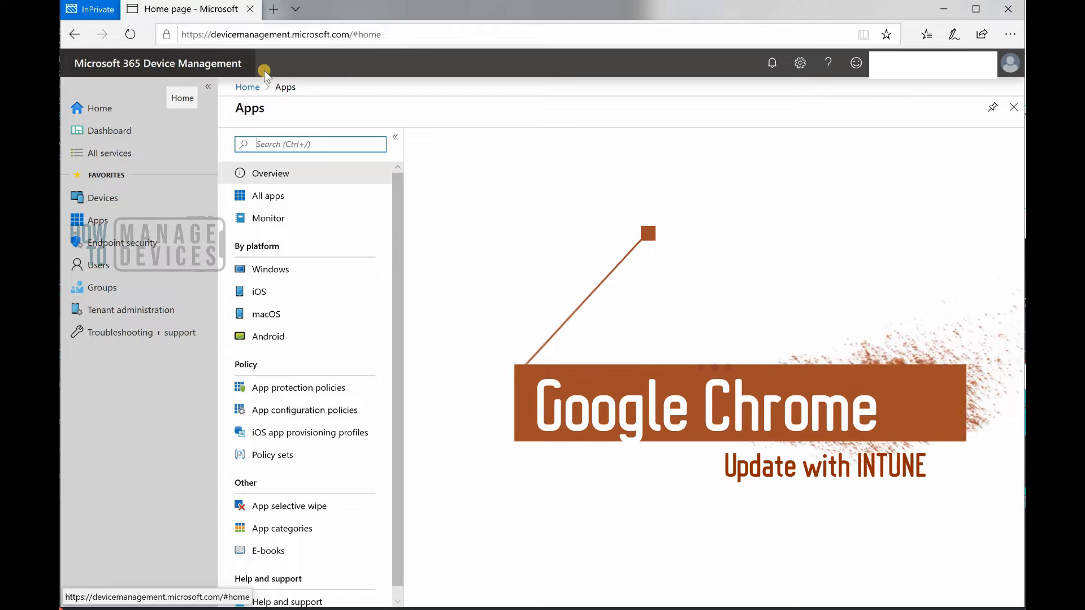
pyautogui.click(270, 173)
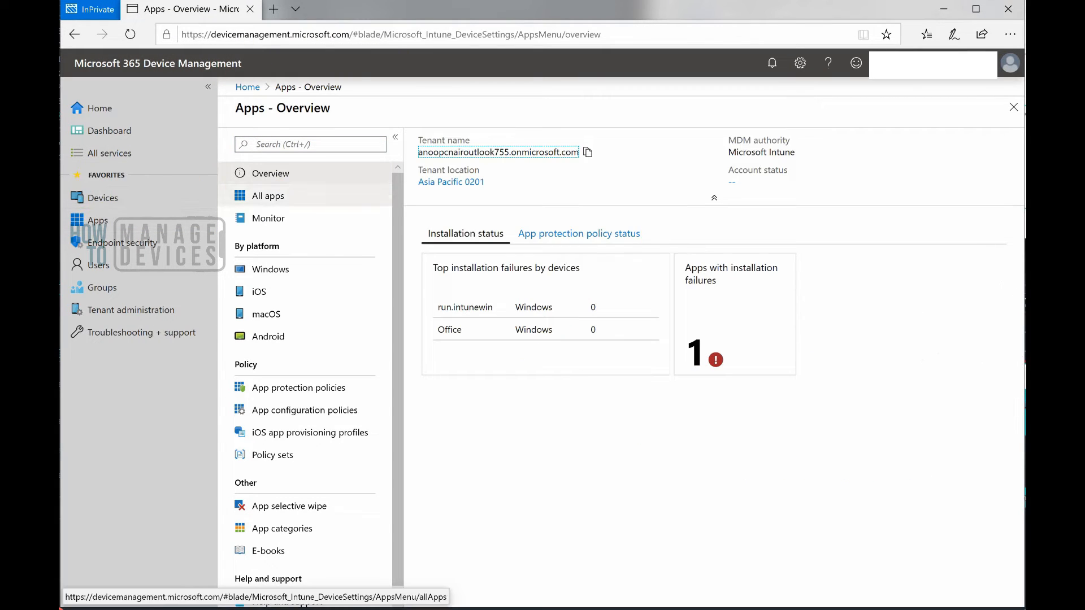
pyautogui.moveTo(274, 201)
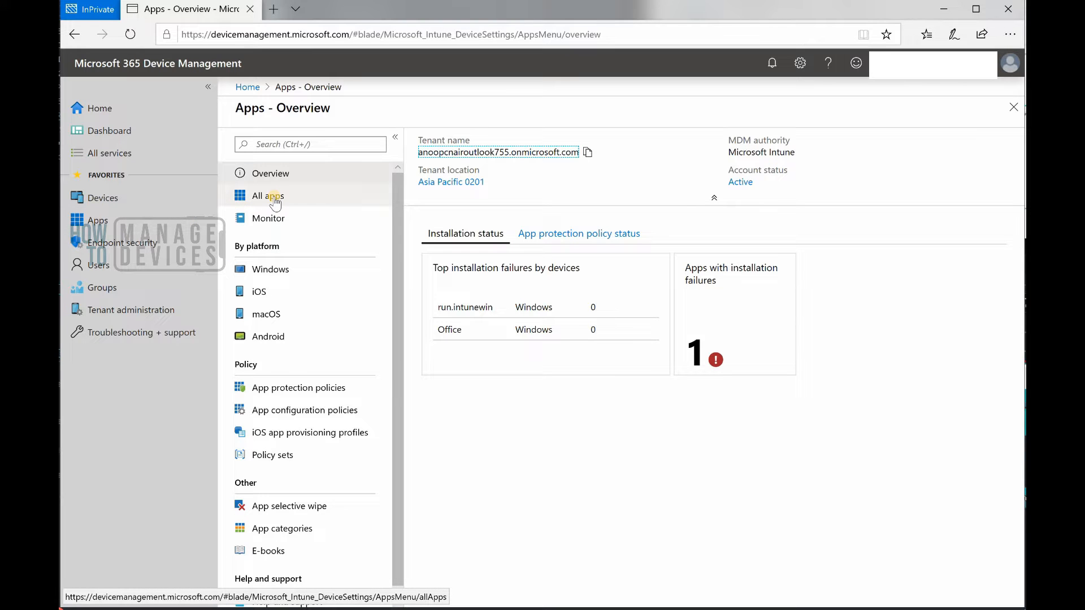
pyautogui.click(268, 196)
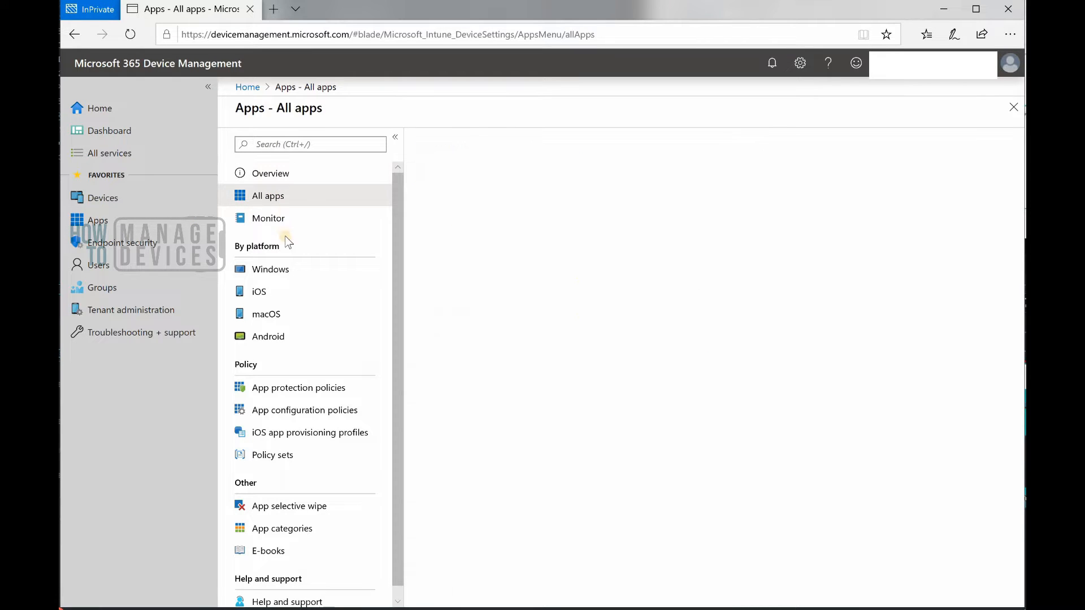
pyautogui.click(268, 195)
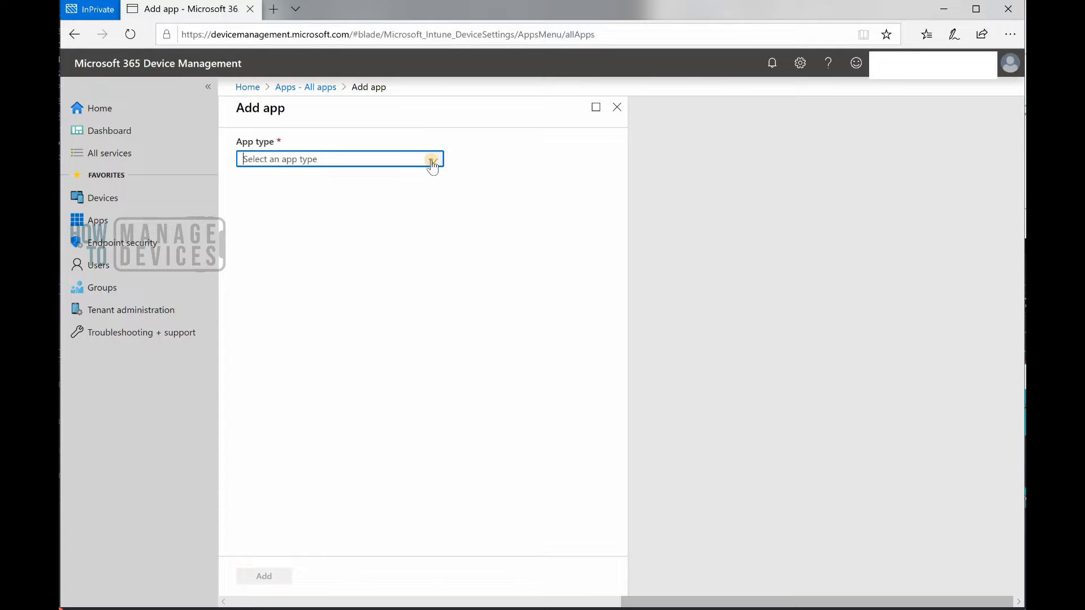
# Step: Choose Line-of-business app as the app type
pyautogui.click(431, 159)
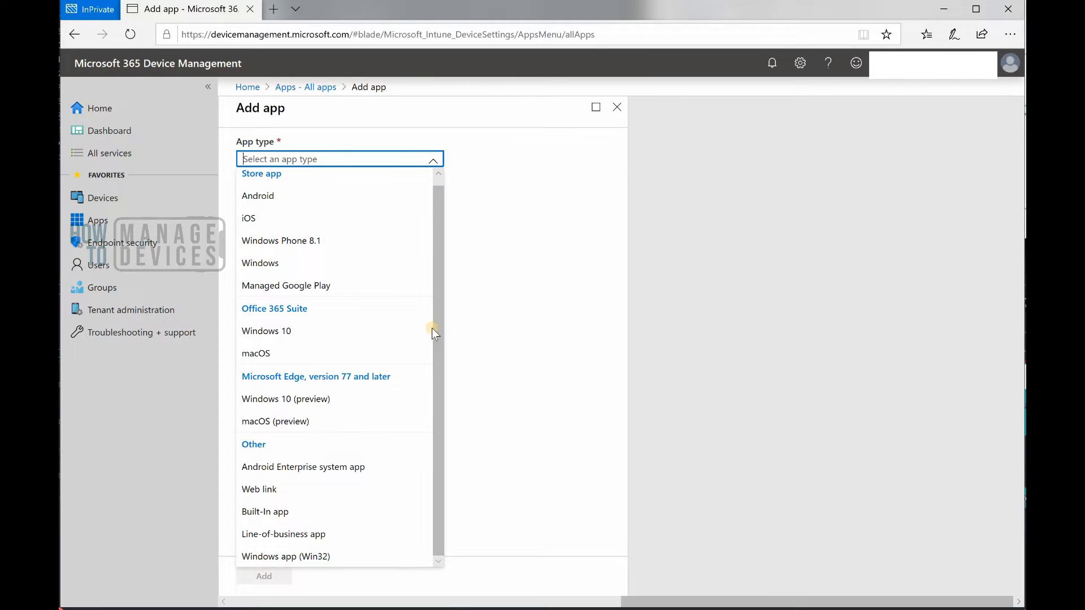
pyautogui.moveTo(325, 540)
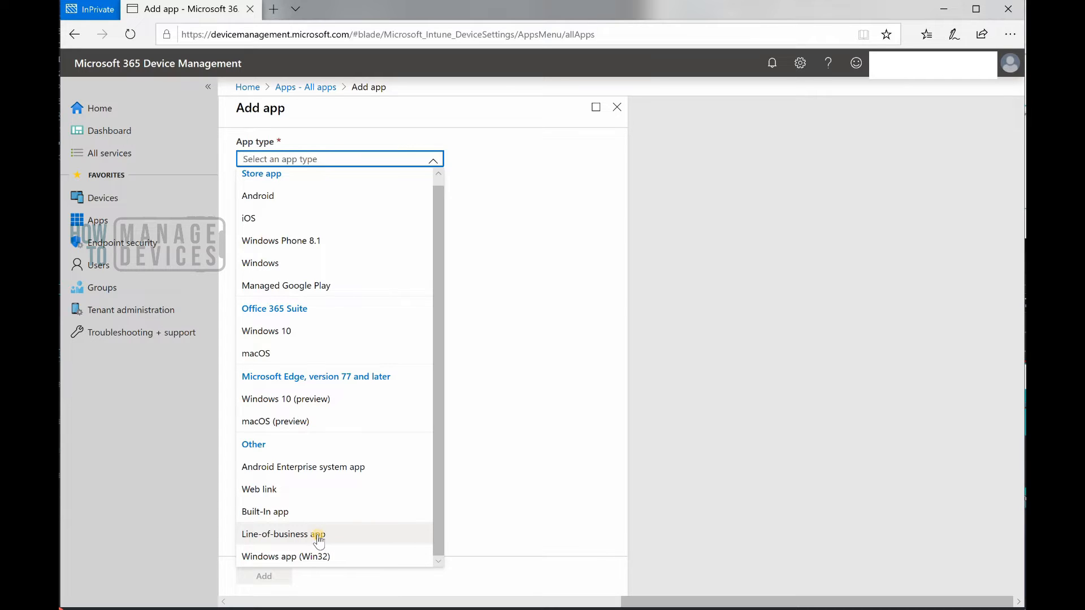
pyautogui.moveTo(298, 538)
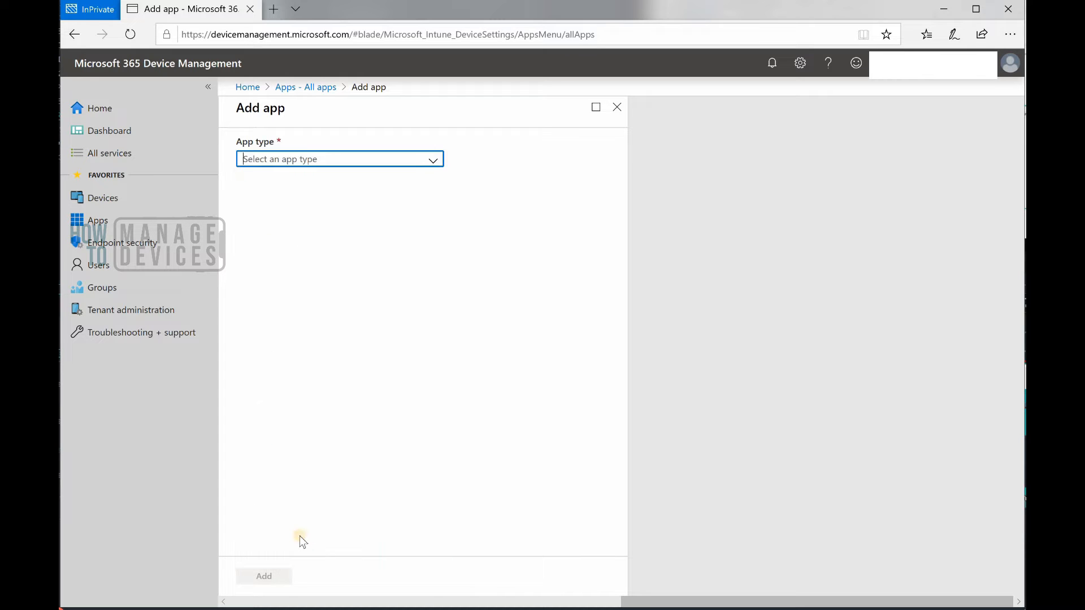
pyautogui.click(339, 158)
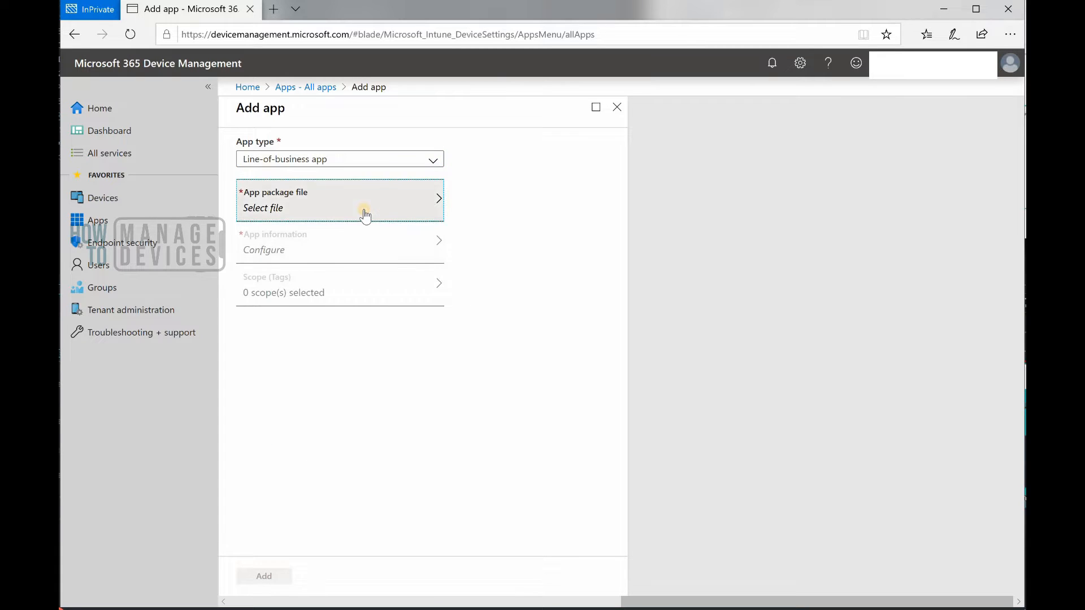
# Step: Browse for the package file and pick GoogleChromeStandaloneEnterprise64.msi
pyautogui.click(339, 200)
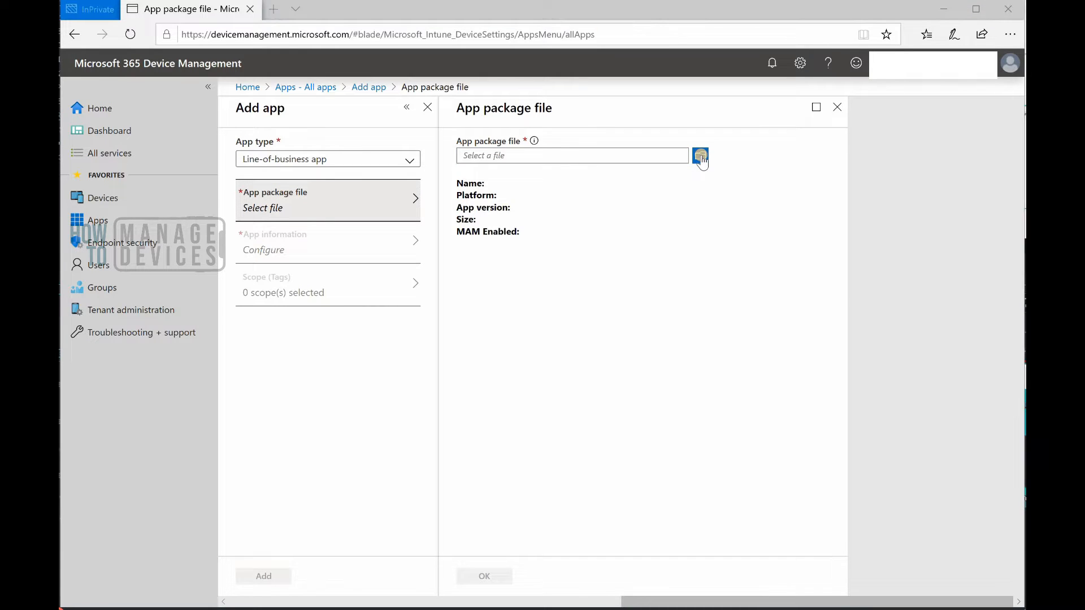
pyautogui.click(701, 155)
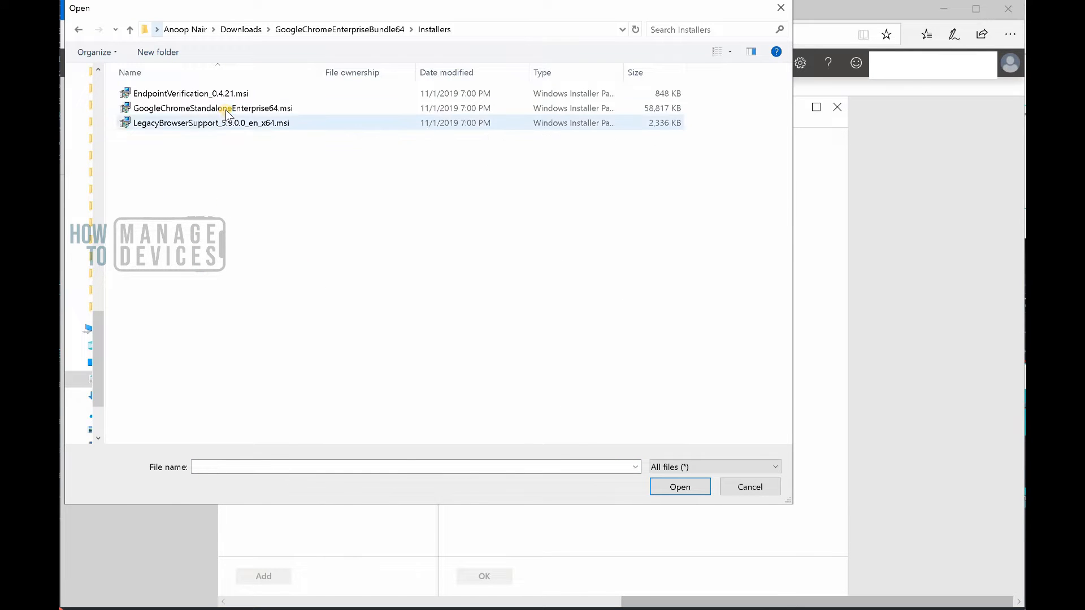
pyautogui.click(211, 108)
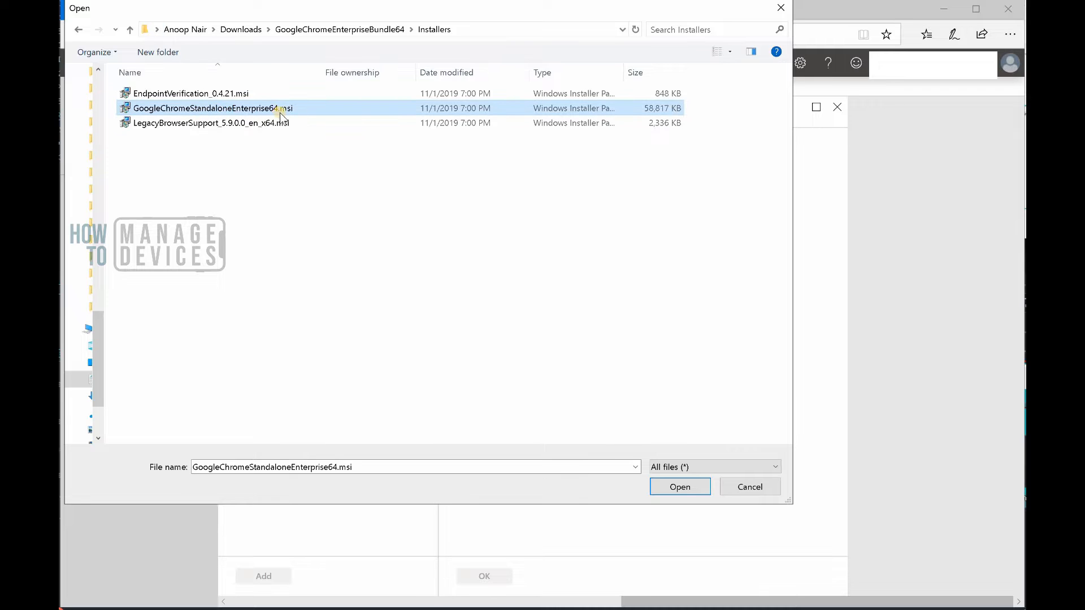
pyautogui.moveTo(284, 116)
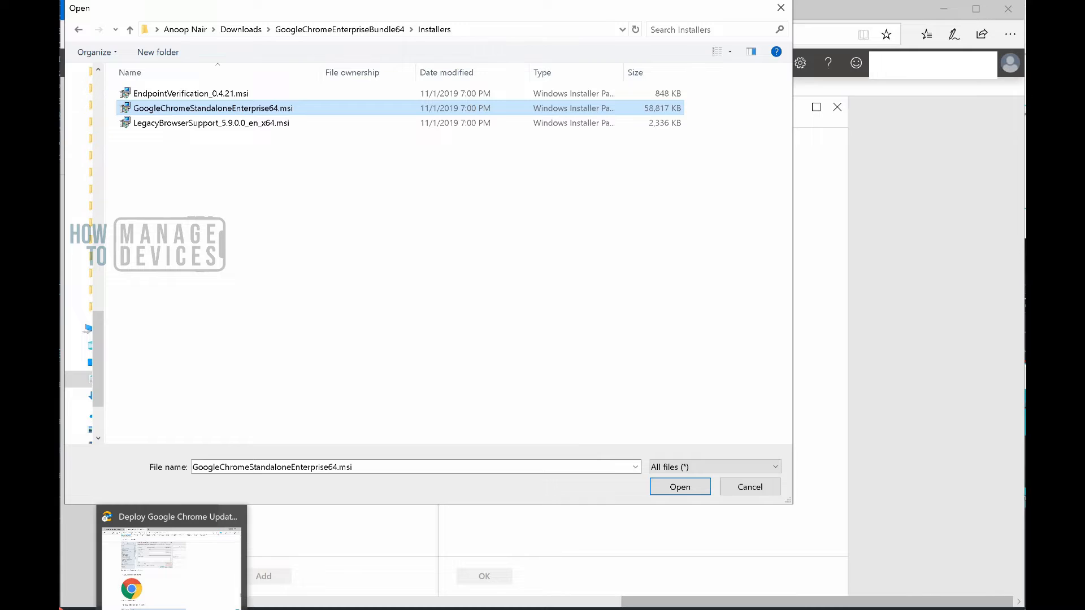
pyautogui.click(679, 486)
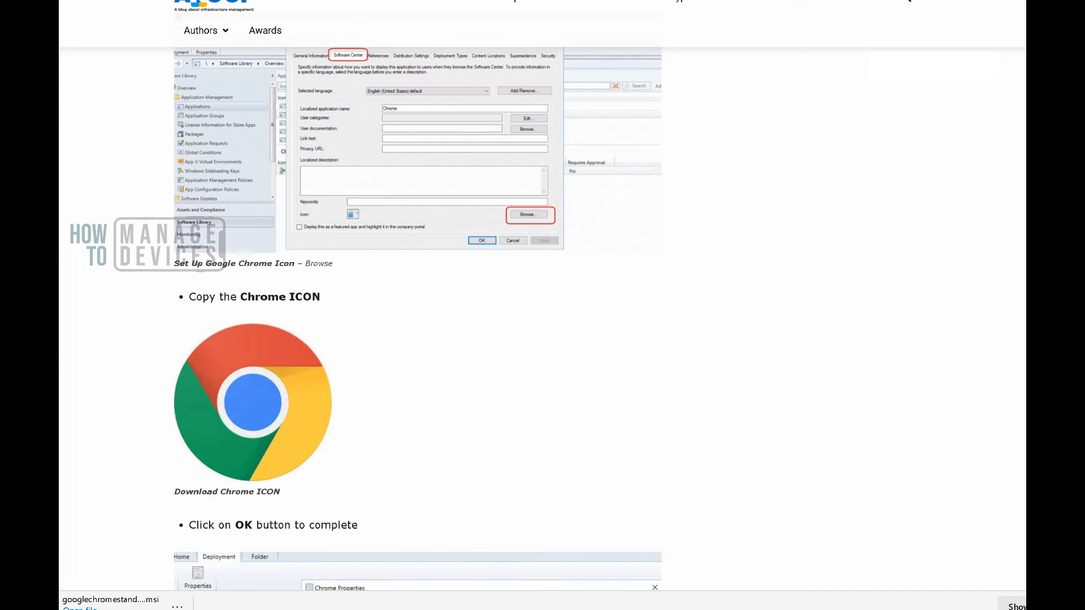
pyautogui.scroll(3)
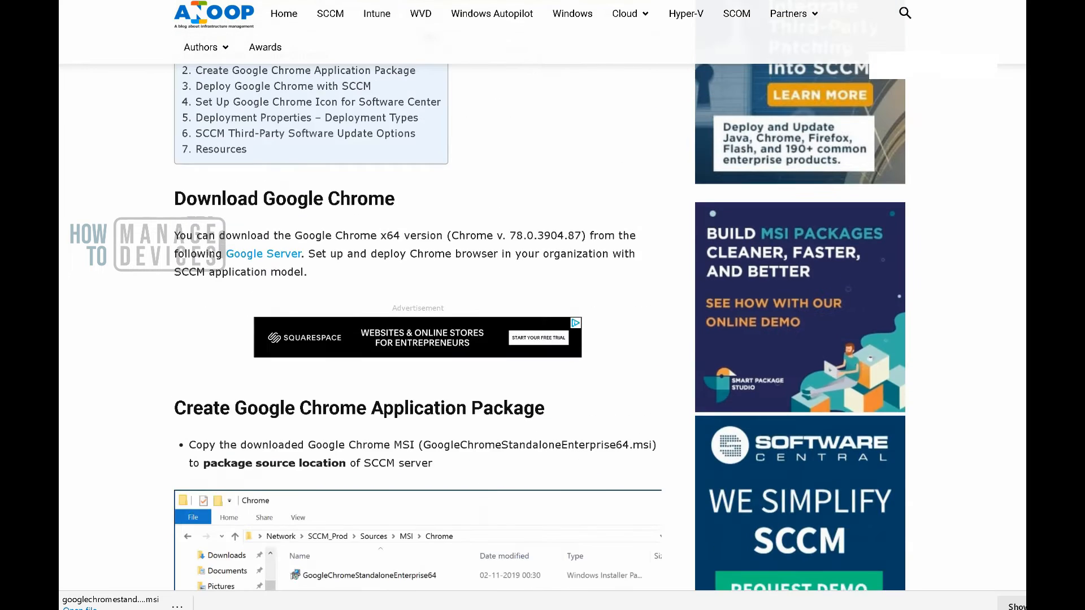
pyautogui.scroll(3)
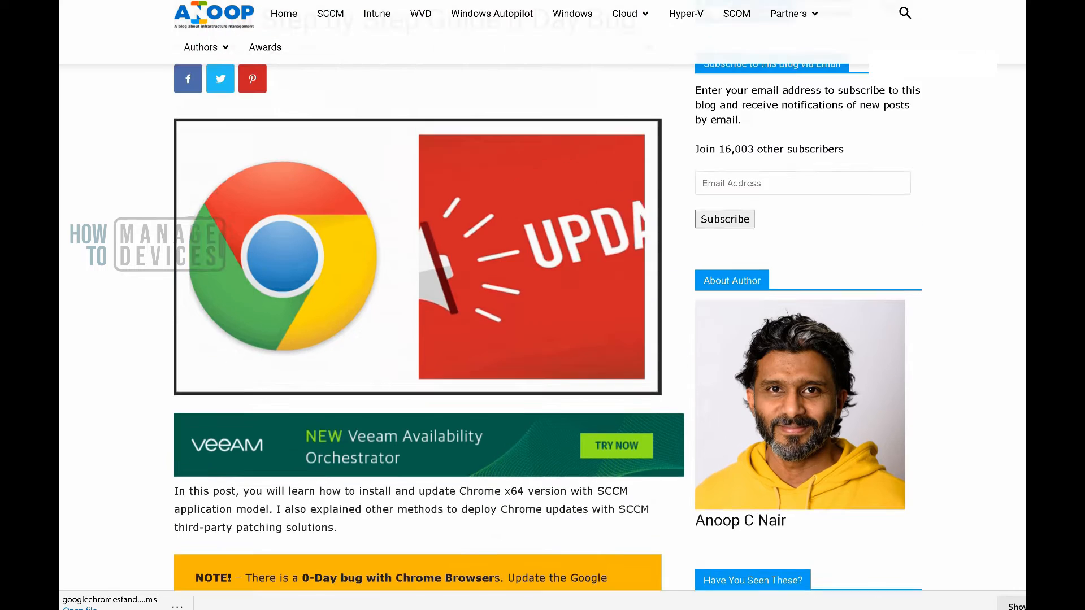
pyautogui.scroll(3)
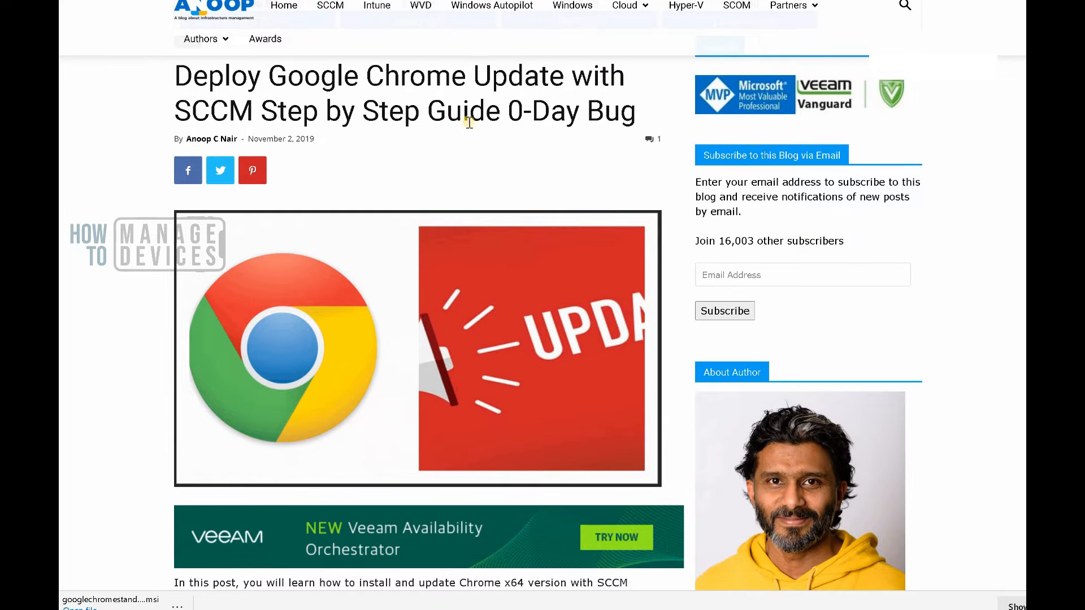
pyautogui.moveTo(326, 134)
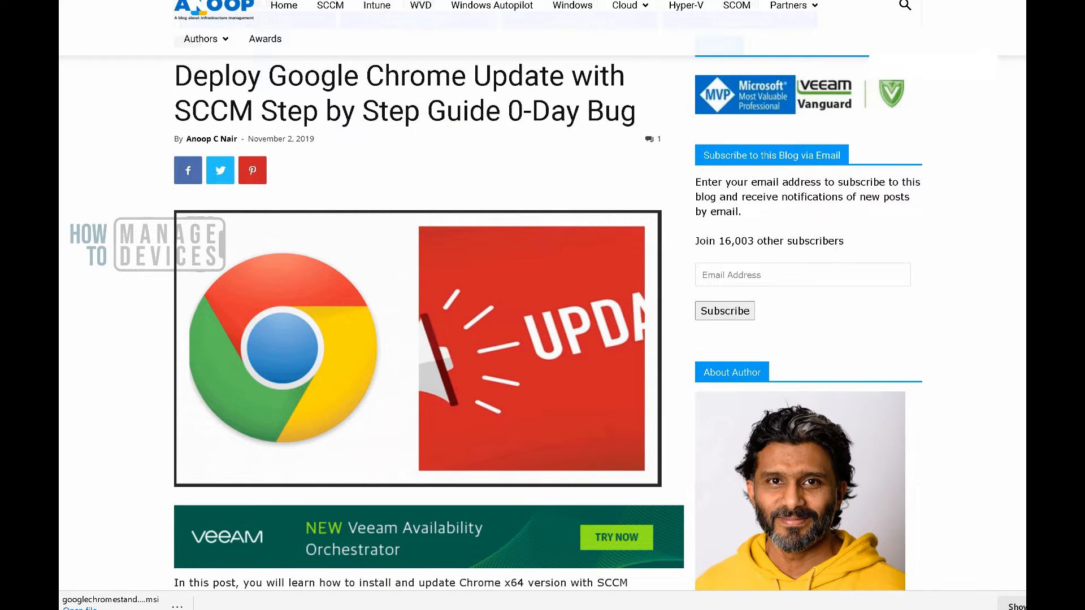
pyautogui.scroll(-3)
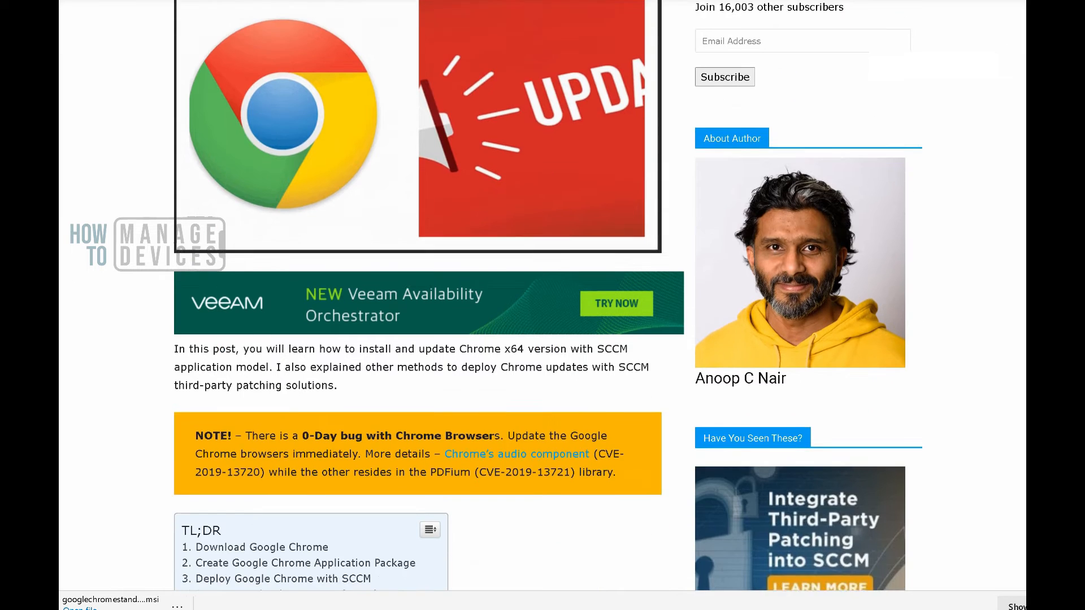
pyautogui.scroll(-3)
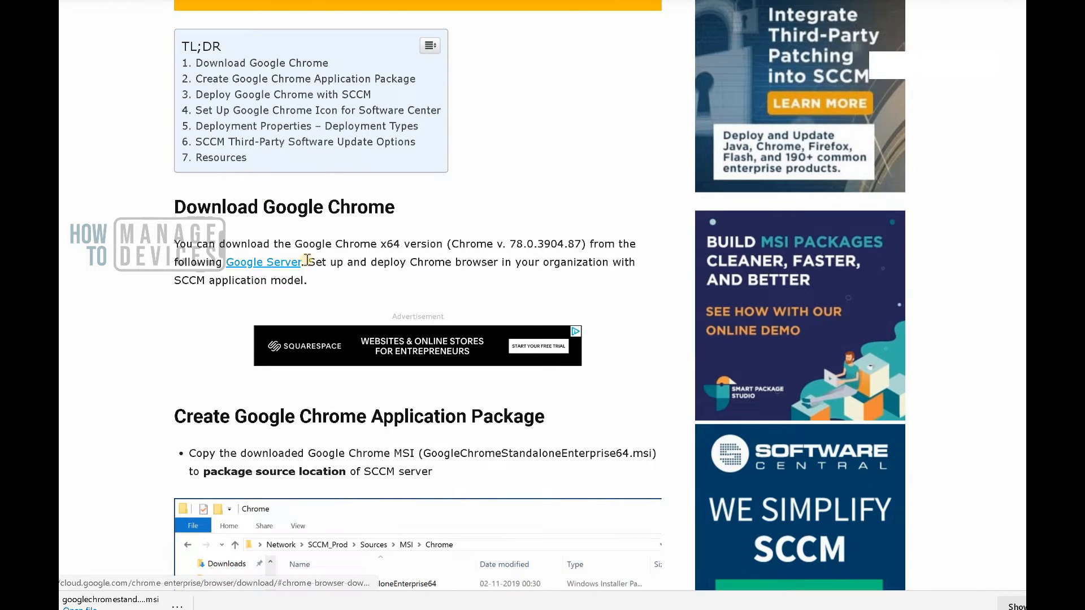
pyautogui.moveTo(675, 97)
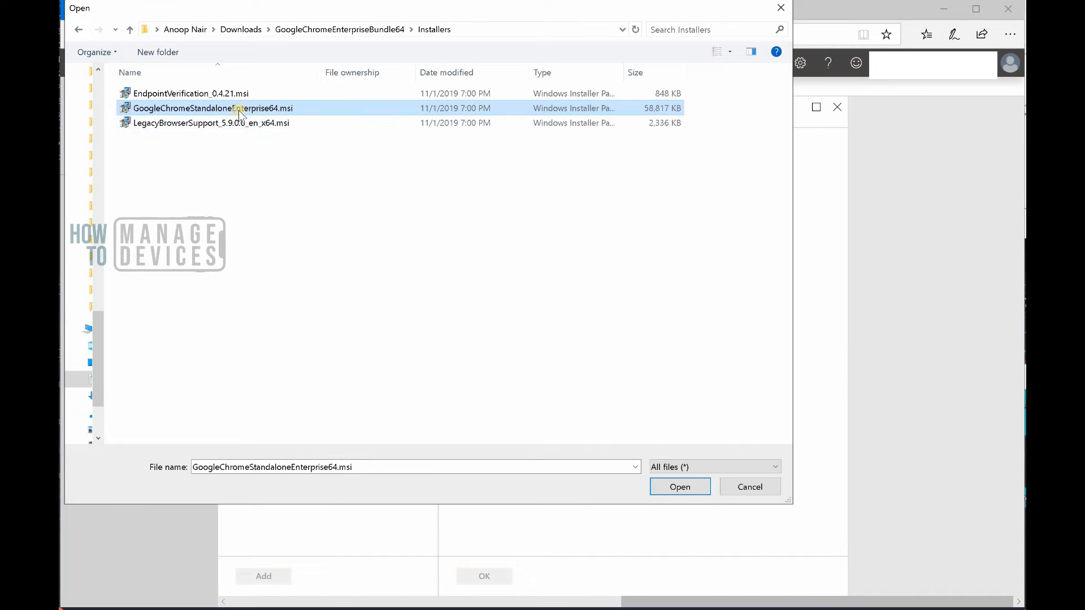
pyautogui.moveTo(232, 110)
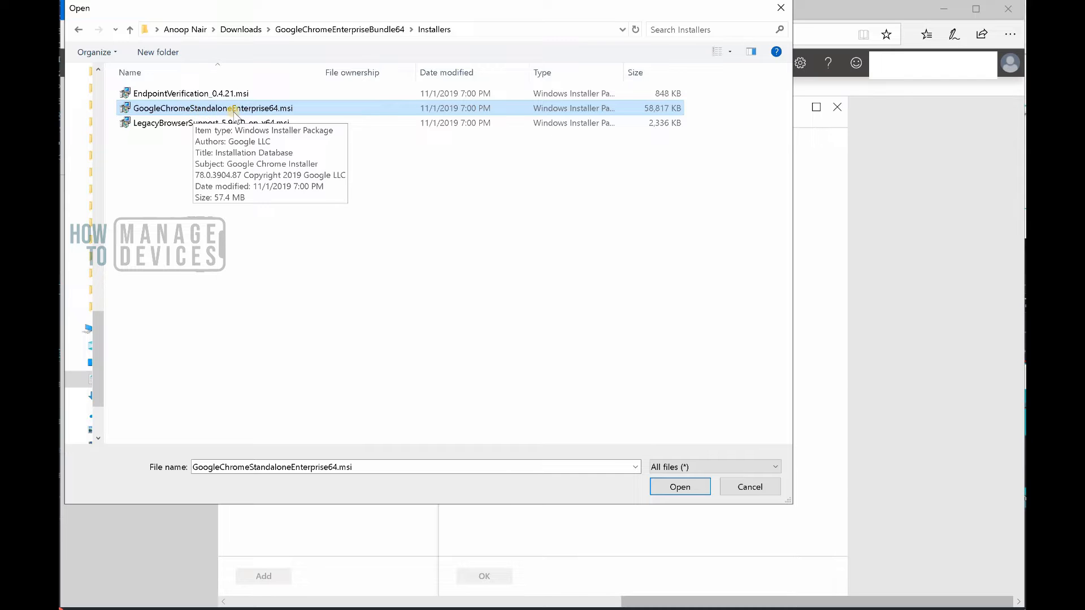
pyautogui.moveTo(330, 120)
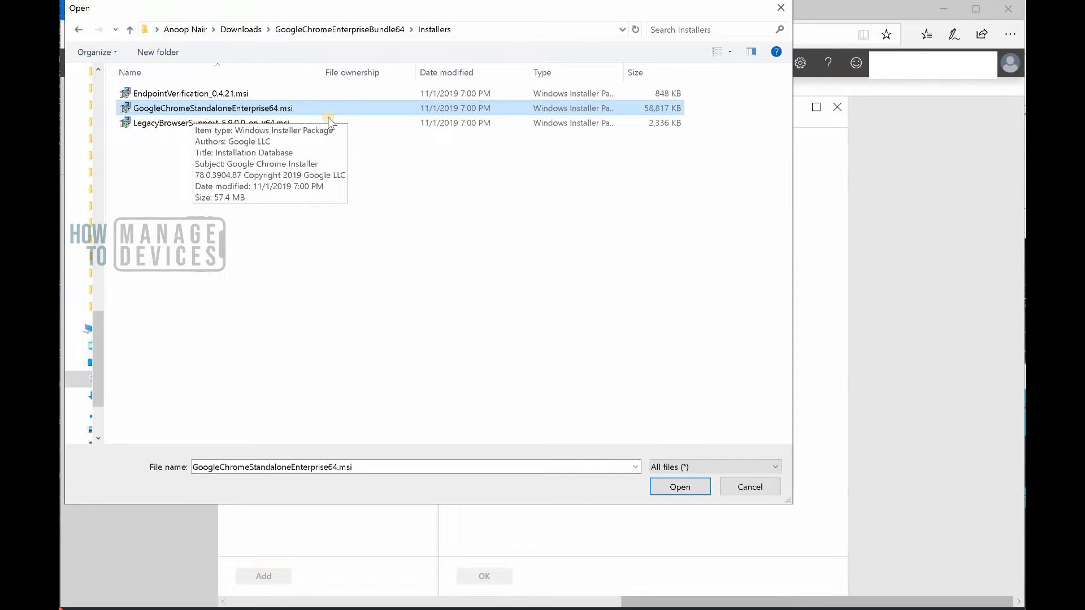
pyautogui.moveTo(679, 486)
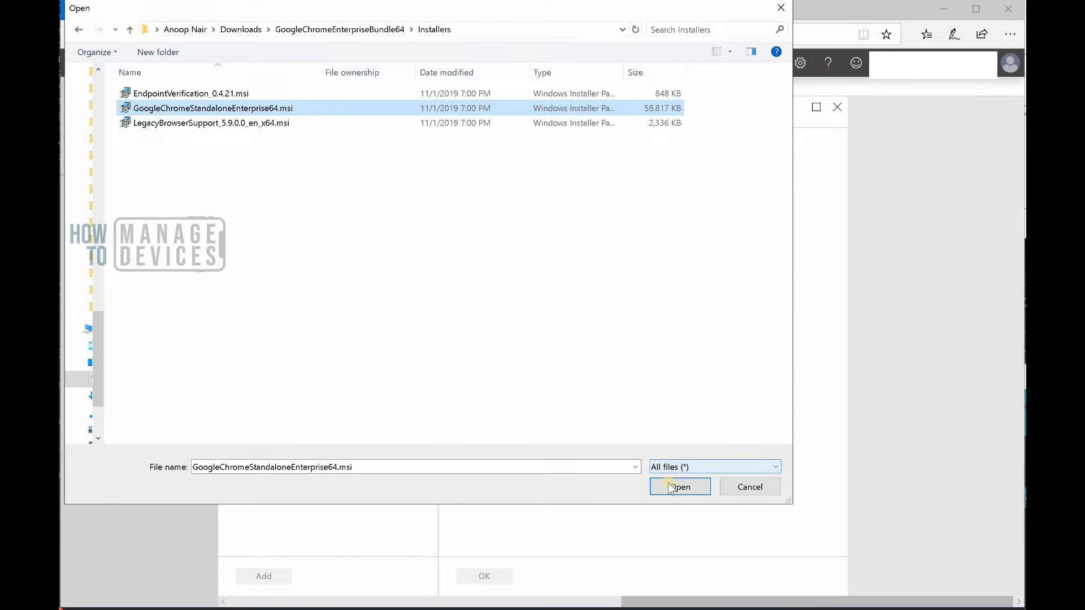
# Step: Upload the Chrome MSI, check version 67.208.87 against the blog, and accept the package
pyautogui.click(679, 486)
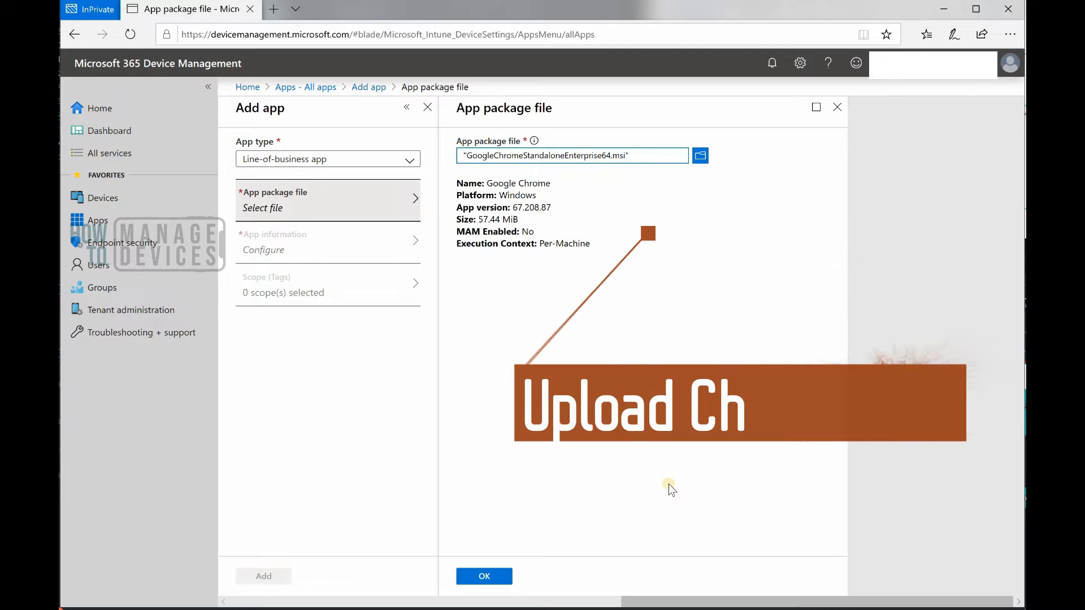
pyautogui.moveTo(587, 297)
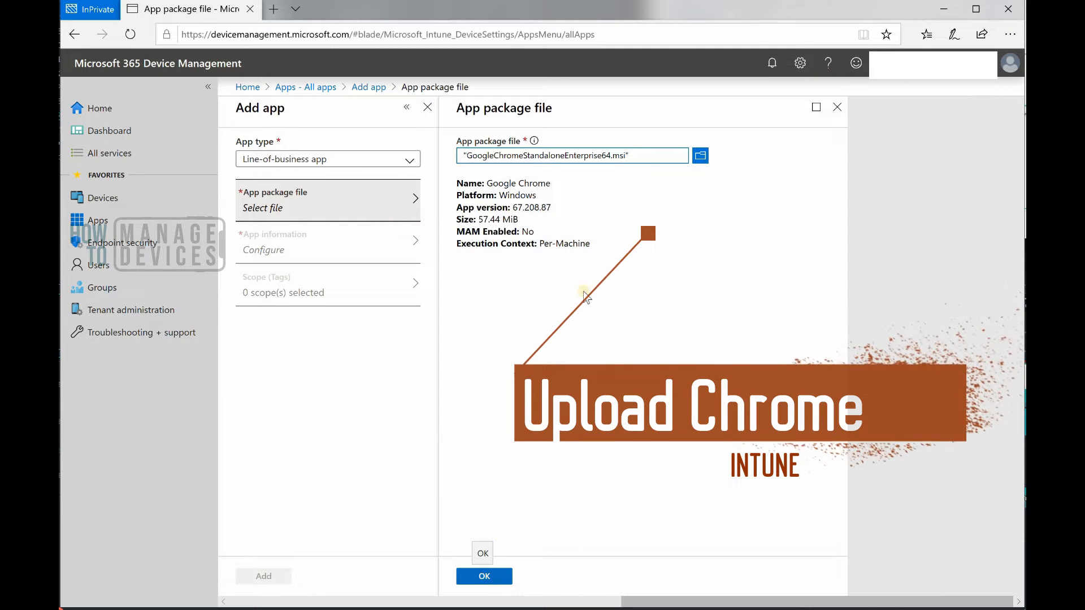
pyautogui.doubleClick(532, 207)
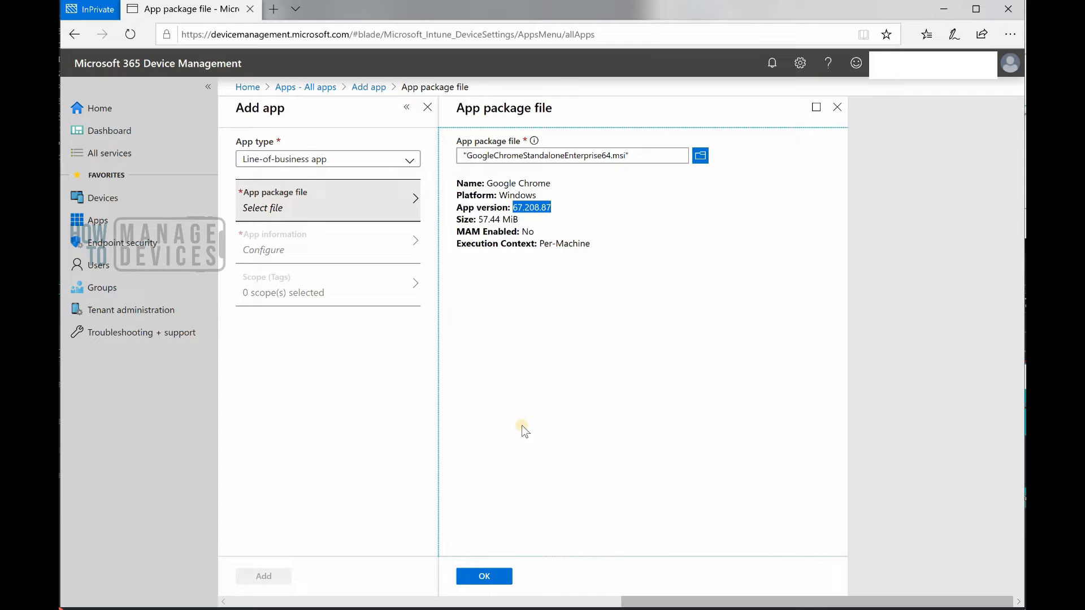
pyautogui.click(483, 575)
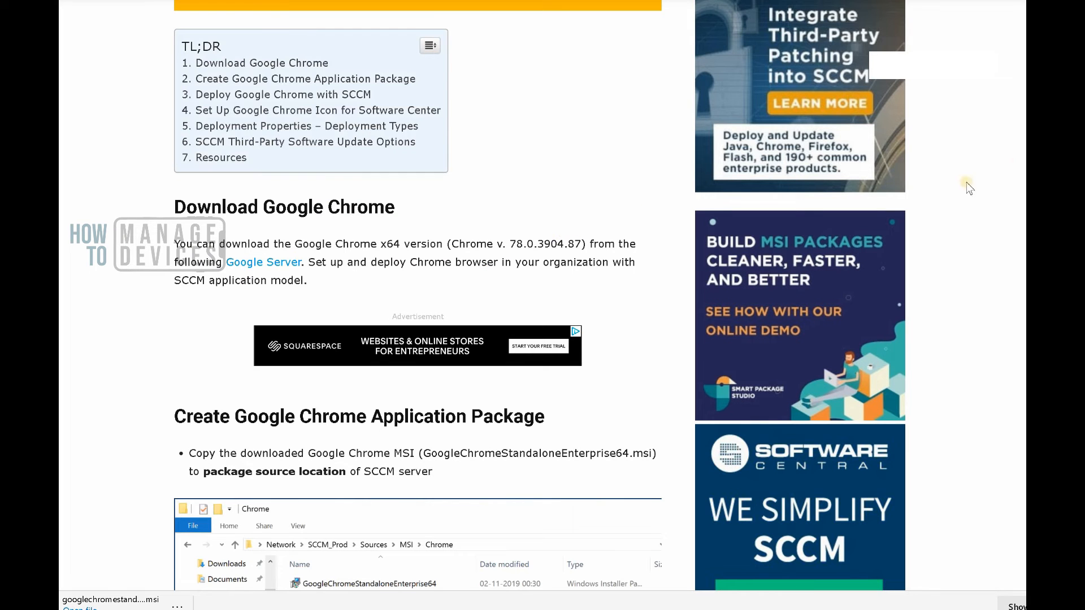
pyautogui.moveTo(505, 245)
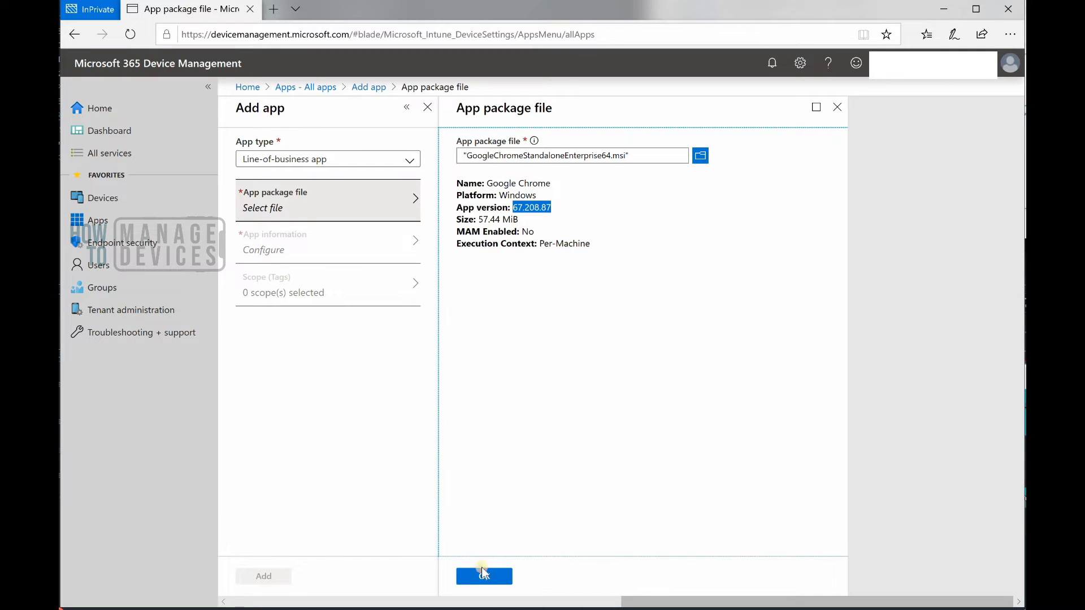
# Step: Confirm the Chrome package file and move on to the App information settings
pyautogui.click(482, 575)
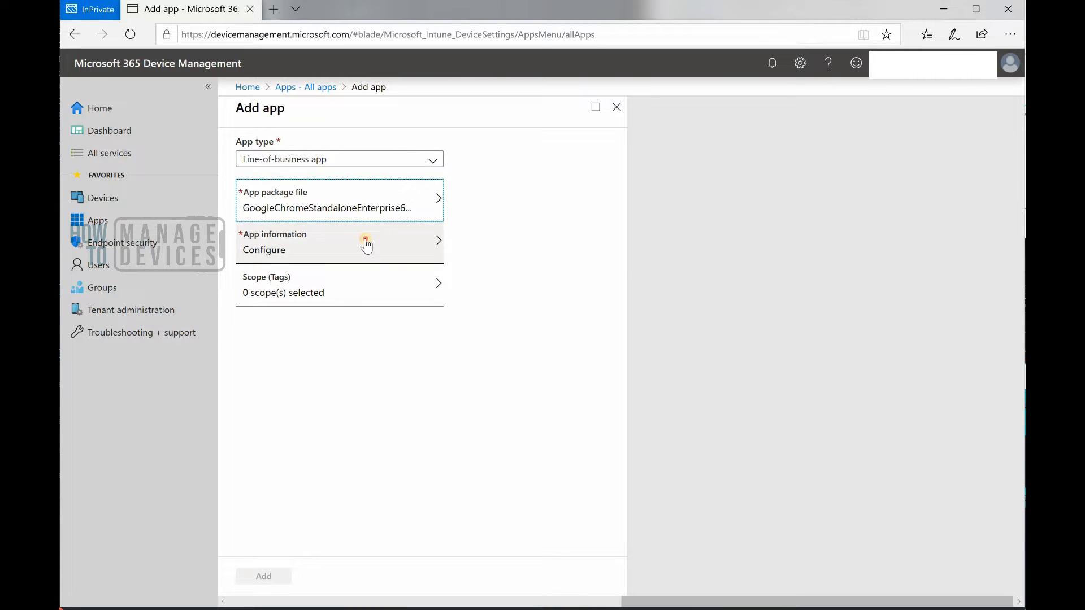
pyautogui.click(339, 242)
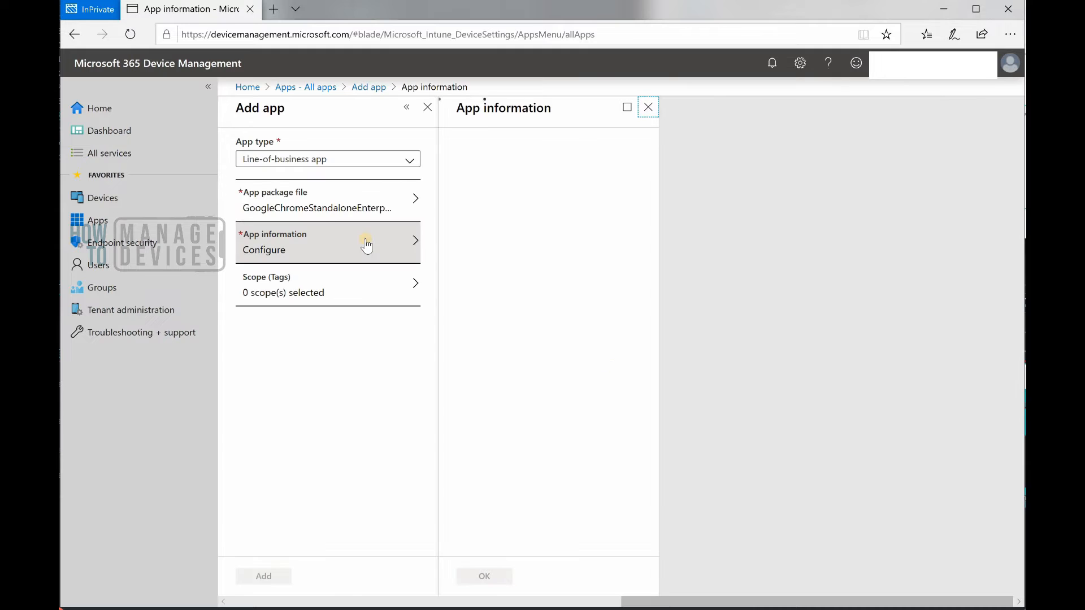
pyautogui.click(327, 200)
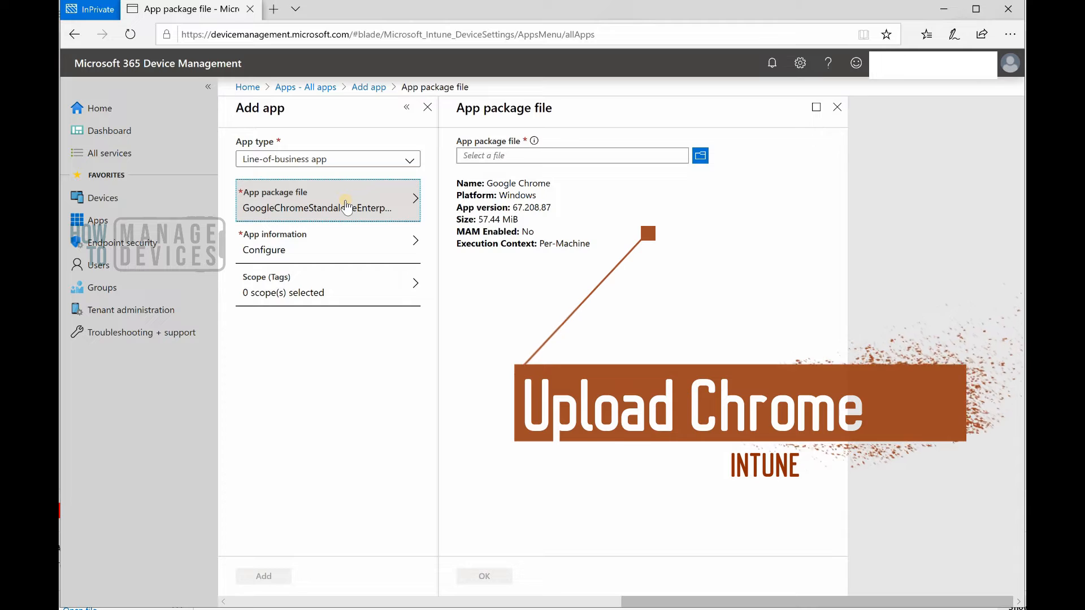
pyautogui.moveTo(327, 206)
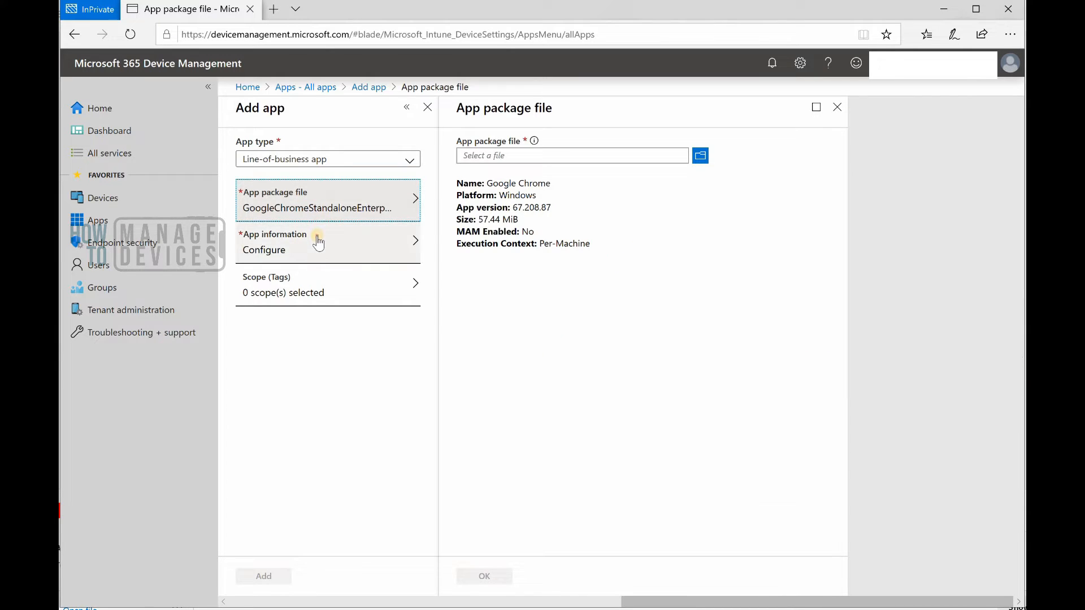
pyautogui.click(328, 242)
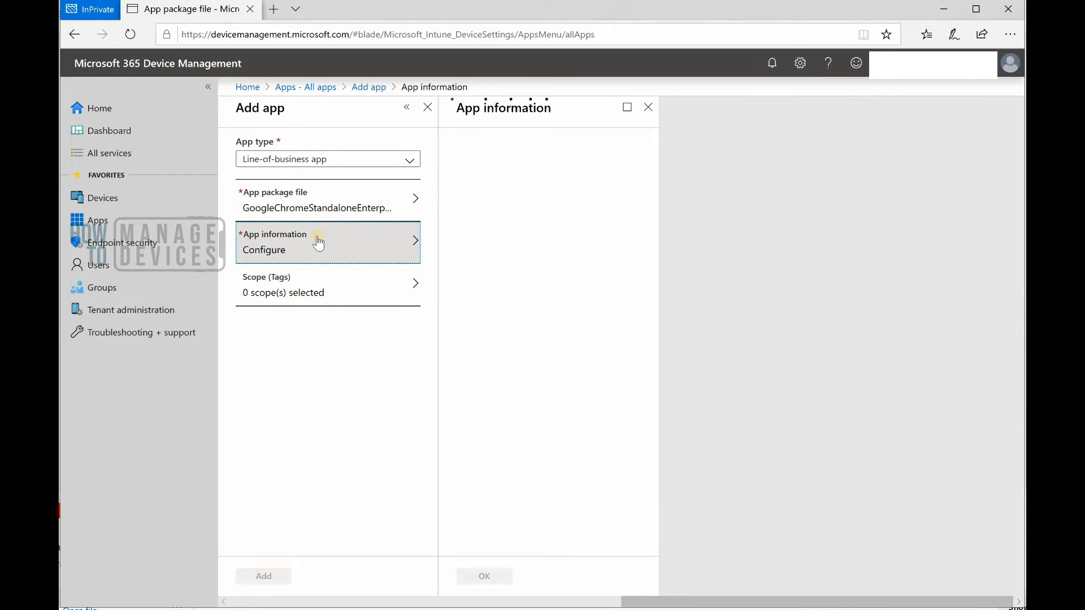
# Step: Set Name and Description to Google Chrome and Publisher to Google, then reach the Logo section
pyautogui.click(319, 242)
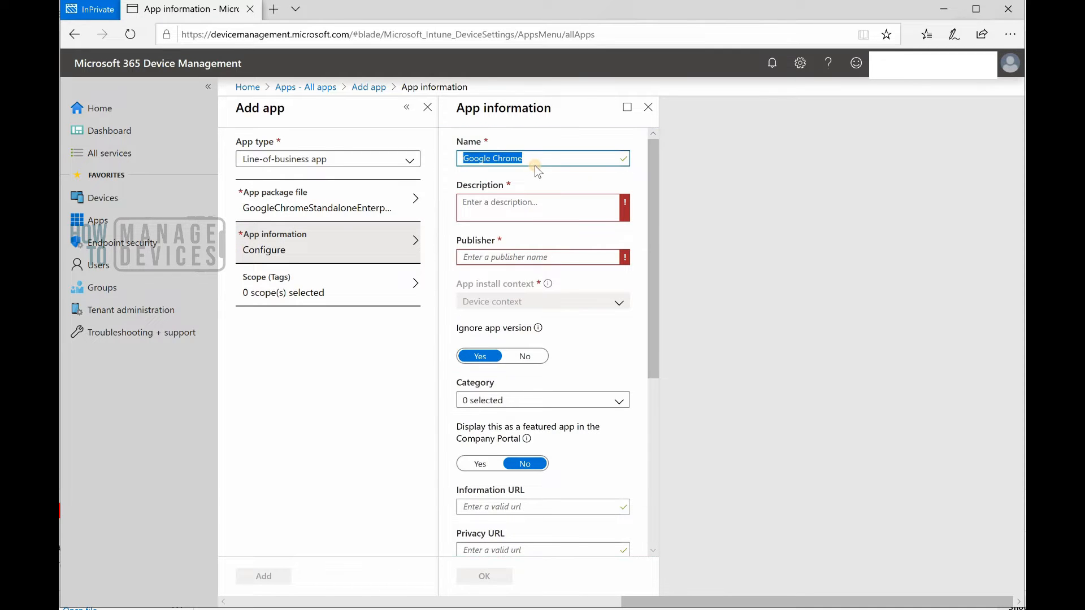
pyautogui.write('Google Chrome')
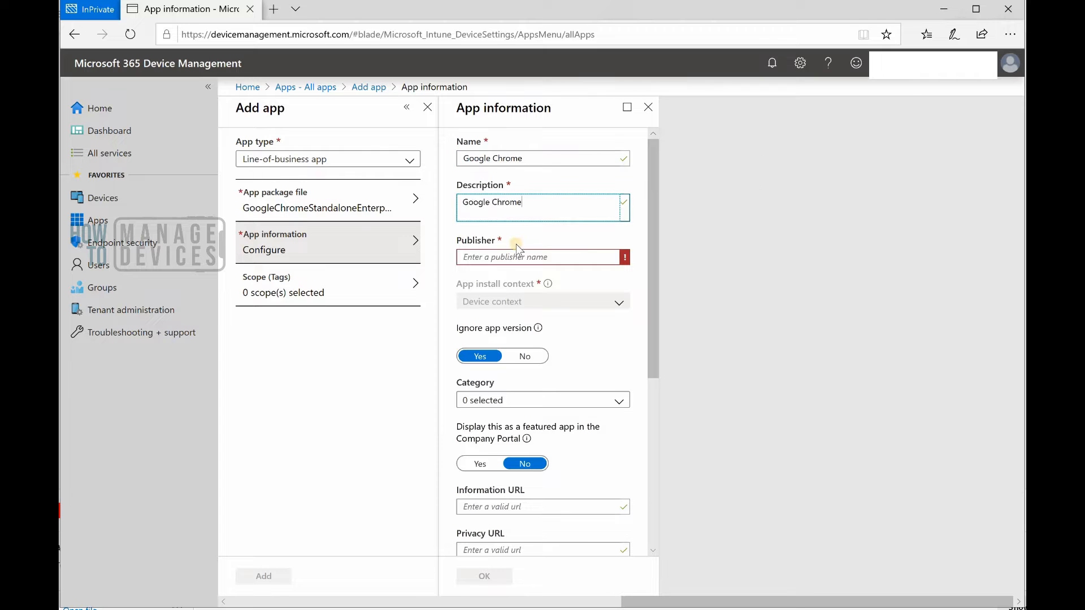
pyautogui.write('Google Chrome')
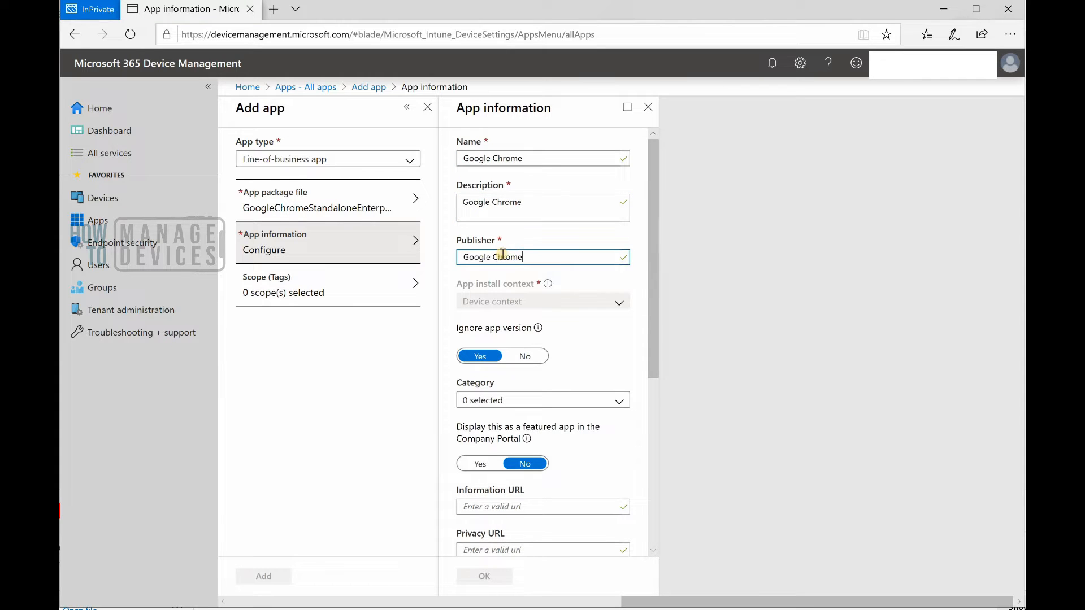
pyautogui.doubleClick(506, 257)
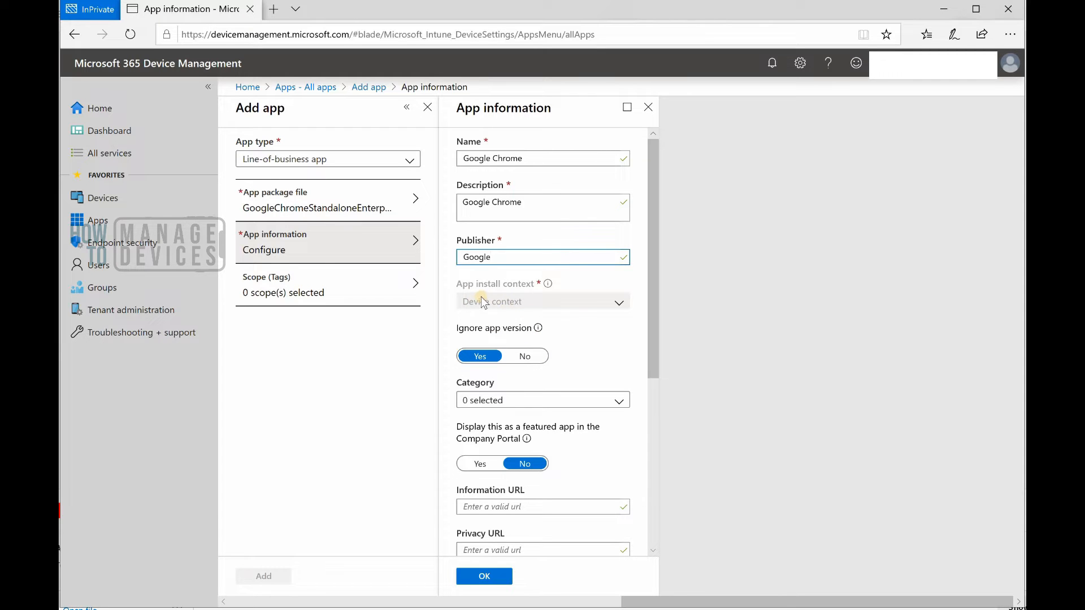
pyautogui.moveTo(540, 294)
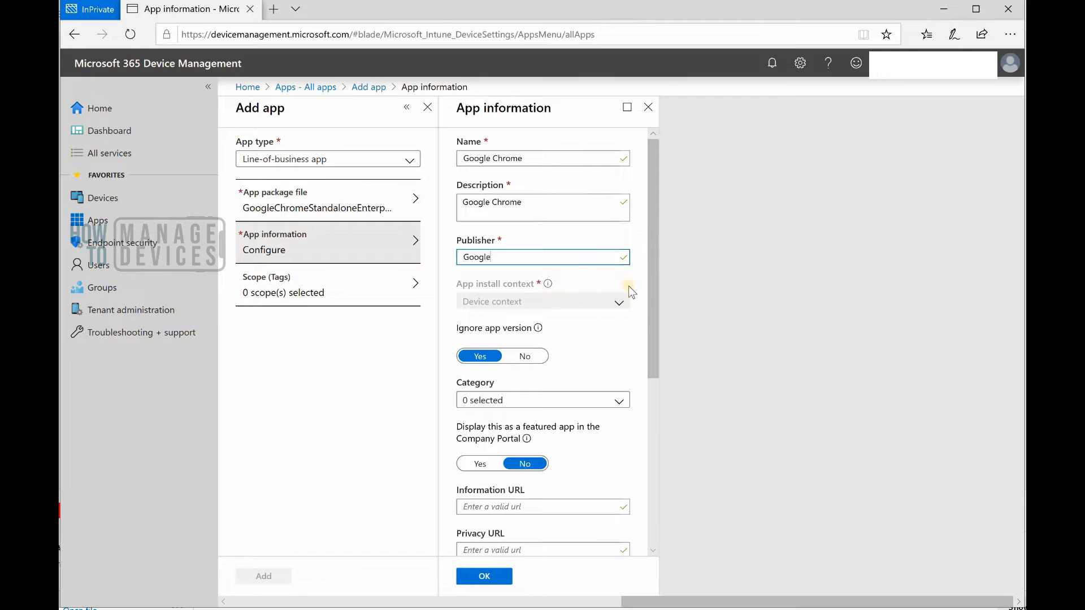
pyautogui.scroll(-3)
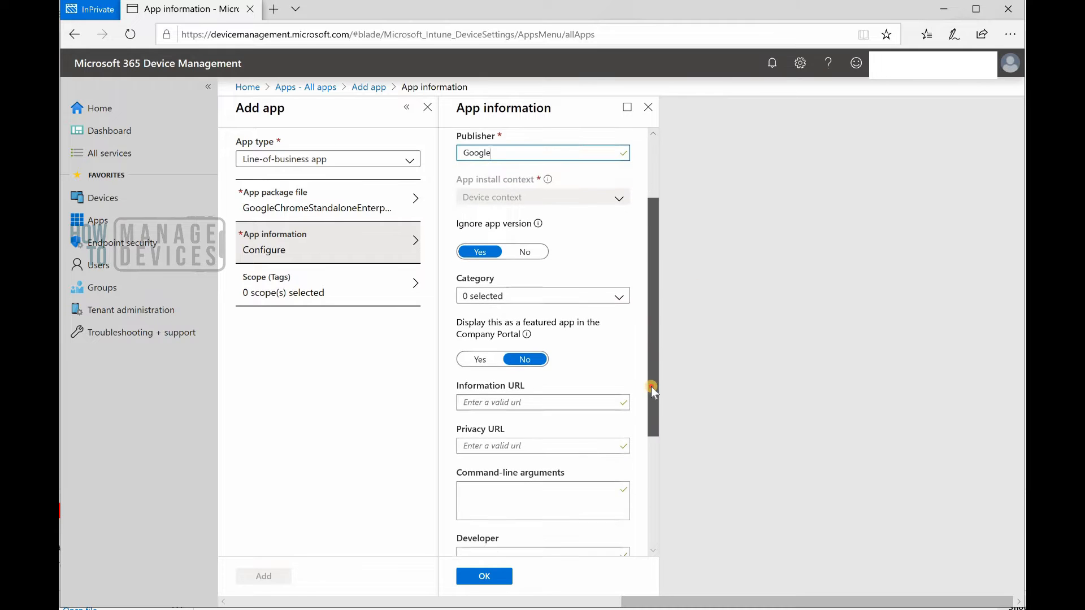
pyautogui.scroll(-3)
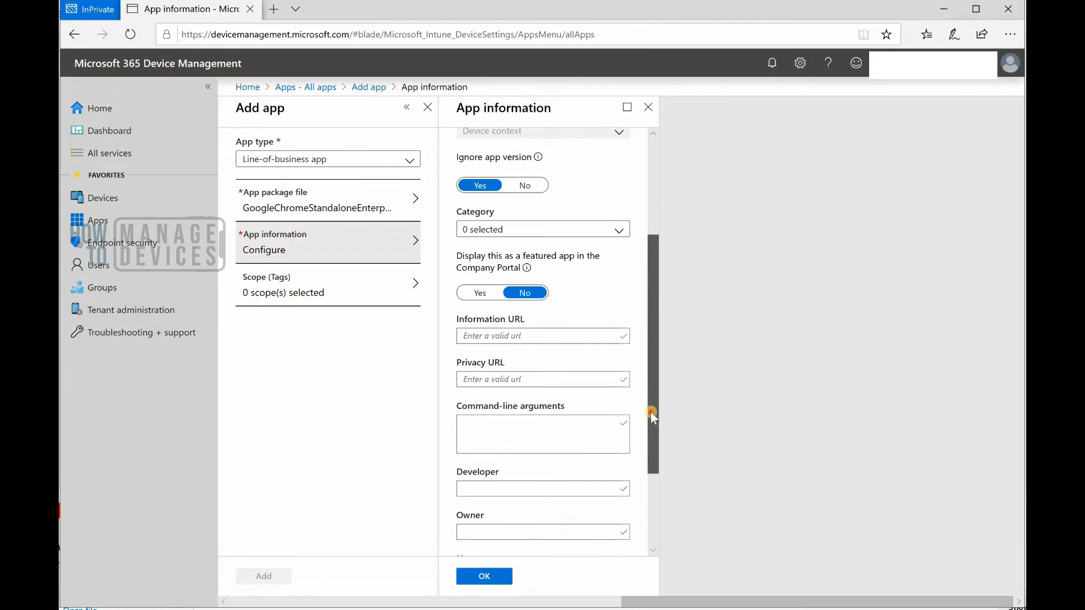
pyautogui.scroll(3)
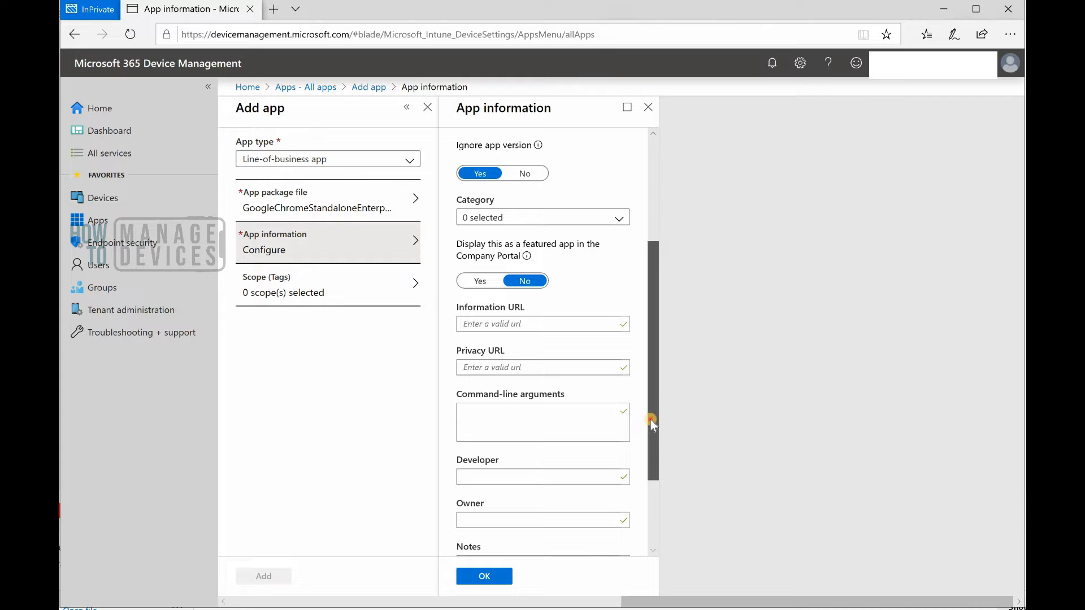
pyautogui.scroll(-3)
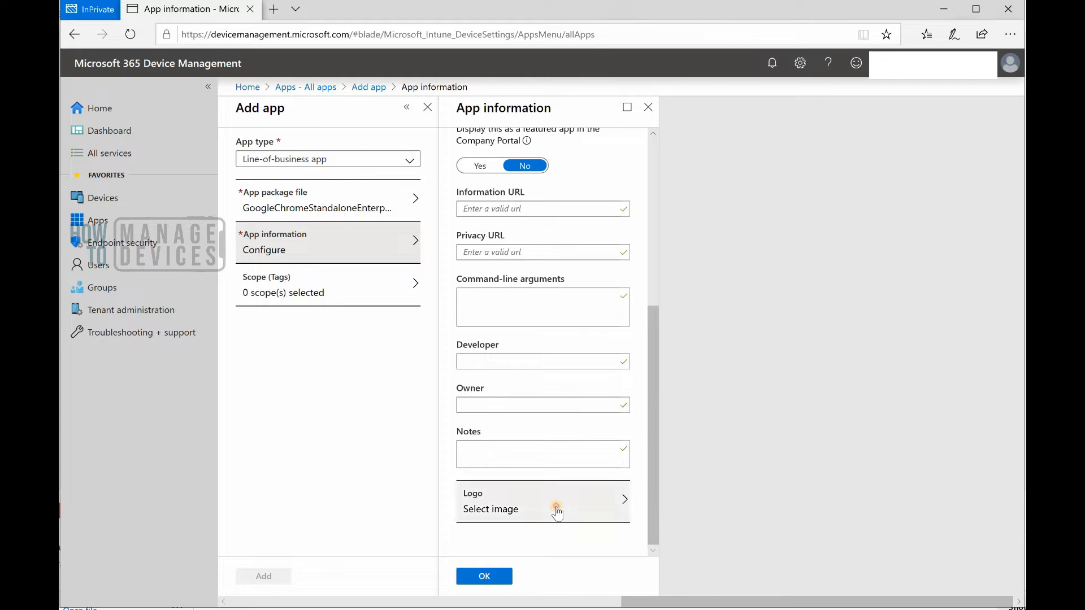
# Step: Save the Chrome logo from Paint as JPEG 'Chrome ICON' and start selecting a logo image
pyautogui.click(484, 576)
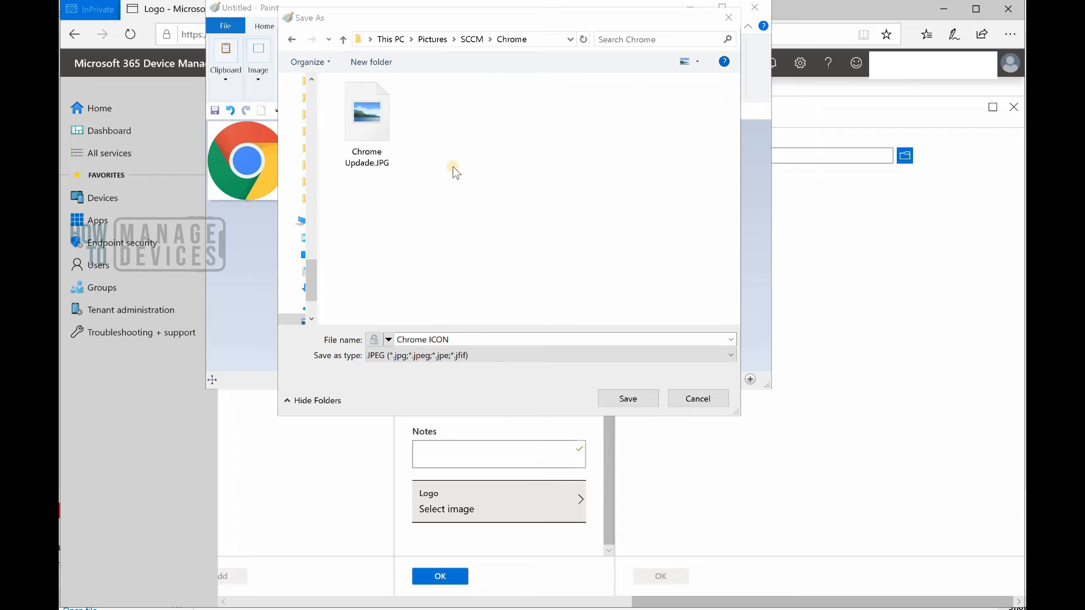
pyautogui.moveTo(443, 260)
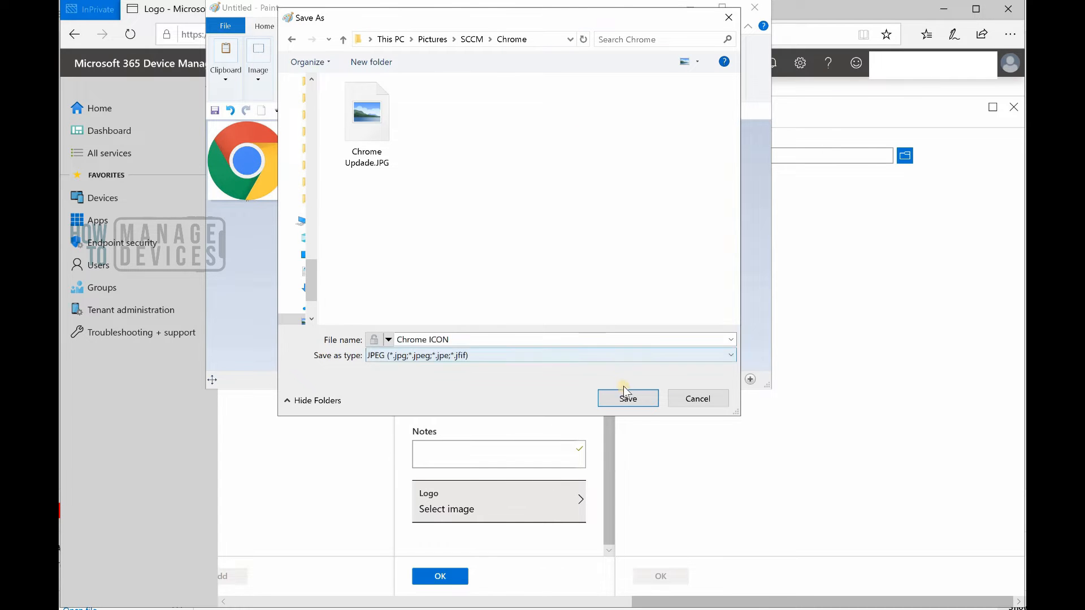
pyautogui.click(627, 398)
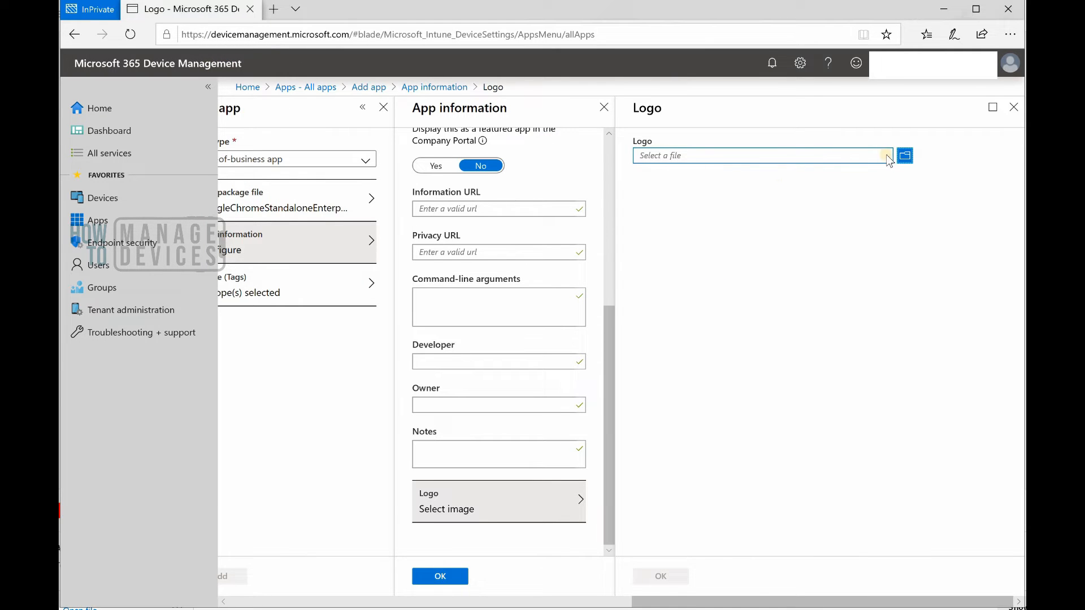
# Step: Upload Chrome ICON.jpg as the app's logo
pyautogui.click(904, 155)
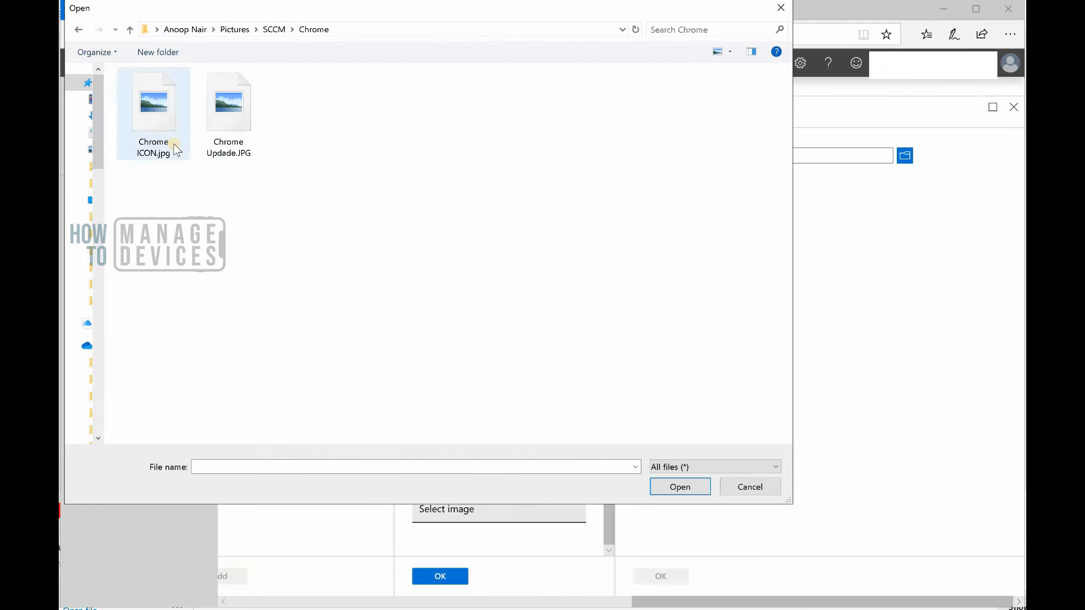
pyautogui.click(152, 104)
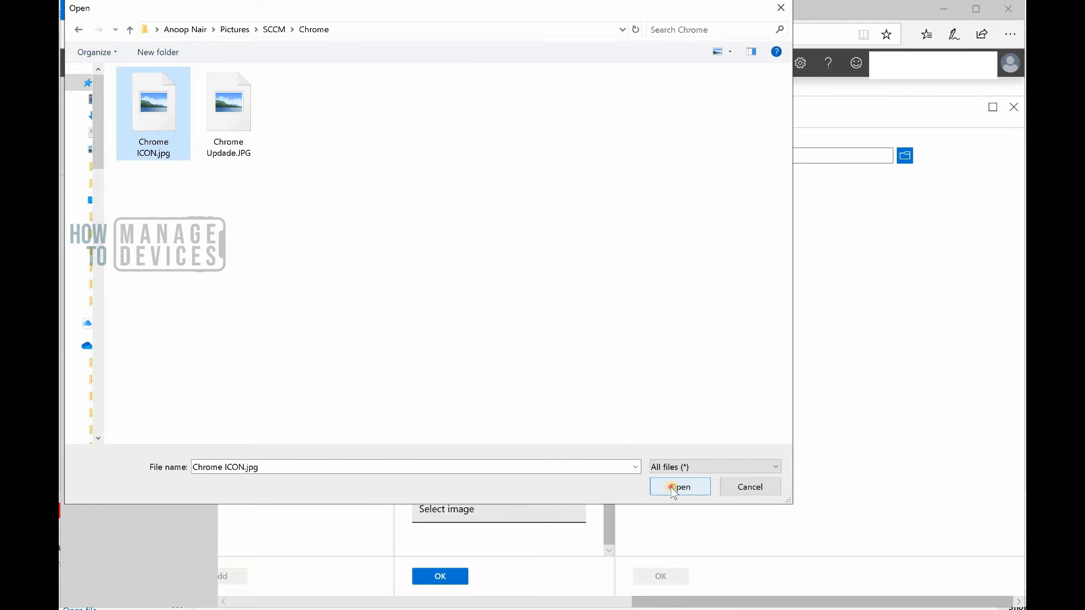
pyautogui.click(680, 486)
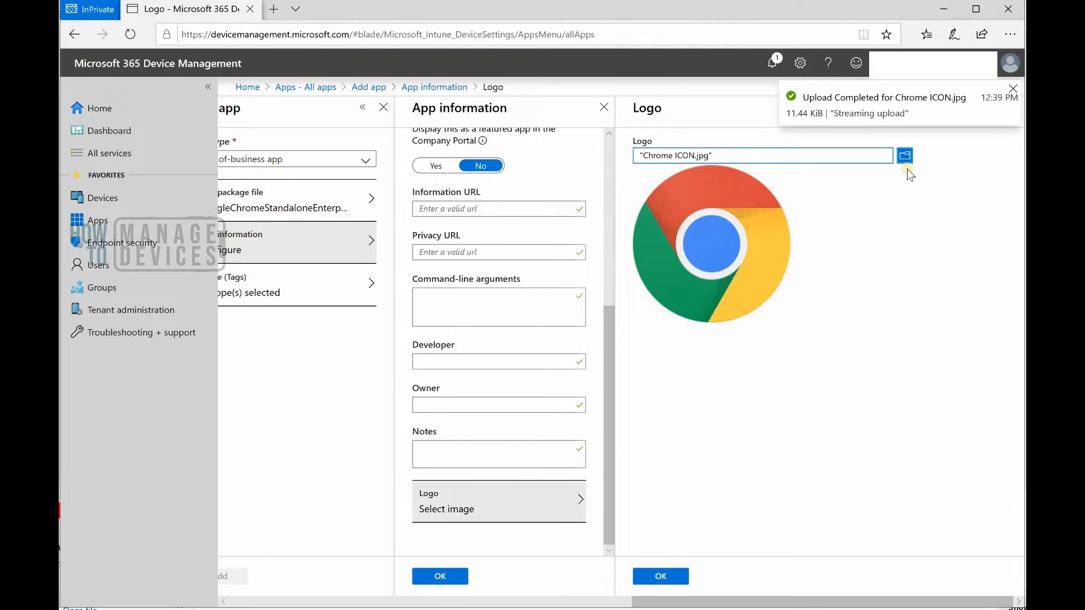
pyautogui.click(659, 576)
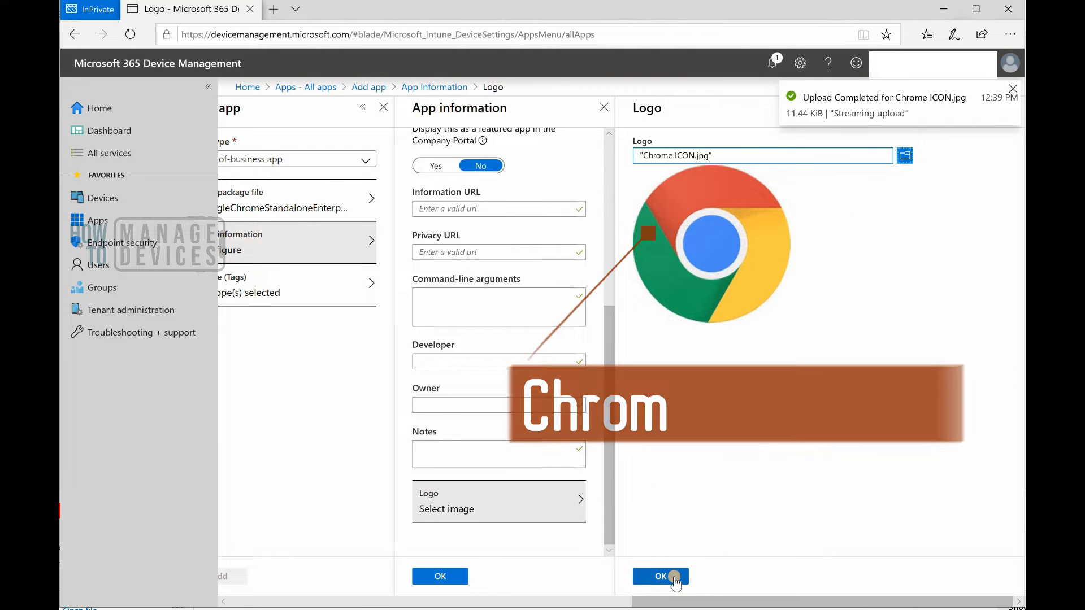
pyautogui.click(658, 576)
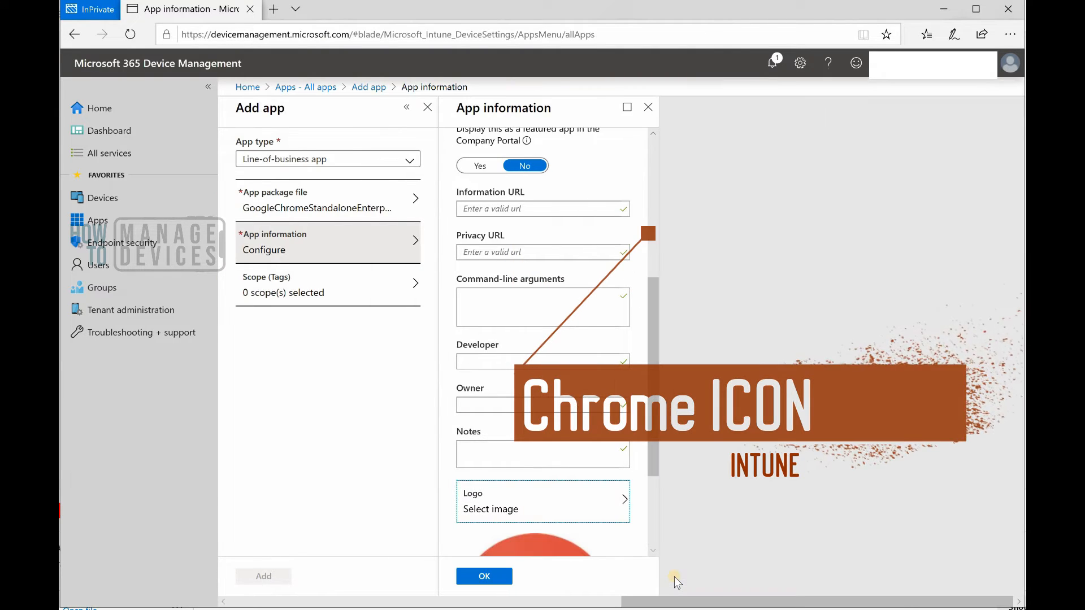
# Step: Confirm the completed App information to return to the Add app pane
pyautogui.scroll(-3)
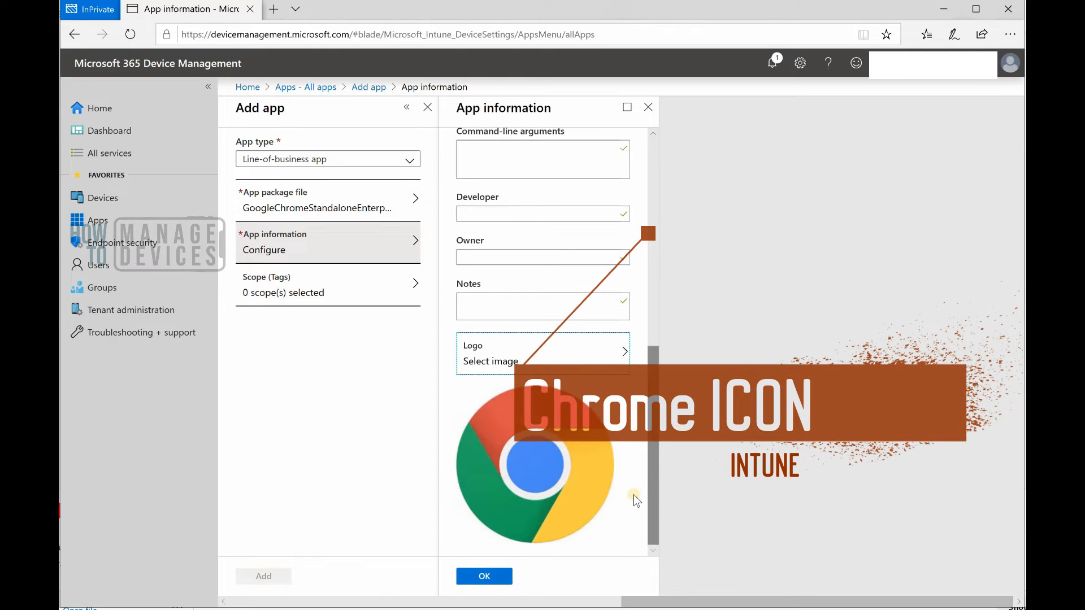
pyautogui.click(483, 575)
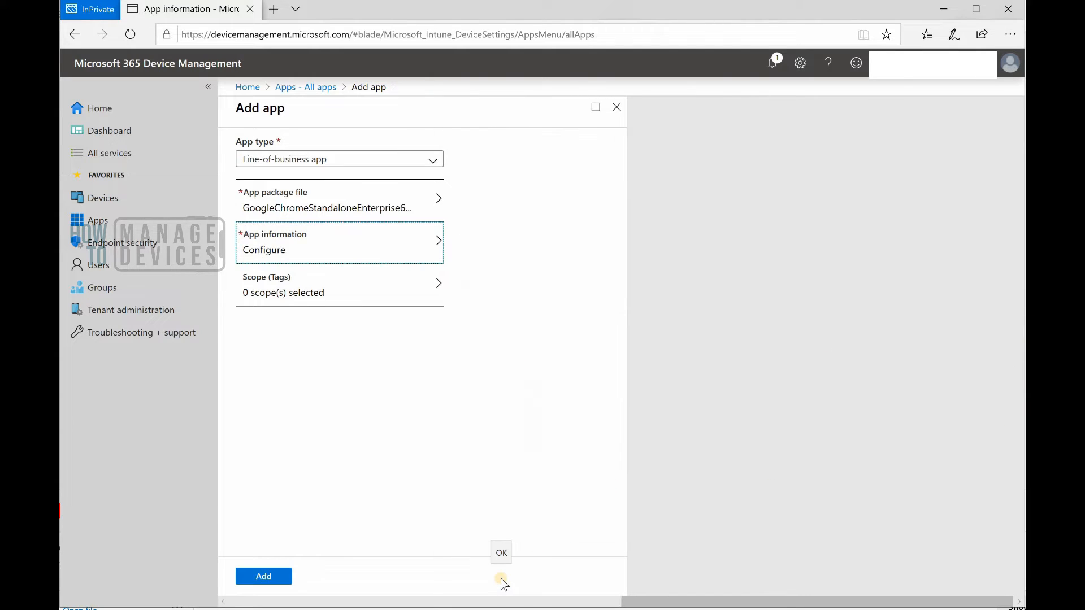
# Step: Apply the 'test' scope tag so the app shows 1 scope selected
pyautogui.click(501, 553)
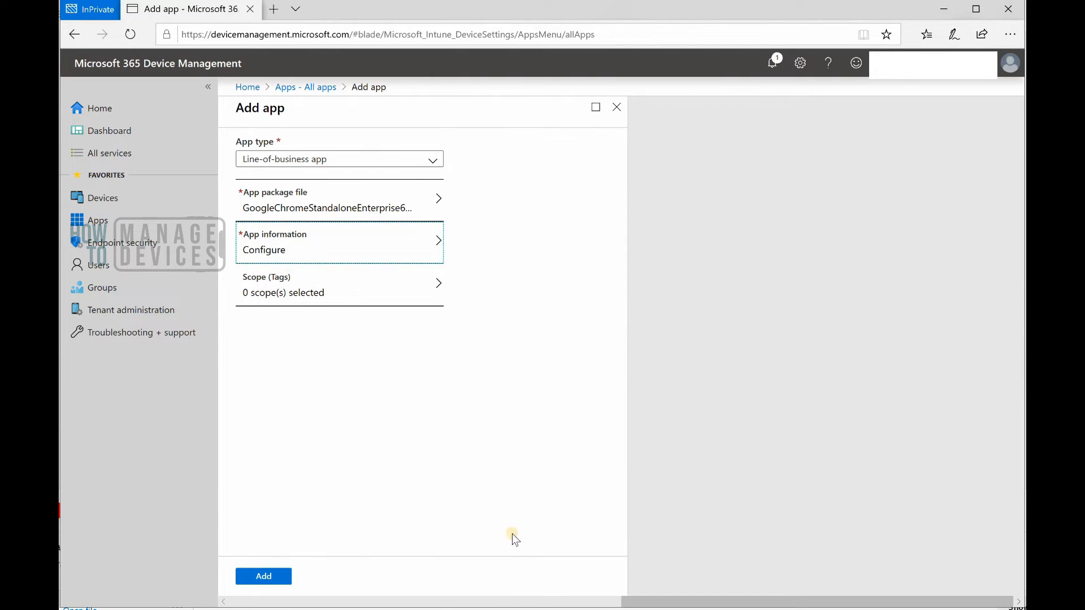
pyautogui.moveTo(346, 290)
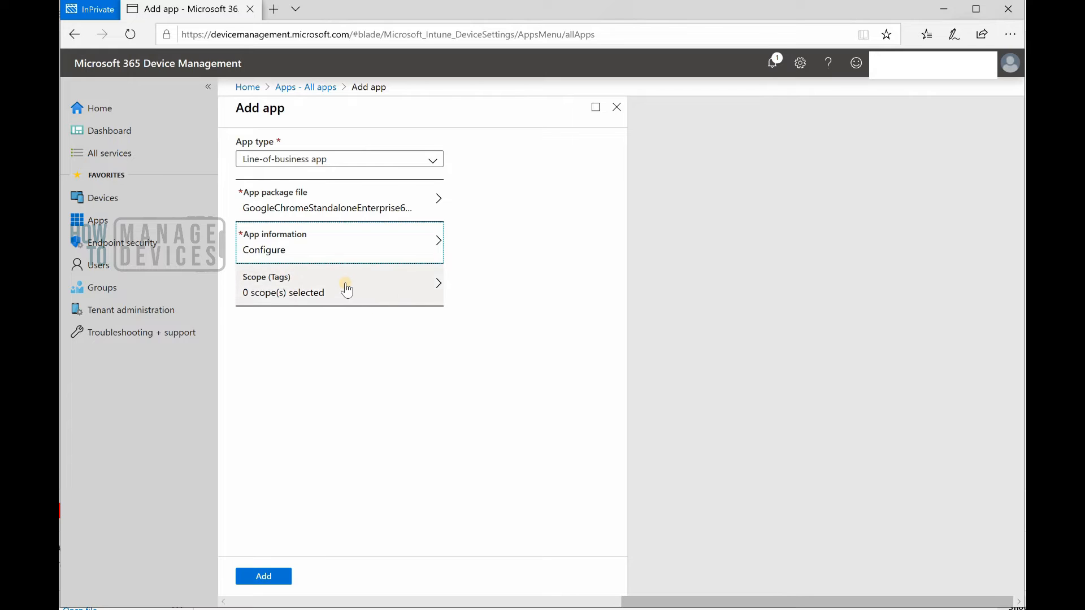
pyautogui.click(339, 285)
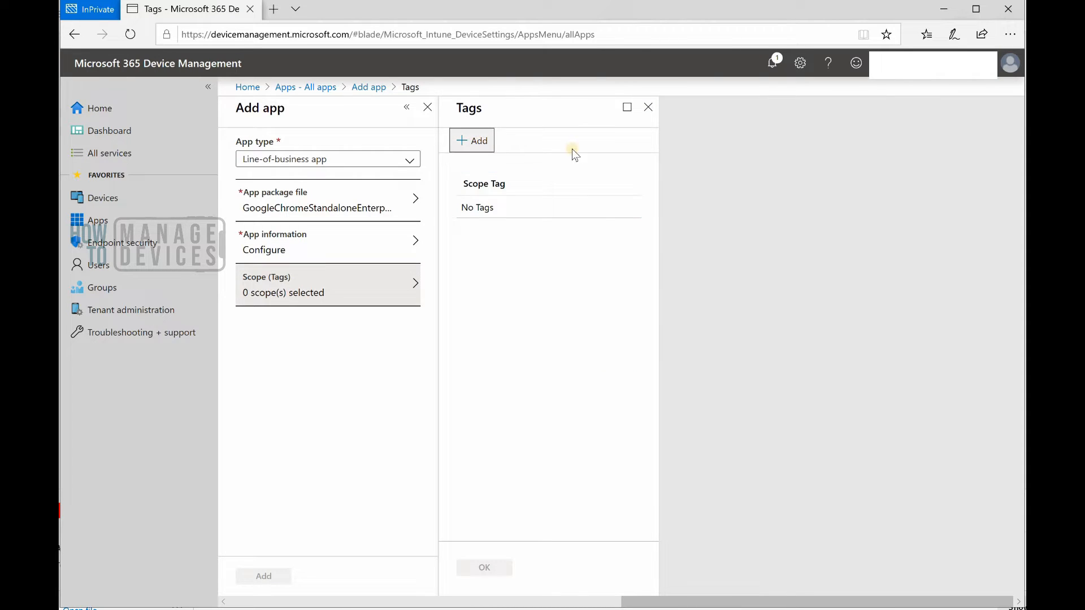
pyautogui.click(471, 140)
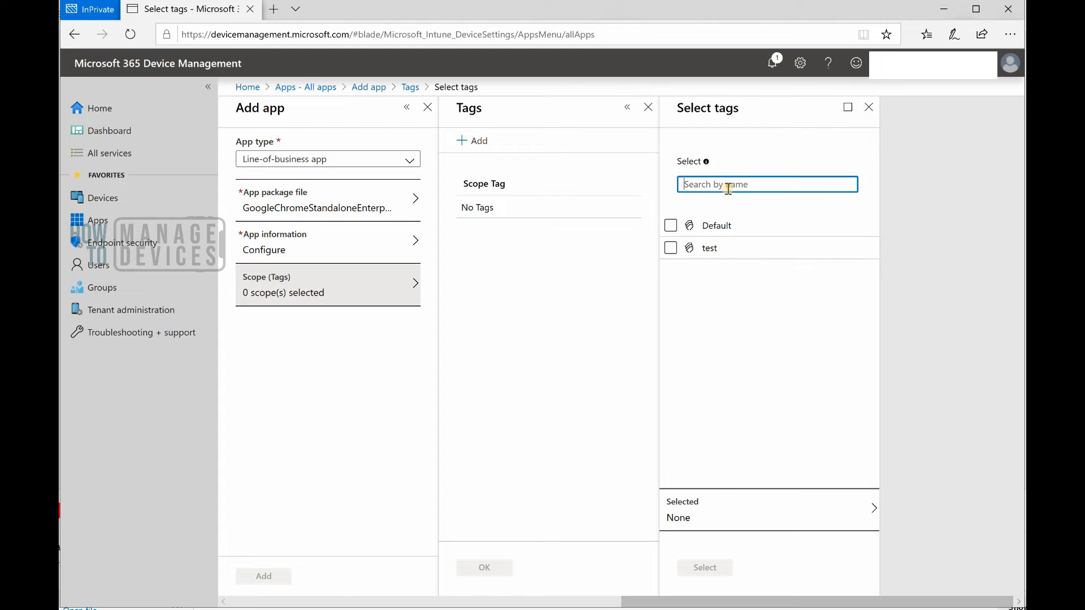
pyautogui.click(670, 248)
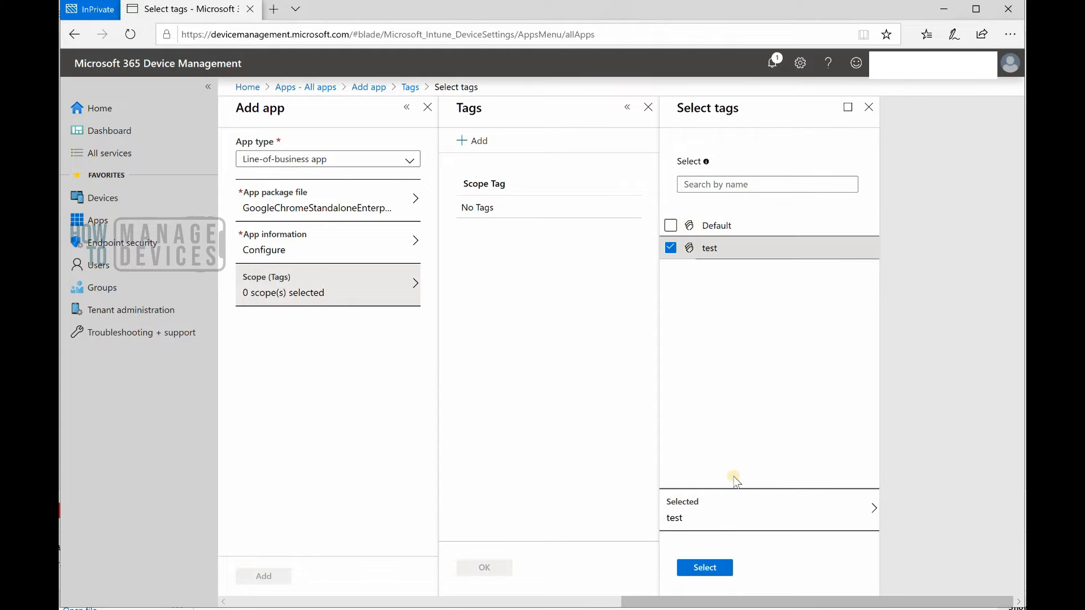
pyautogui.click(704, 567)
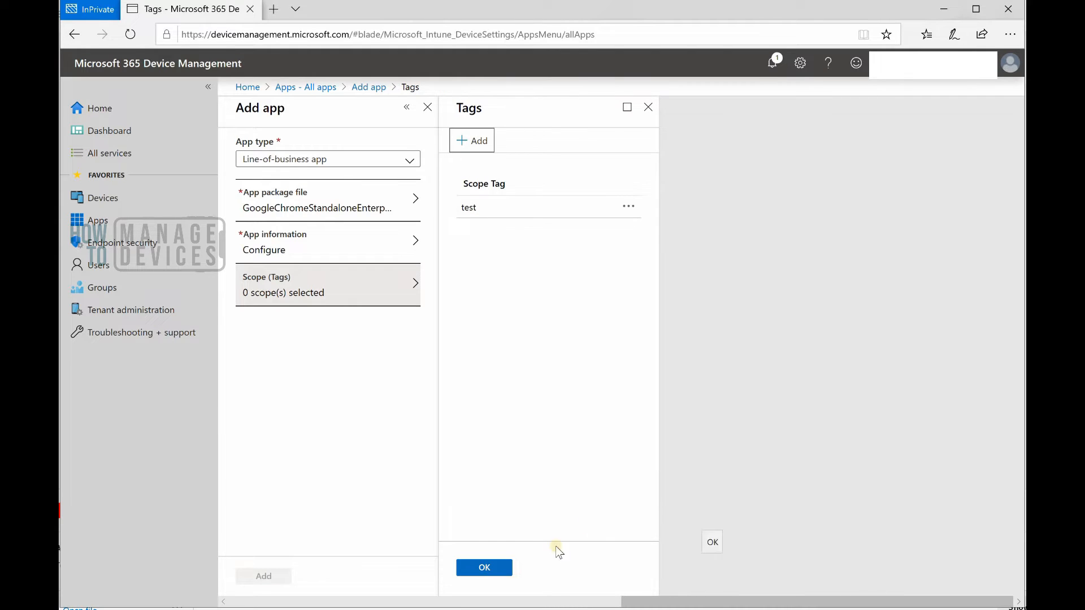
pyautogui.click(484, 567)
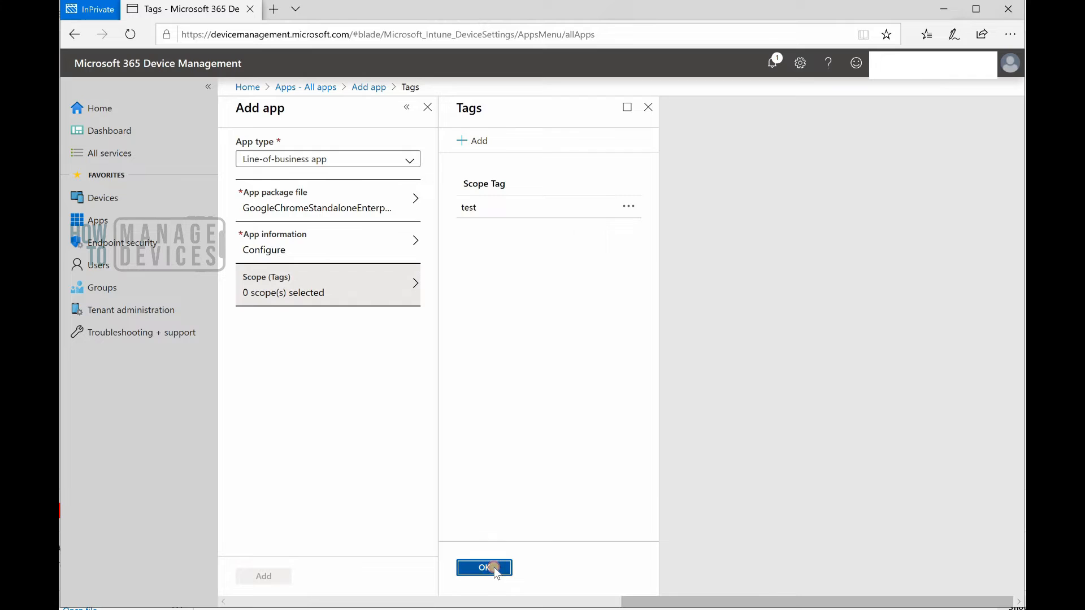
pyautogui.click(485, 568)
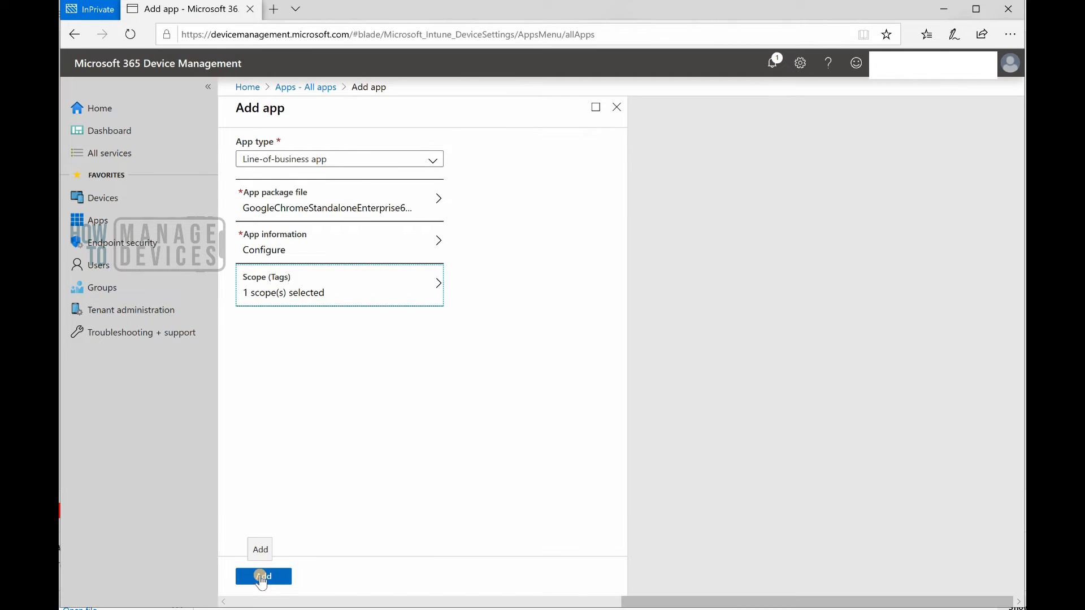
# Step: Create the Google Chrome app and watch the MSI upload in notifications until it finishes
pyautogui.click(263, 576)
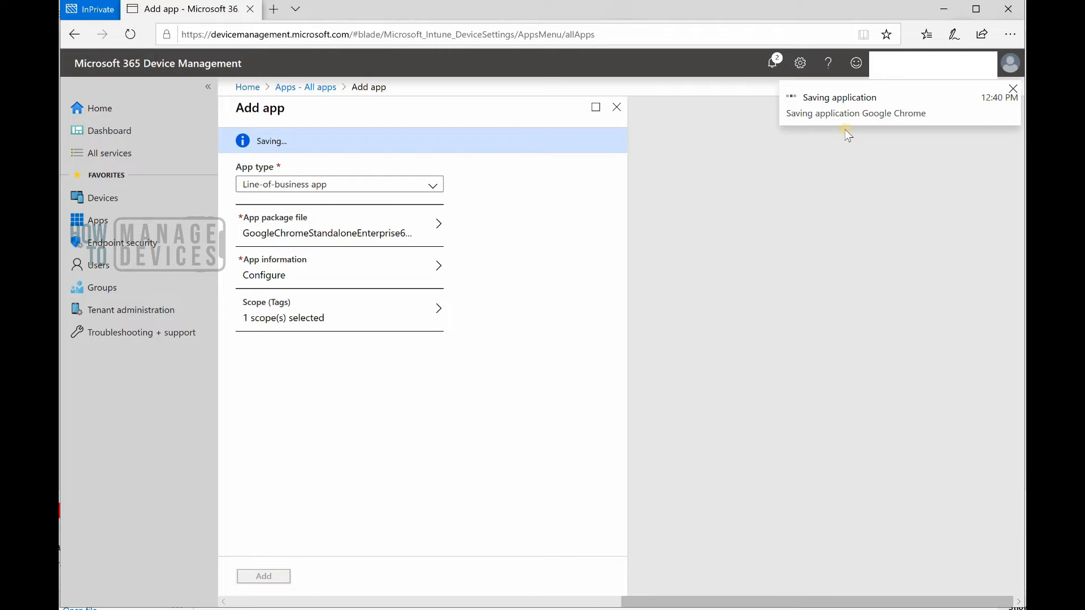
pyautogui.click(772, 63)
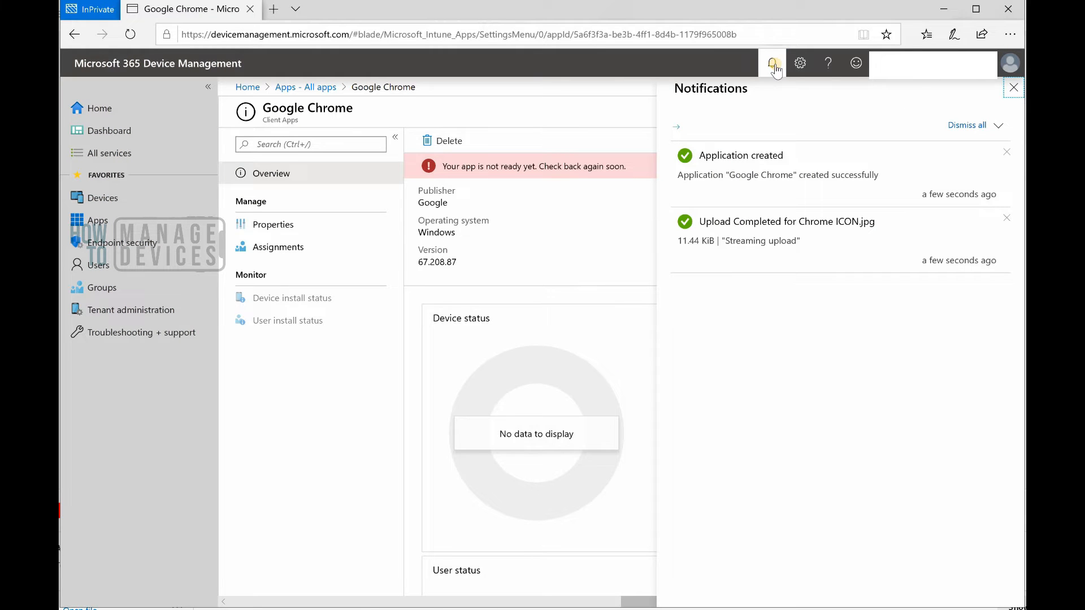
pyautogui.moveTo(572, 133)
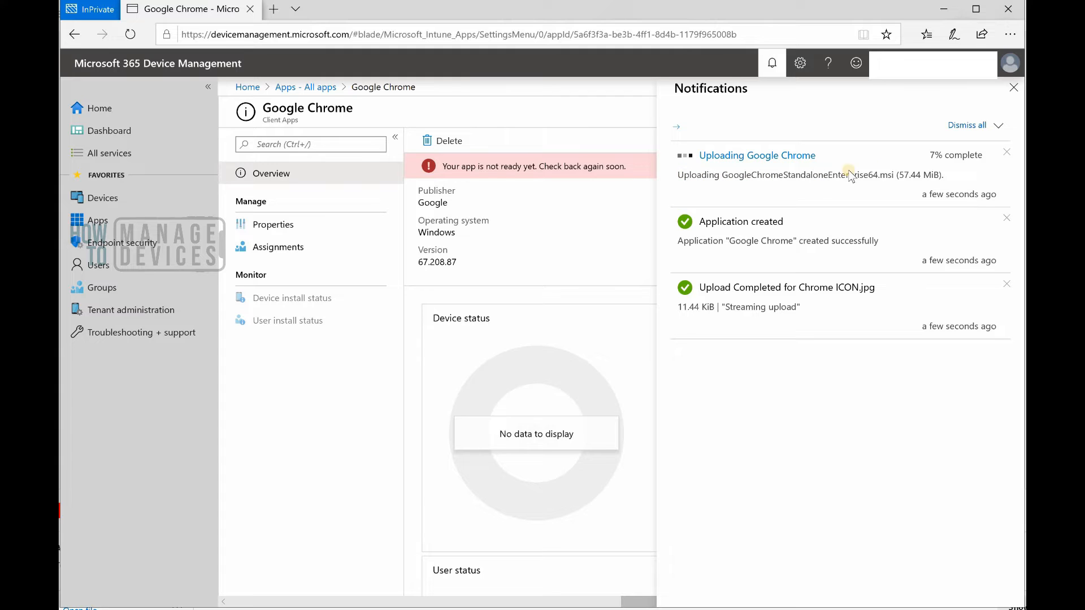
pyautogui.moveTo(945, 179)
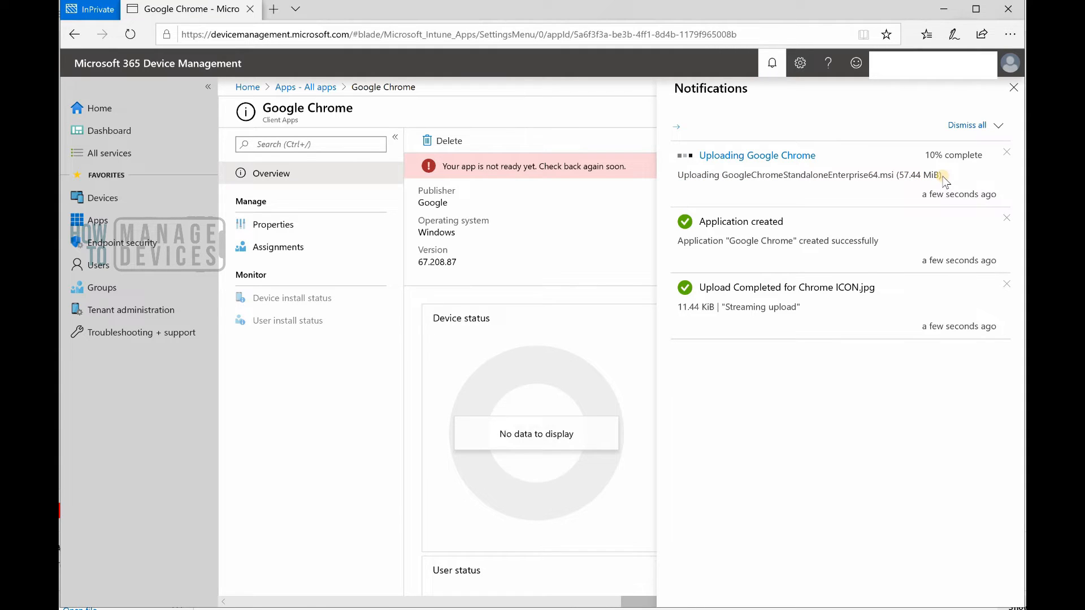
pyautogui.moveTo(943, 176)
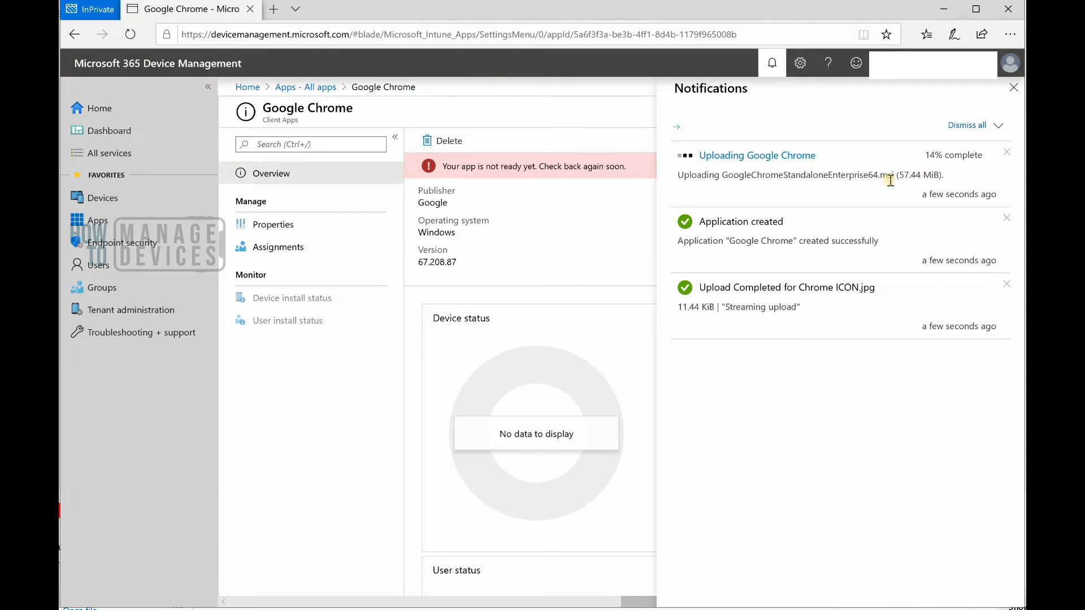
pyautogui.moveTo(919, 178)
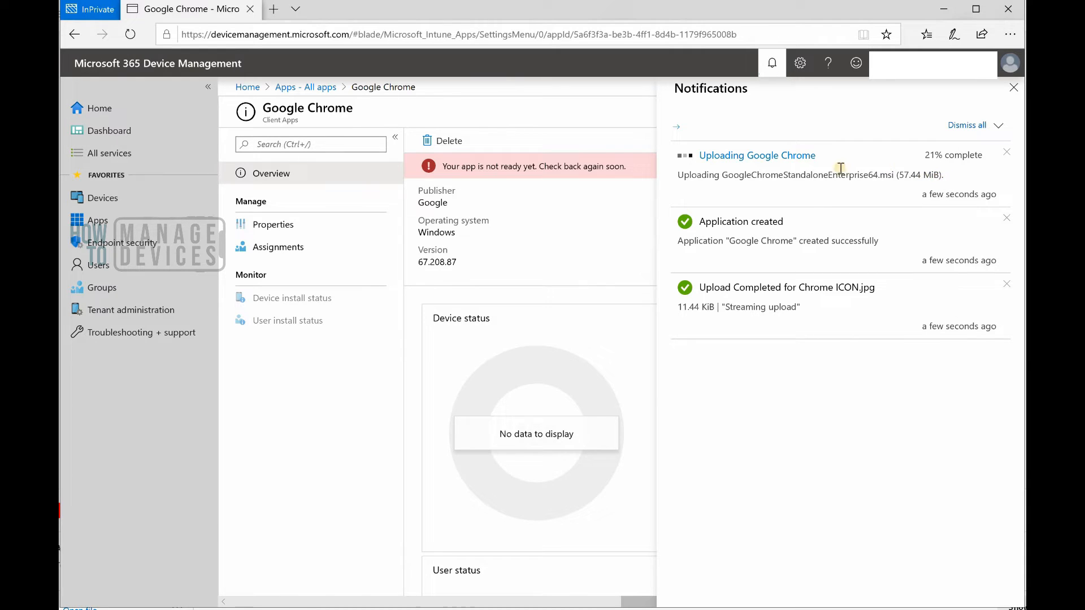
pyautogui.moveTo(777, 192)
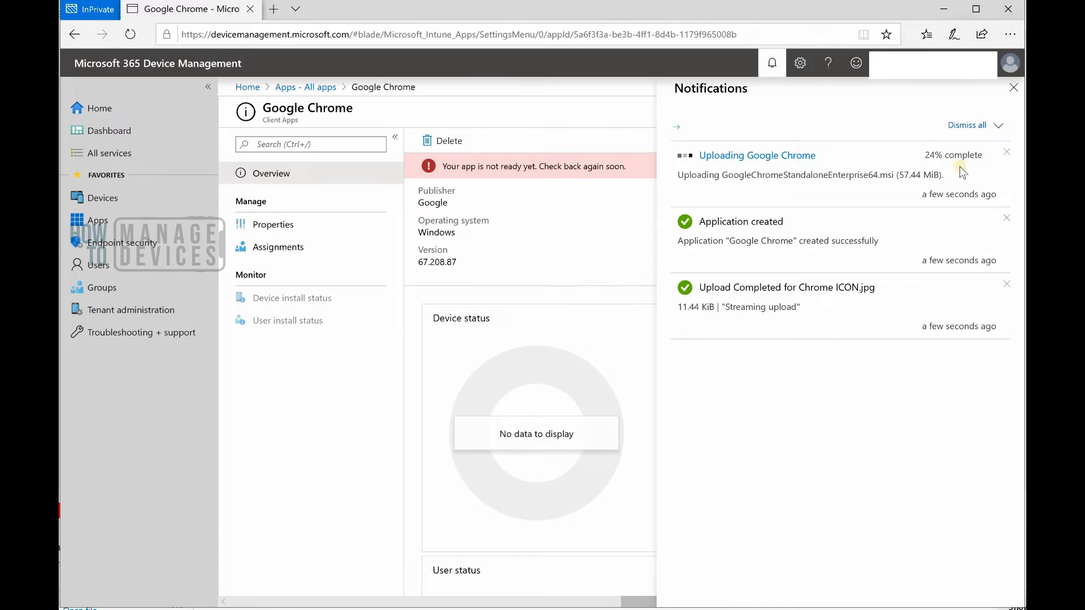
pyautogui.moveTo(917, 159)
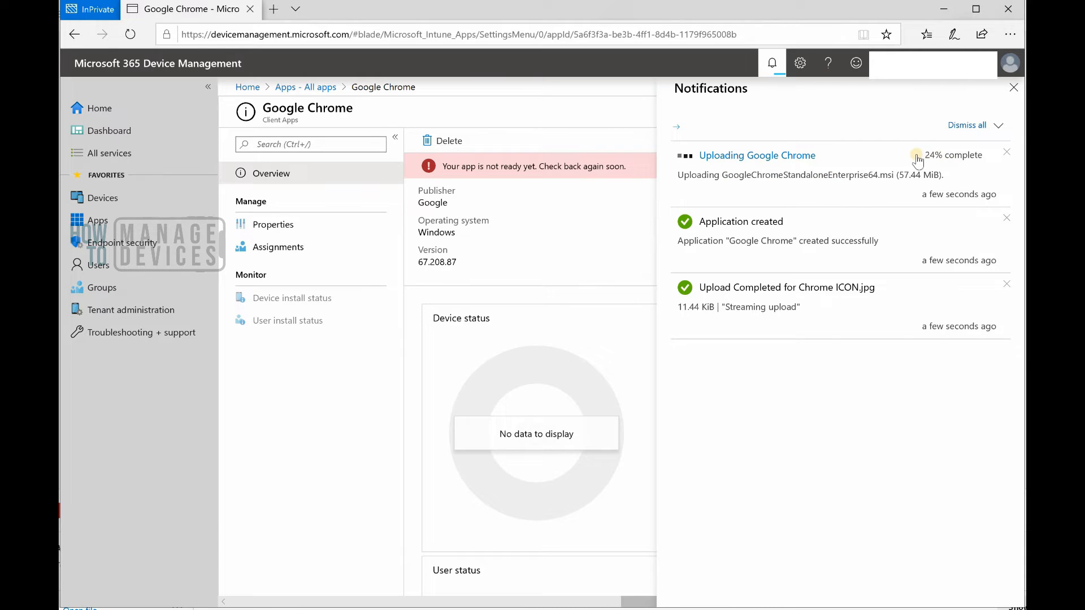
pyautogui.moveTo(916, 158)
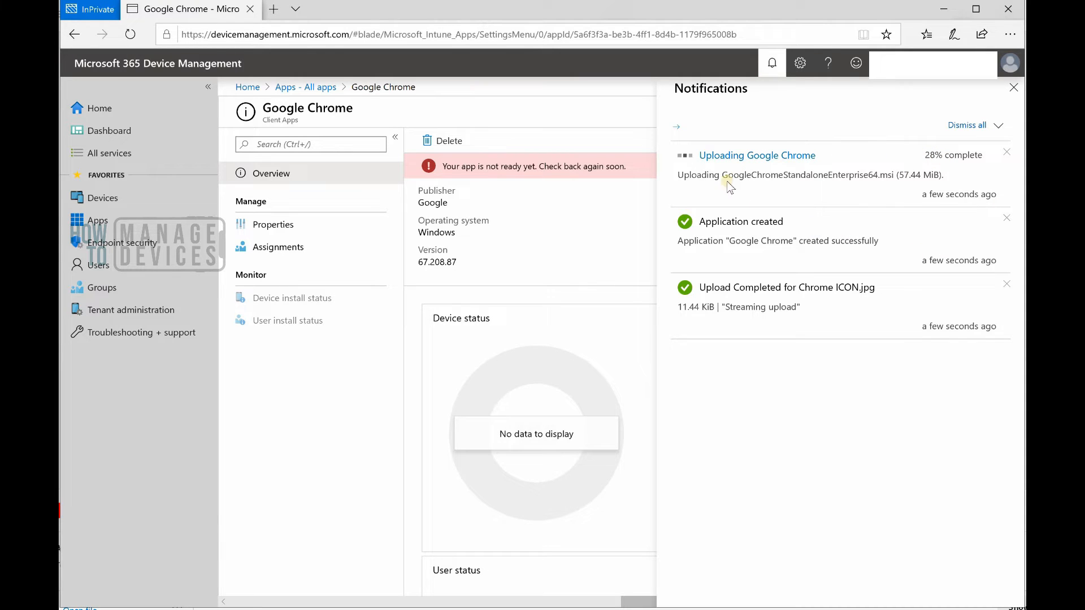
pyautogui.moveTo(930, 167)
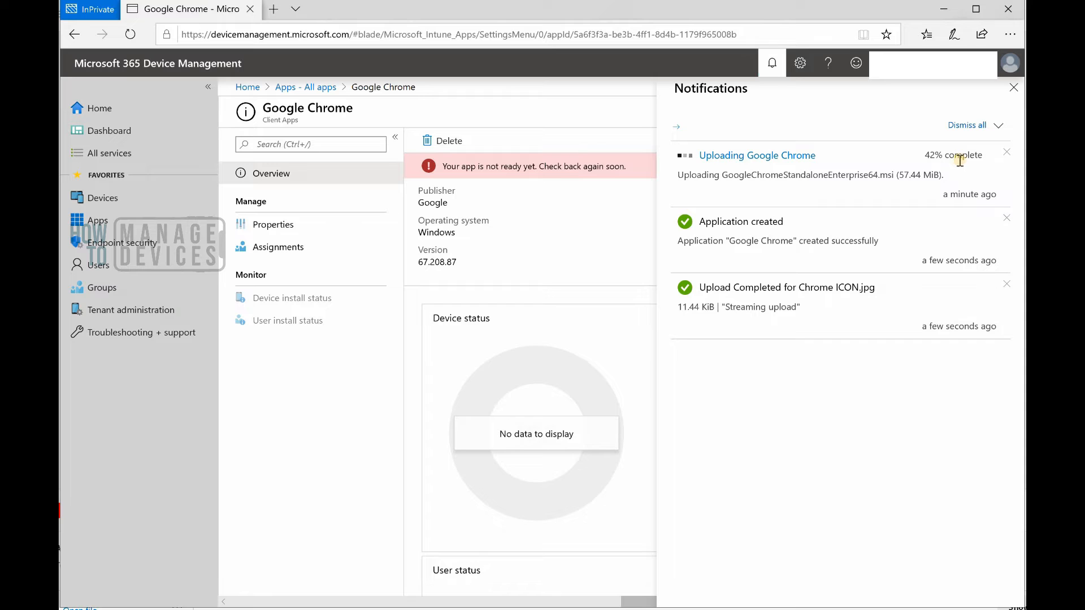
pyautogui.moveTo(923, 160)
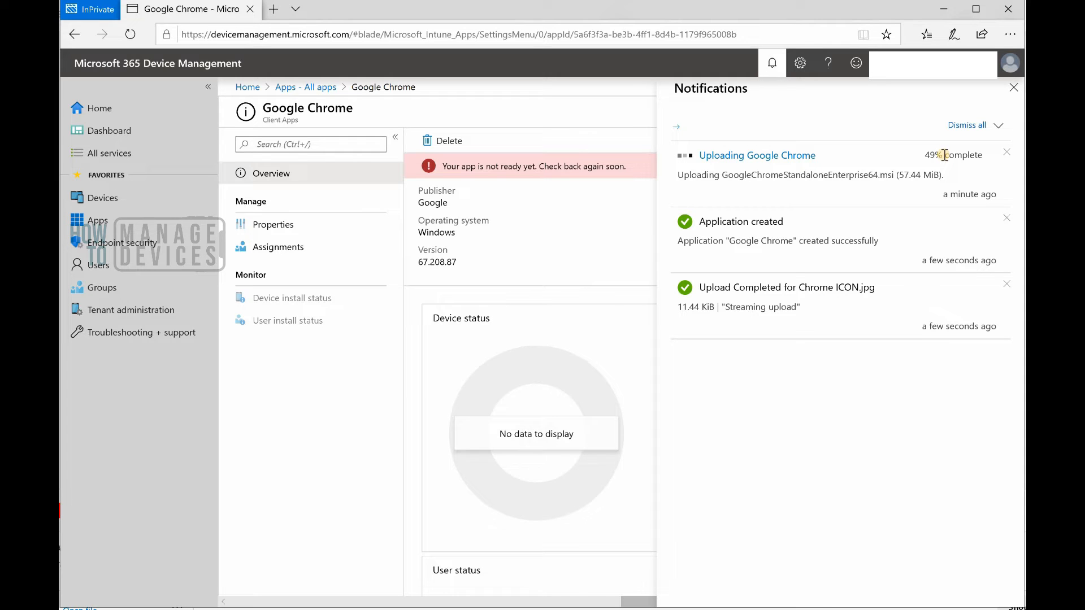
pyautogui.moveTo(945, 174)
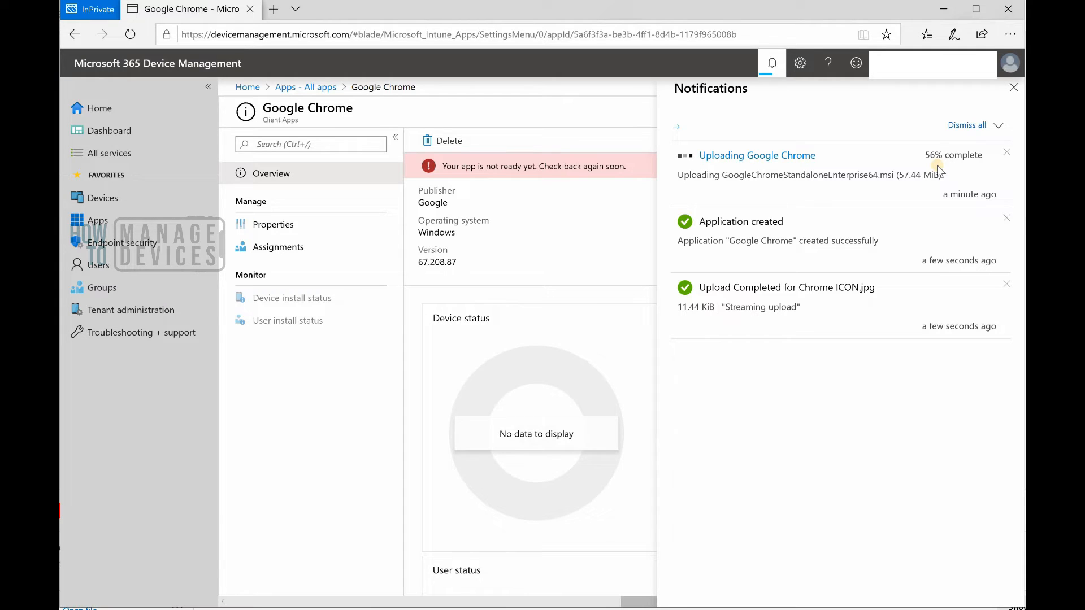
pyautogui.moveTo(893, 134)
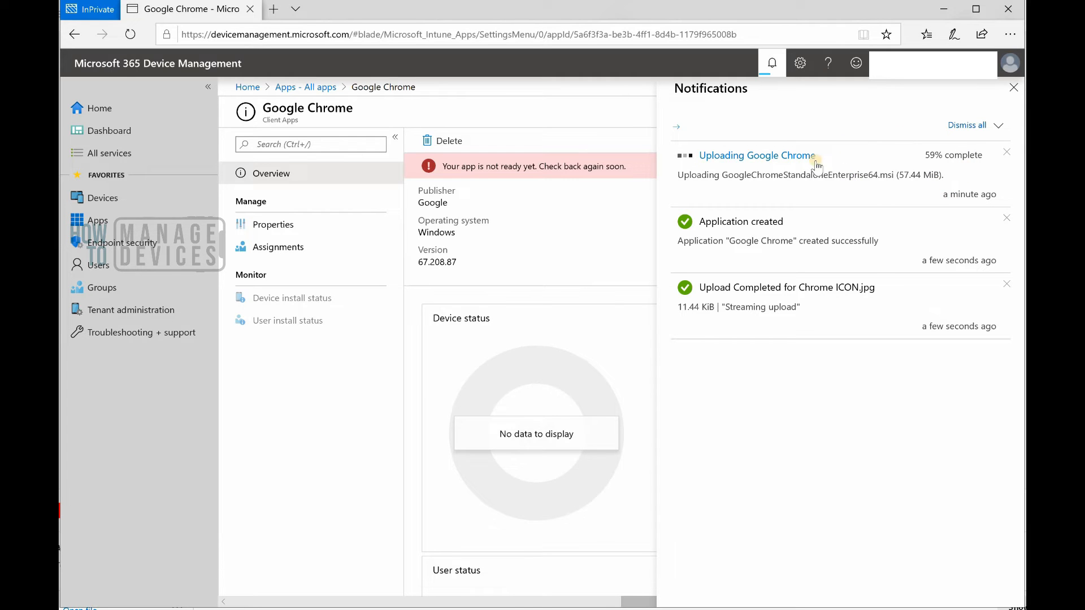
pyautogui.moveTo(764, 196)
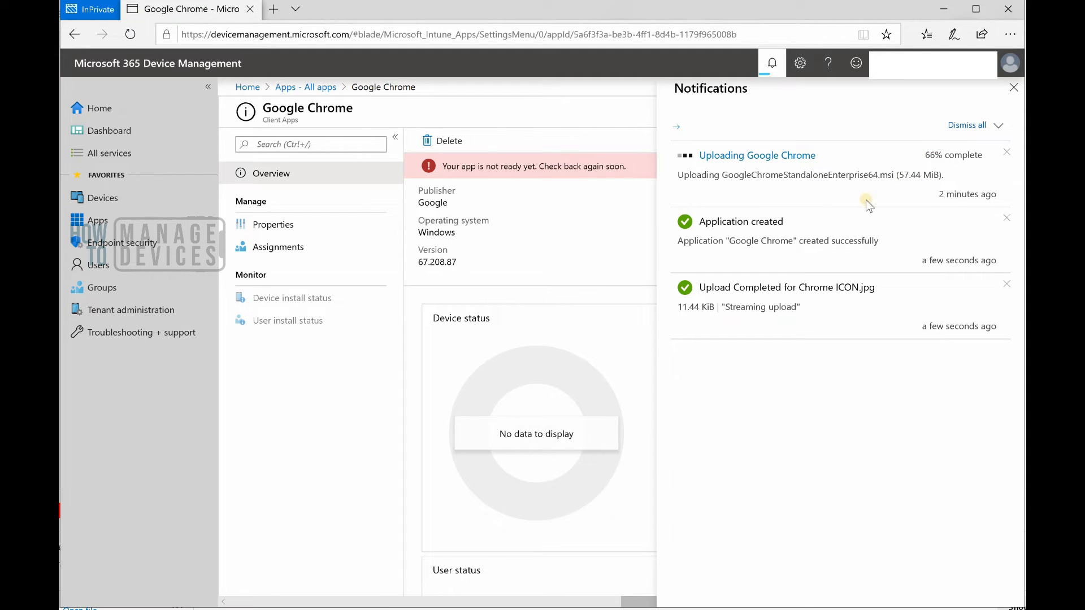
pyautogui.moveTo(661, 250)
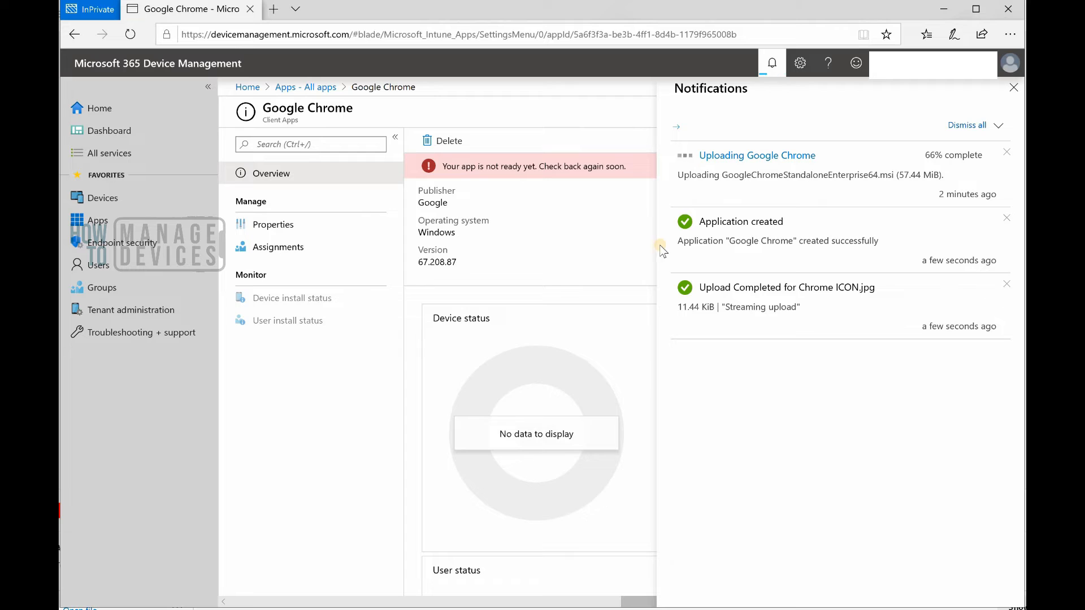
pyautogui.moveTo(156, 78)
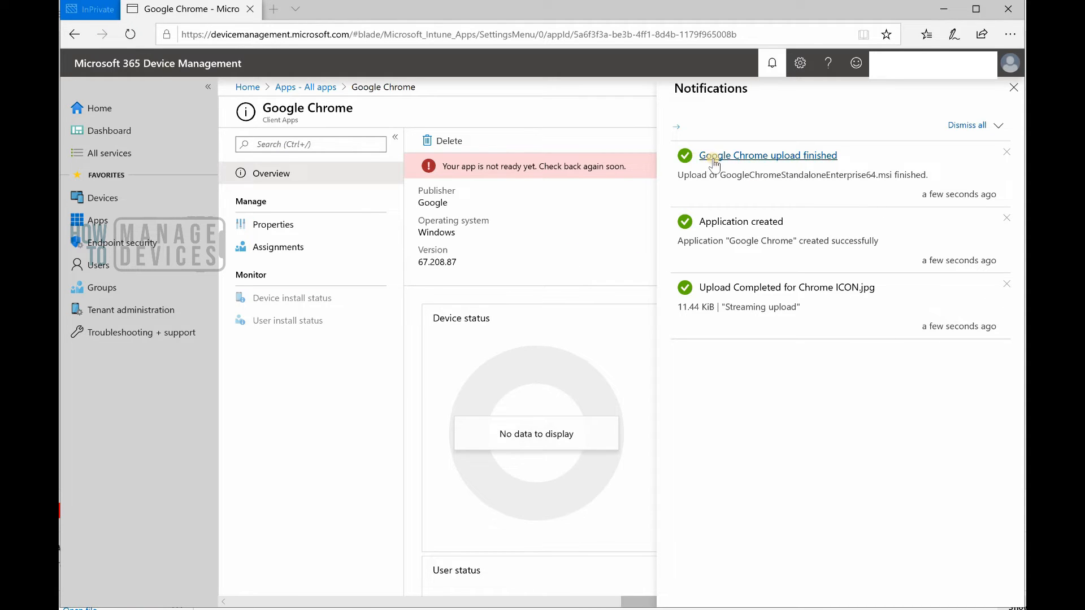
pyautogui.moveTo(822, 159)
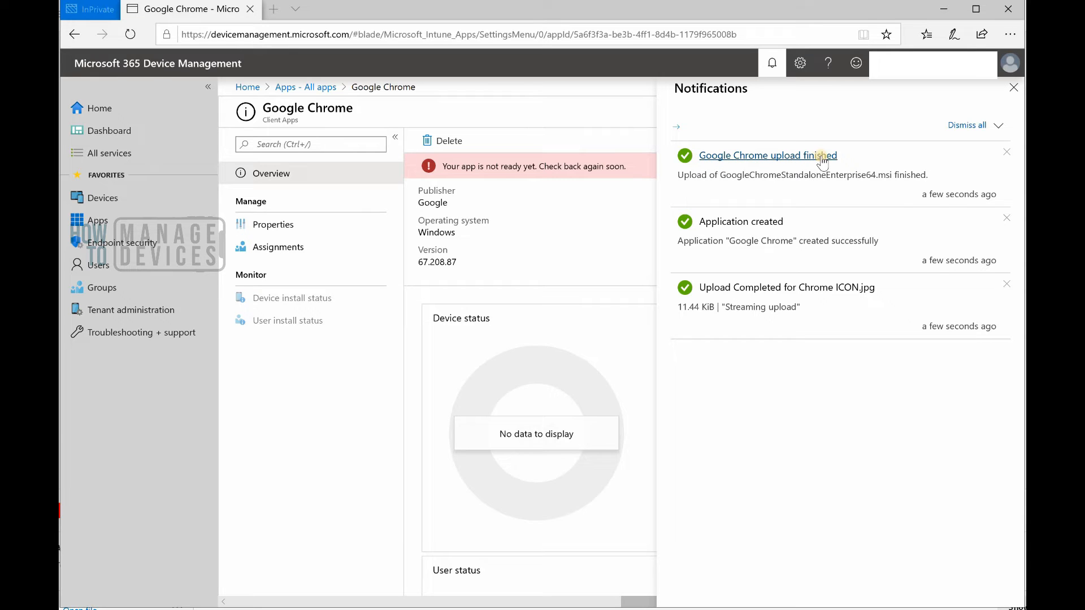
pyautogui.moveTo(781, 166)
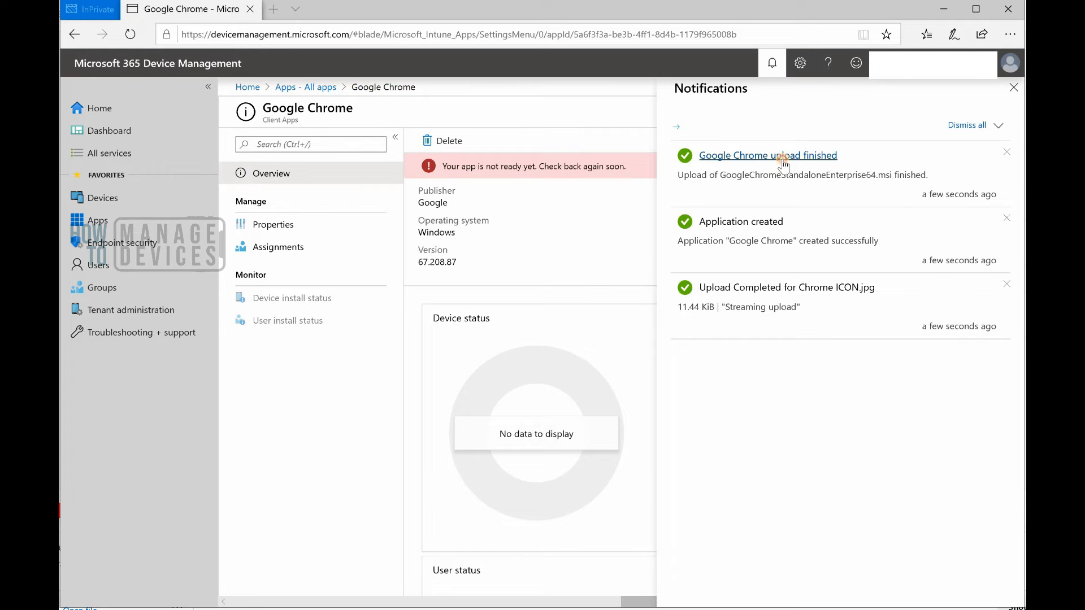
# Step: View the uploaded Google Chrome app's overview and its reminder to assign a group
pyautogui.click(768, 154)
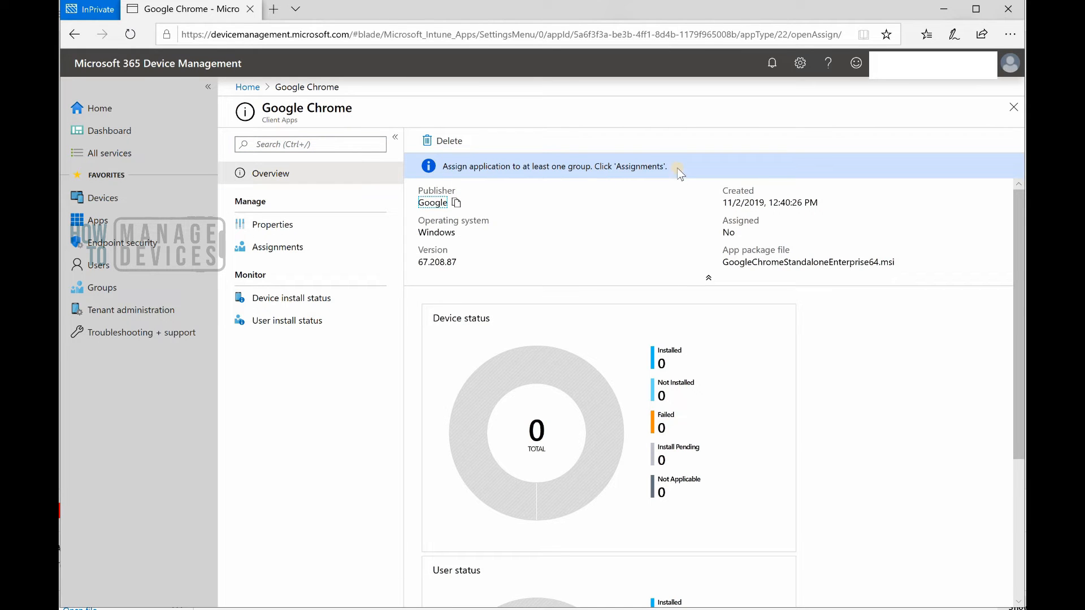
pyautogui.doubleClick(554, 166)
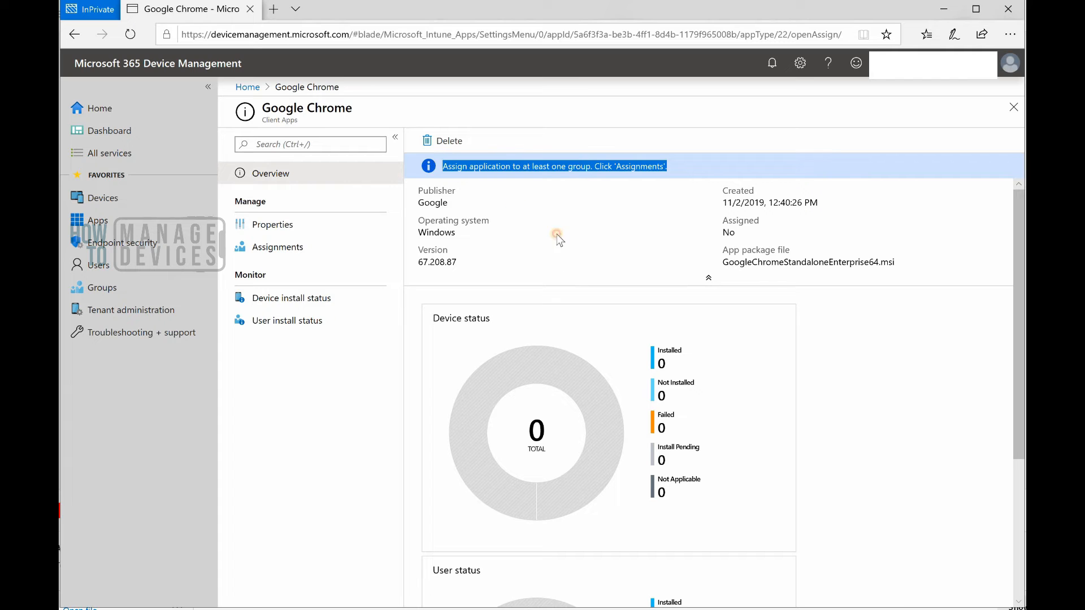
pyautogui.moveTo(289, 251)
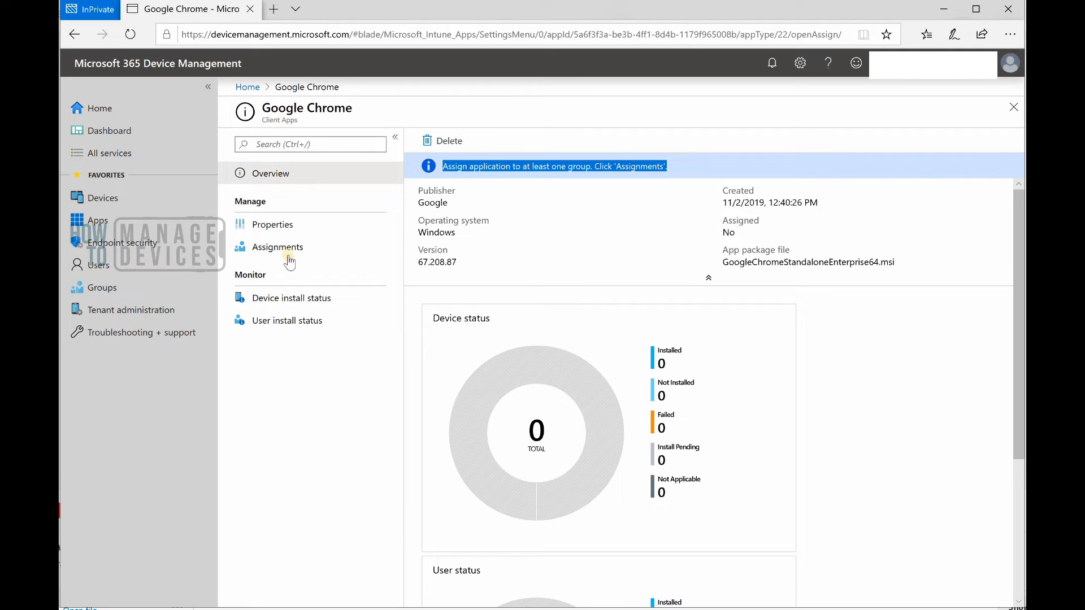
pyautogui.moveTo(278, 247)
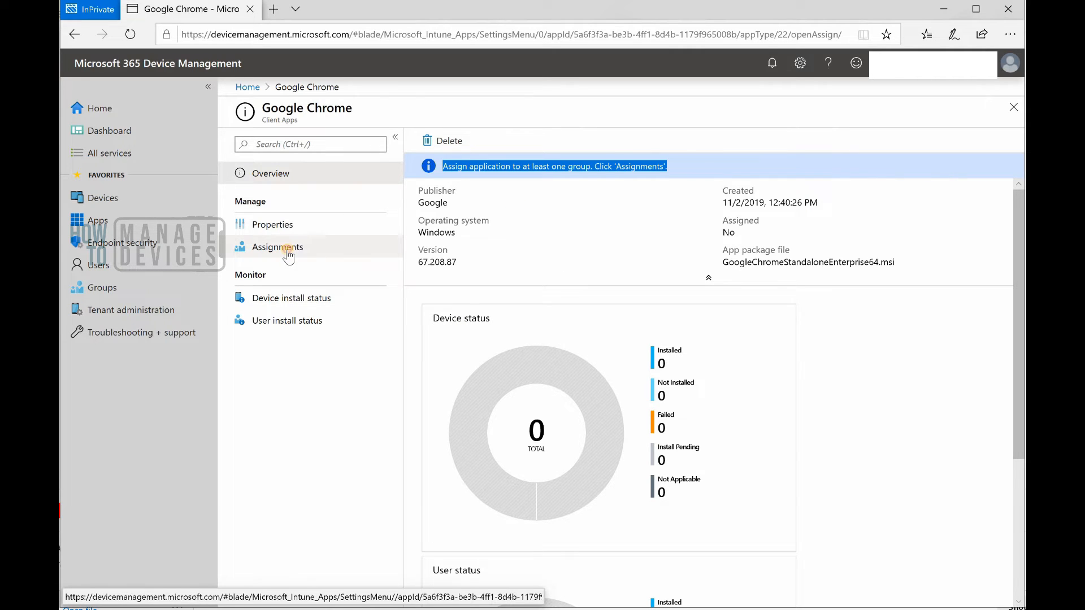
# Step: Start adding a group assignment for Google Chrome and list the assignment type choices
pyautogui.click(278, 247)
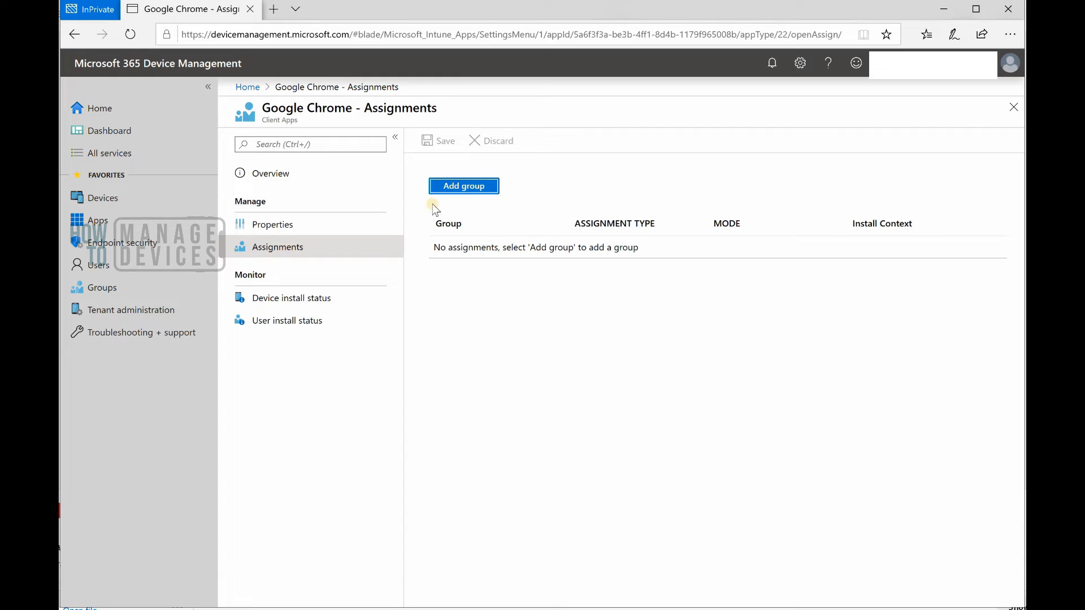
pyautogui.click(463, 186)
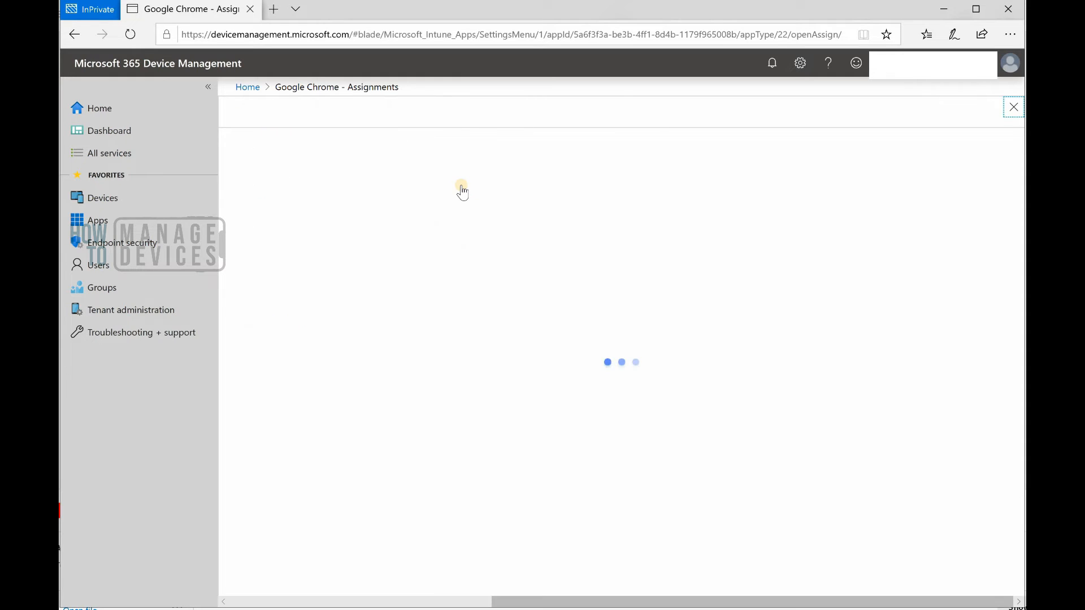
pyautogui.click(464, 186)
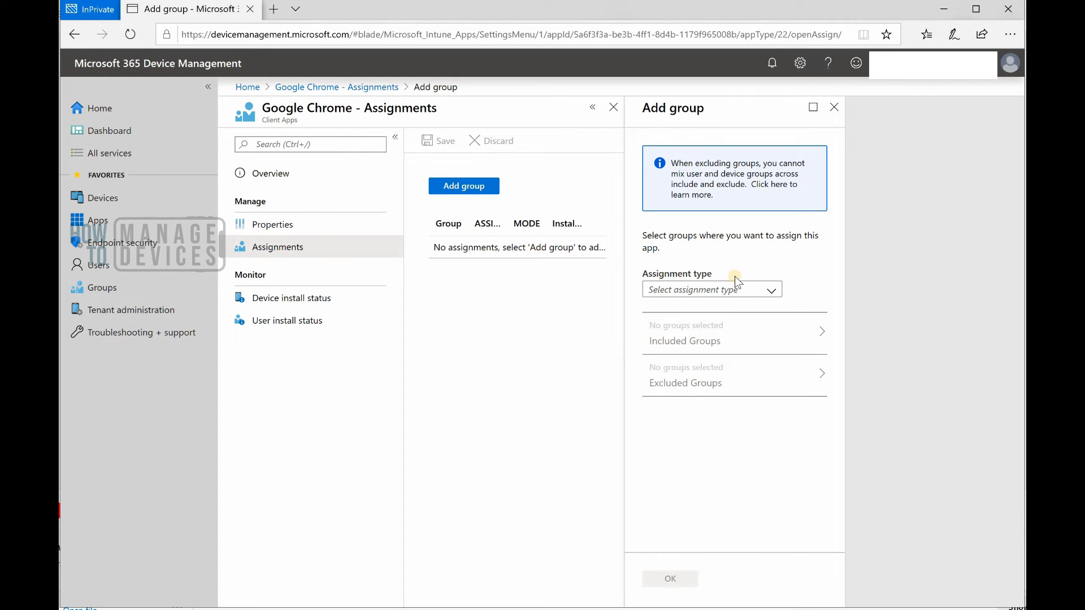
pyautogui.click(711, 290)
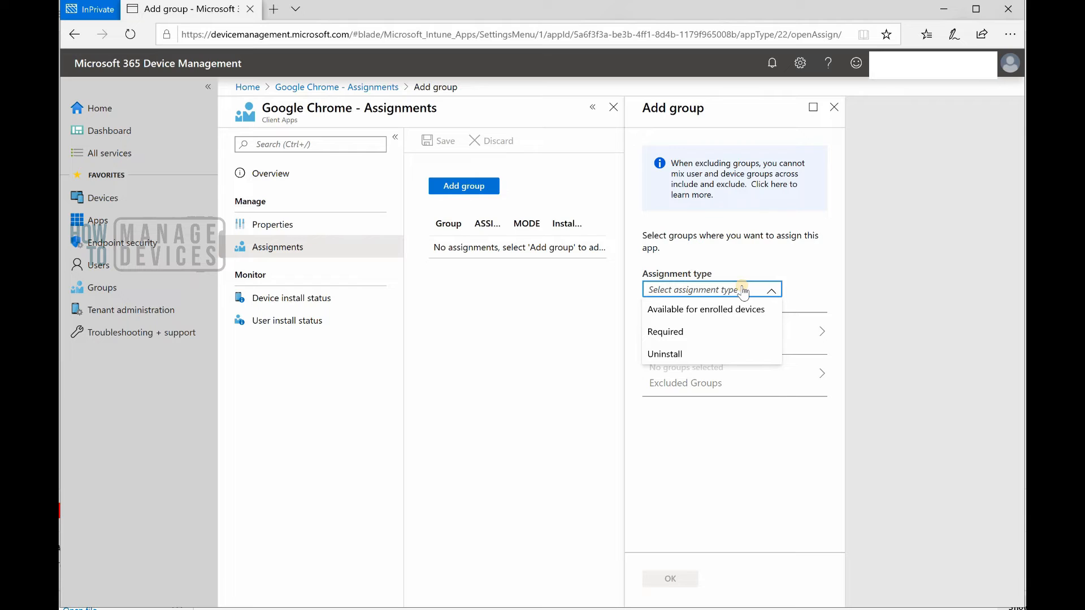
pyautogui.moveTo(686, 131)
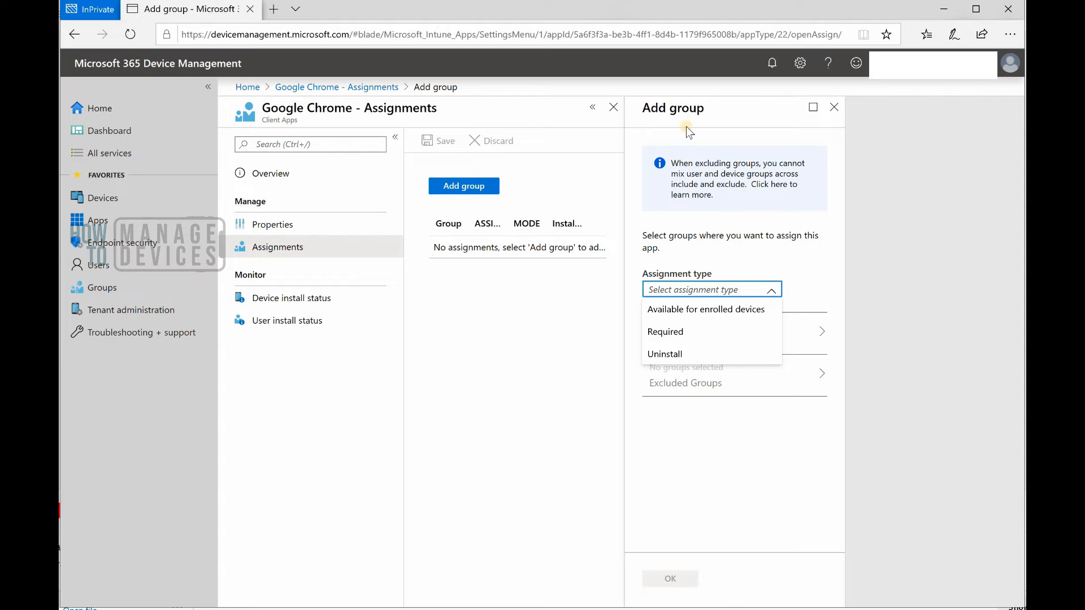
pyautogui.moveTo(717, 127)
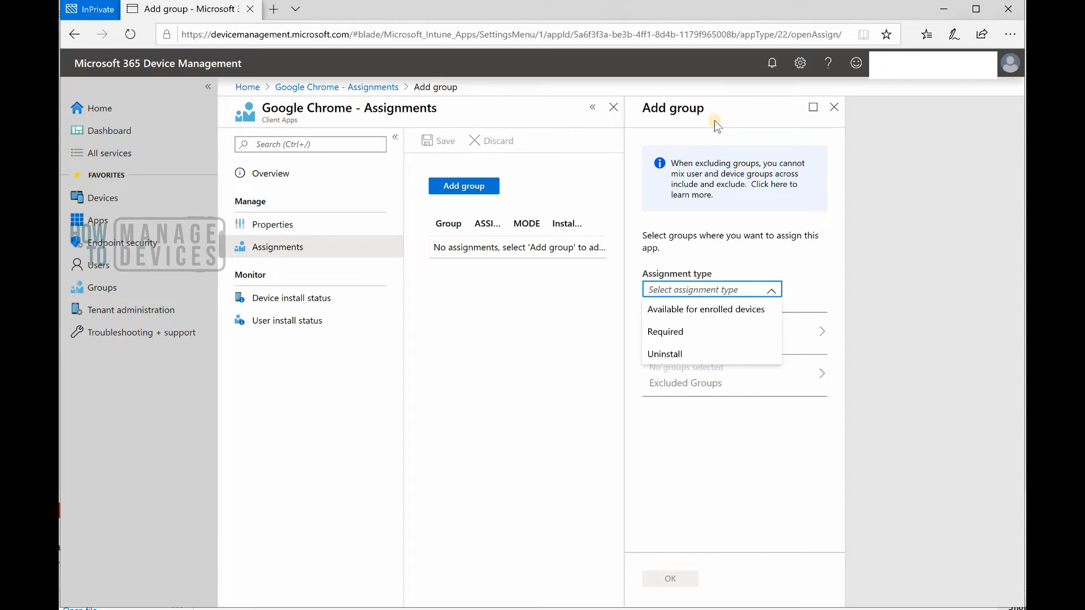
pyautogui.moveTo(688, 366)
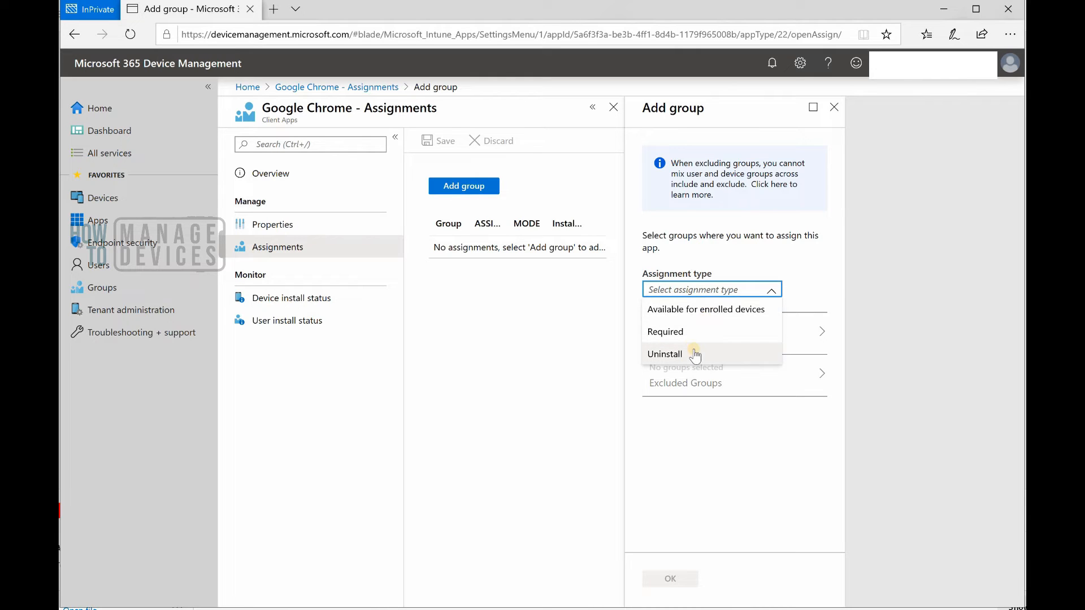
pyautogui.moveTo(680, 315)
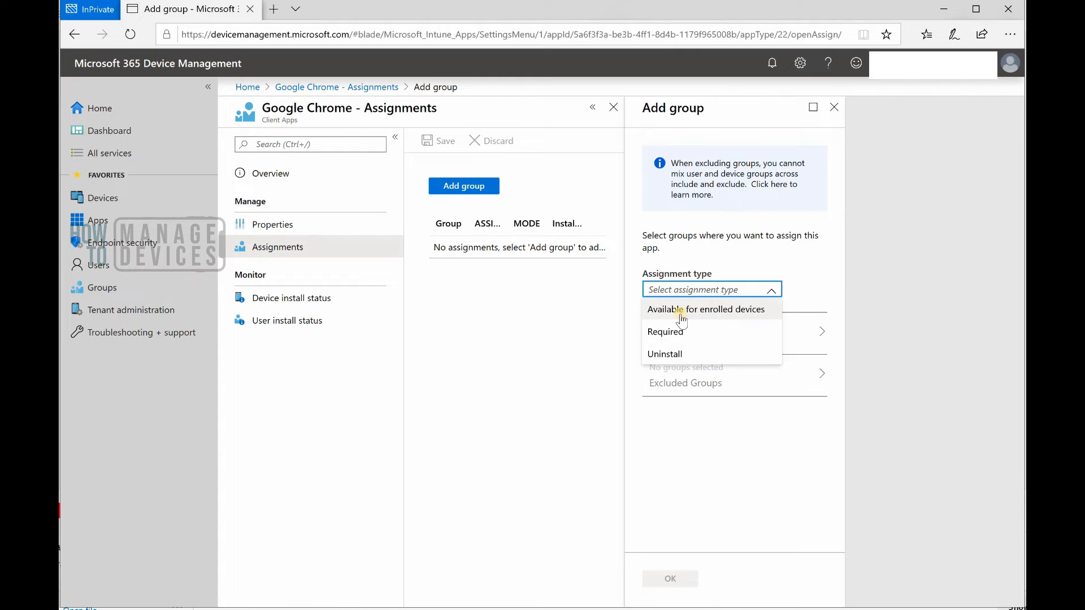
pyautogui.moveTo(747, 318)
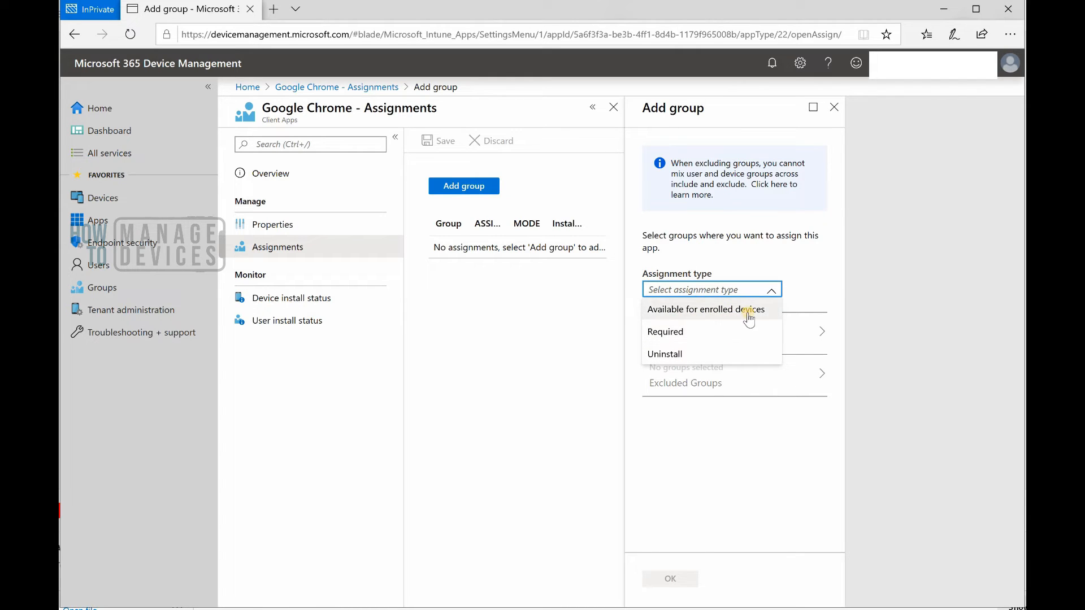
pyautogui.moveTo(733, 315)
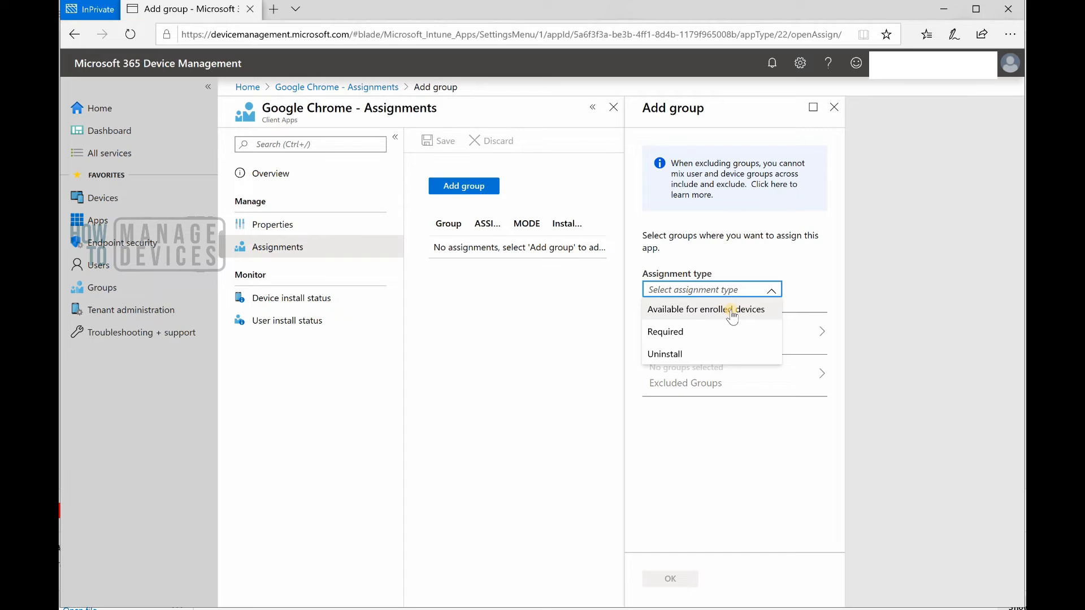
pyautogui.moveTo(760, 317)
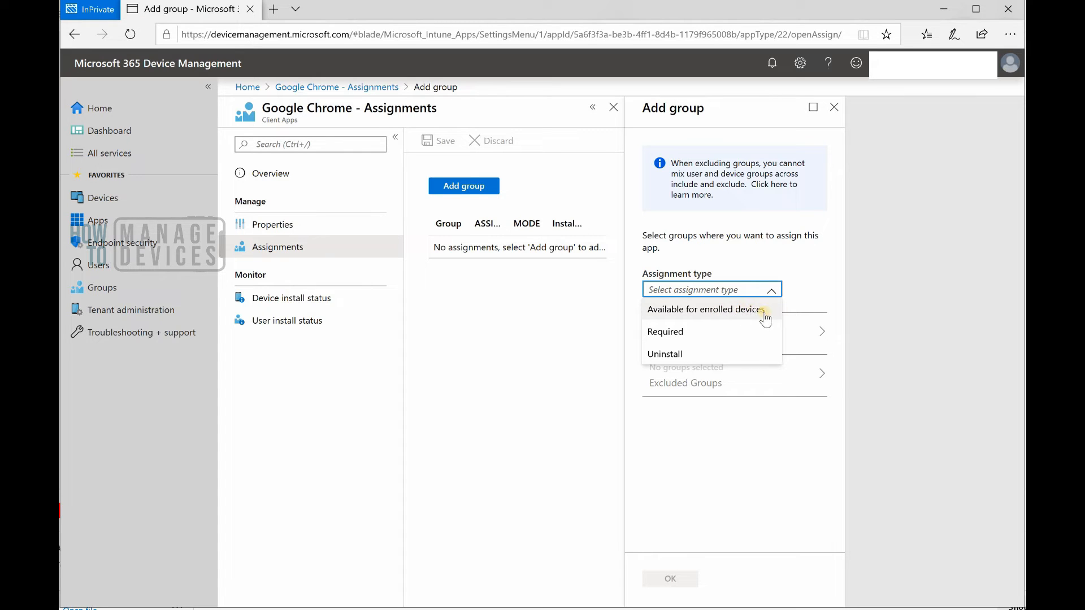
pyautogui.moveTo(677, 331)
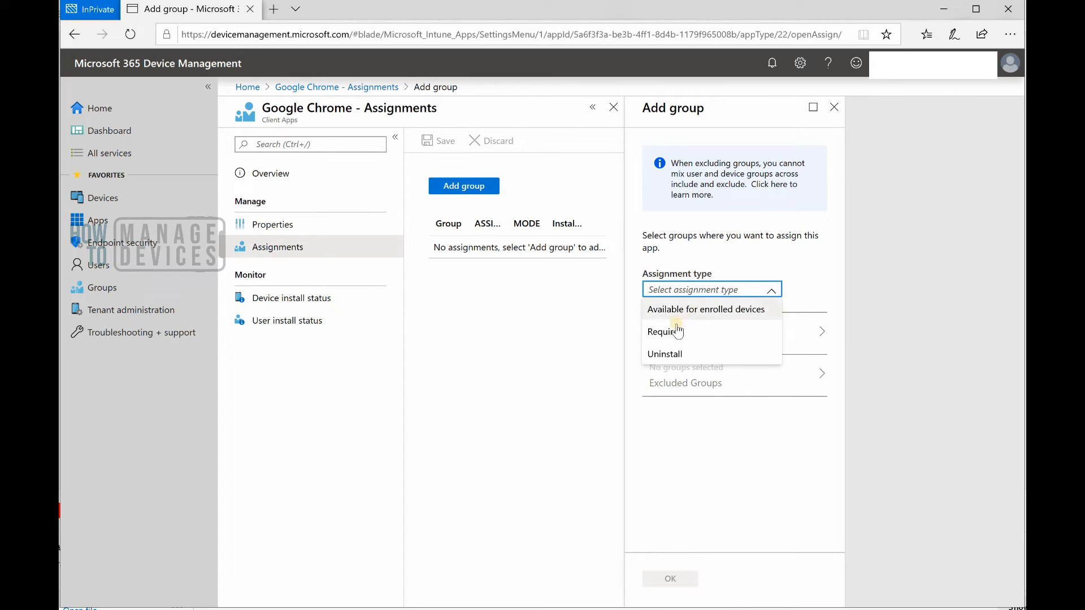
pyautogui.moveTo(667, 337)
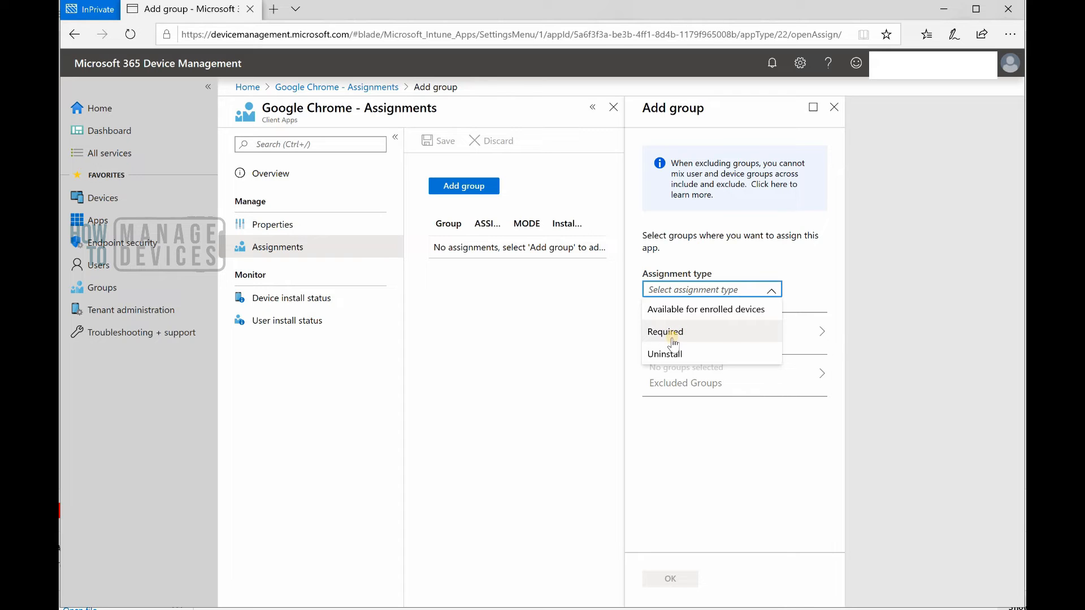
pyautogui.moveTo(700, 339)
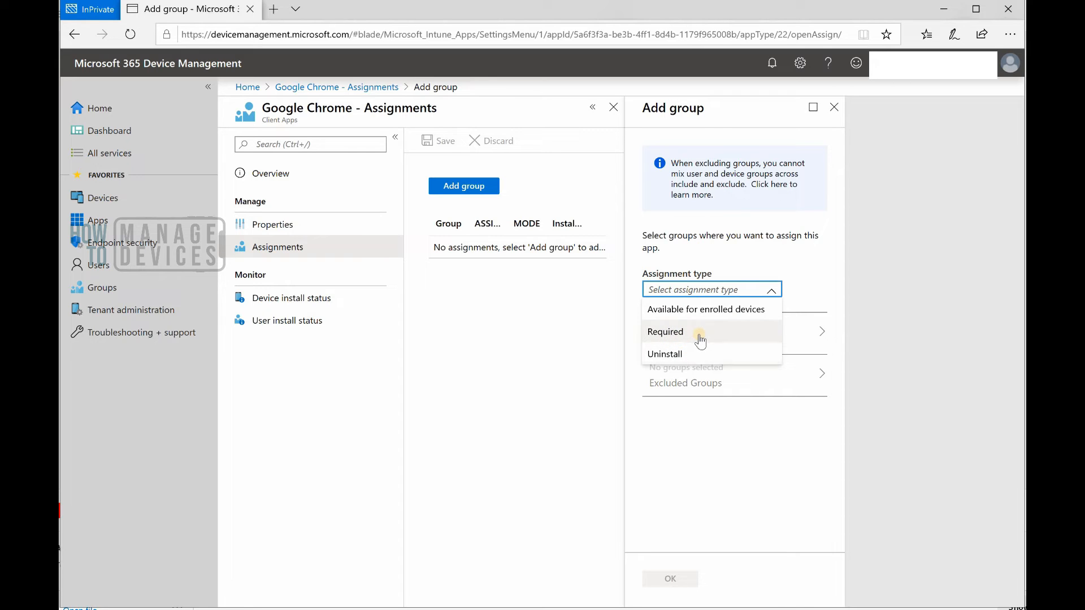
# Step: Make Google Chrome a Required install, leaving 'required on all devices' set back to No
pyautogui.click(665, 331)
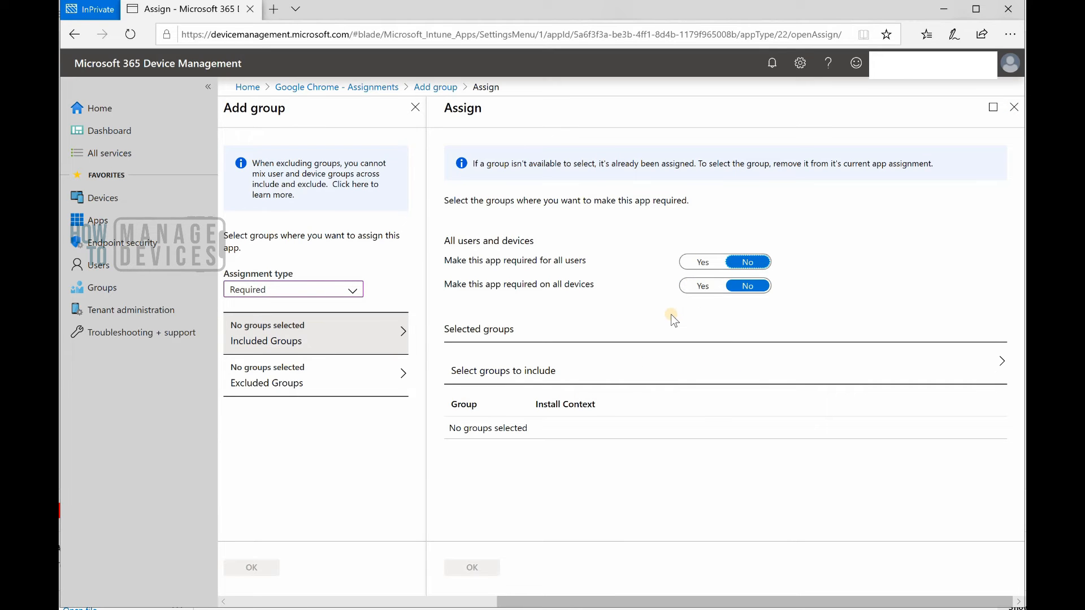
pyautogui.moveTo(655, 360)
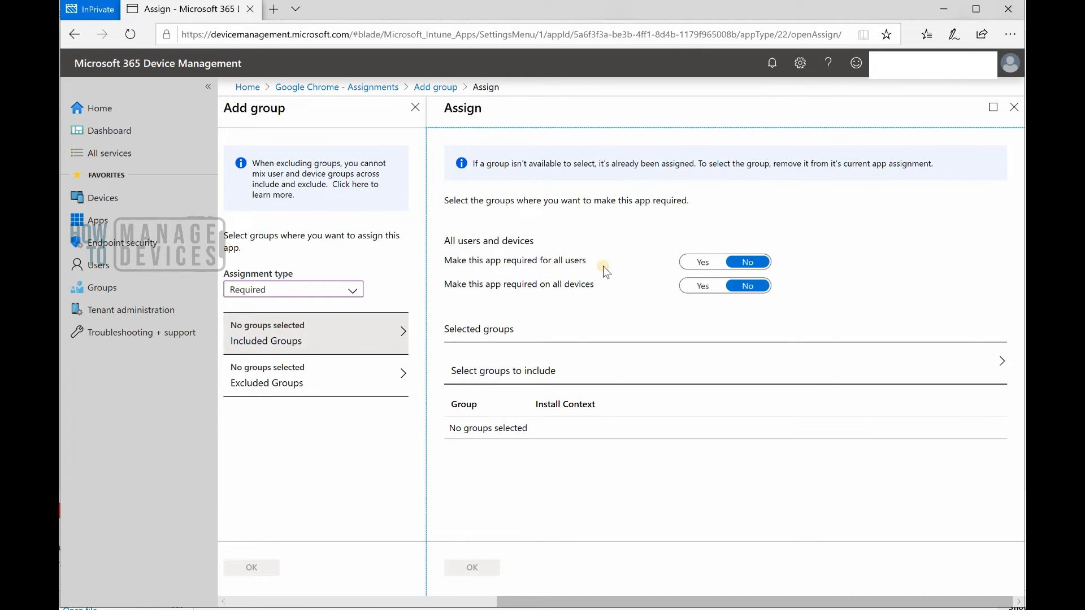
pyautogui.moveTo(538, 293)
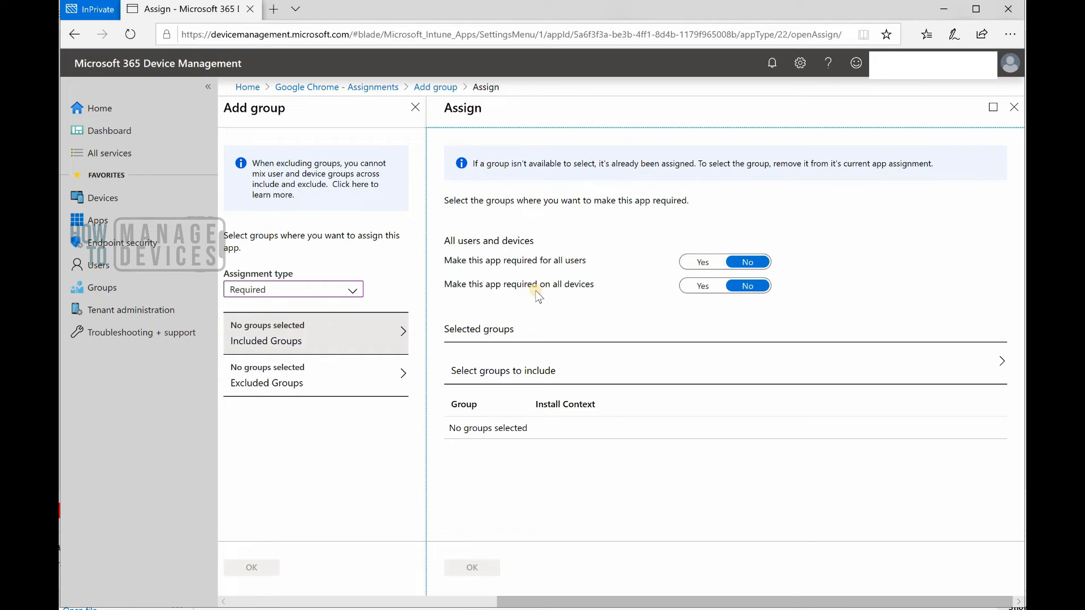
pyautogui.moveTo(591, 296)
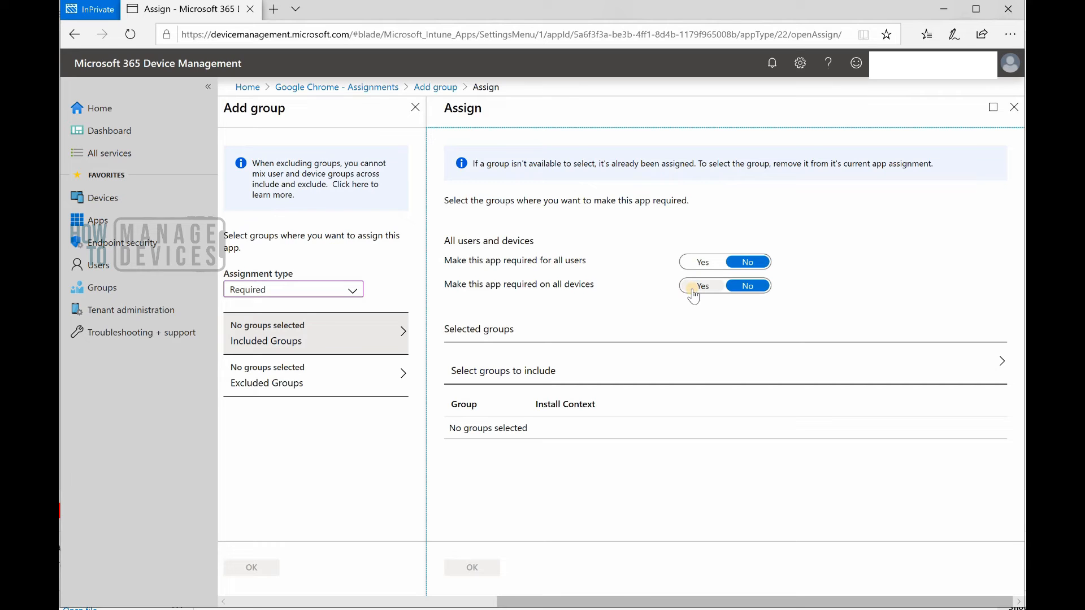
pyautogui.click(702, 285)
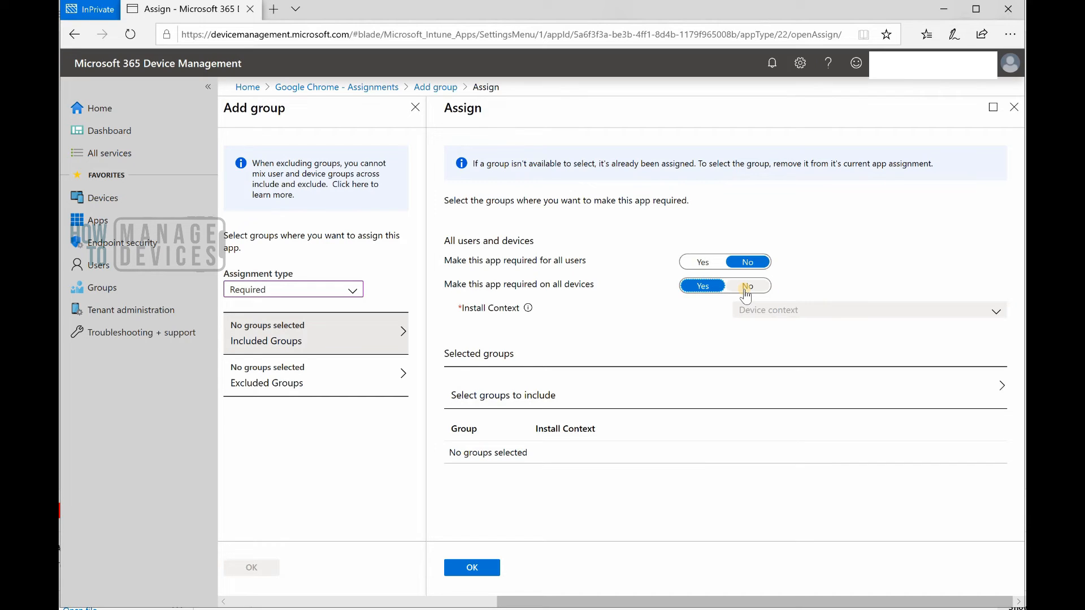
pyautogui.click(747, 284)
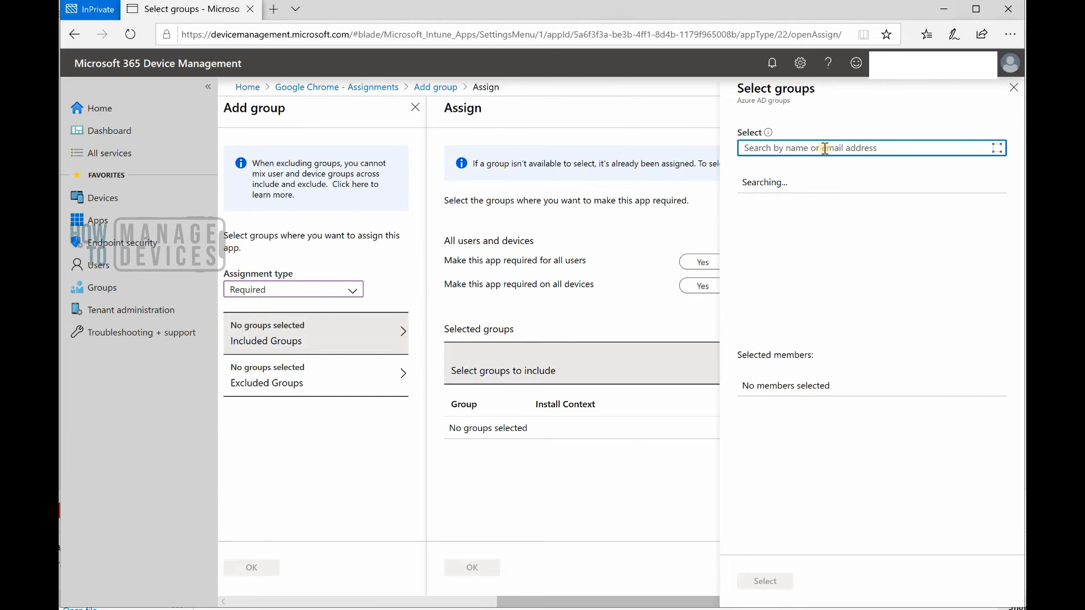
# Step: Search 'chrom' and include the Chrome Update Test Devices group in the Required assignment
pyautogui.write('Dev')
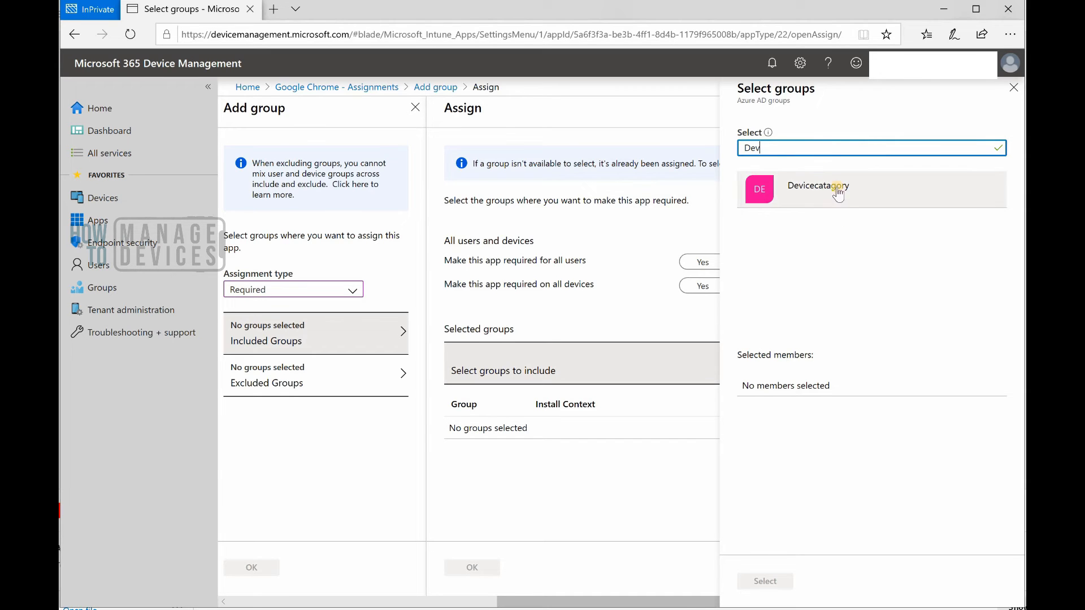
pyautogui.moveTo(812, 147)
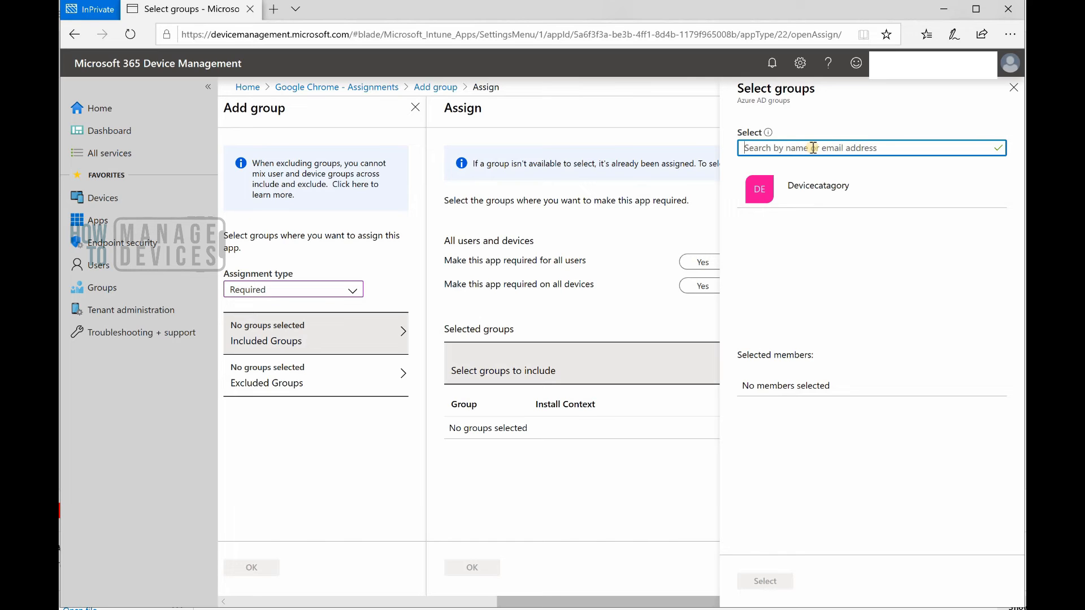
pyautogui.click(865, 147)
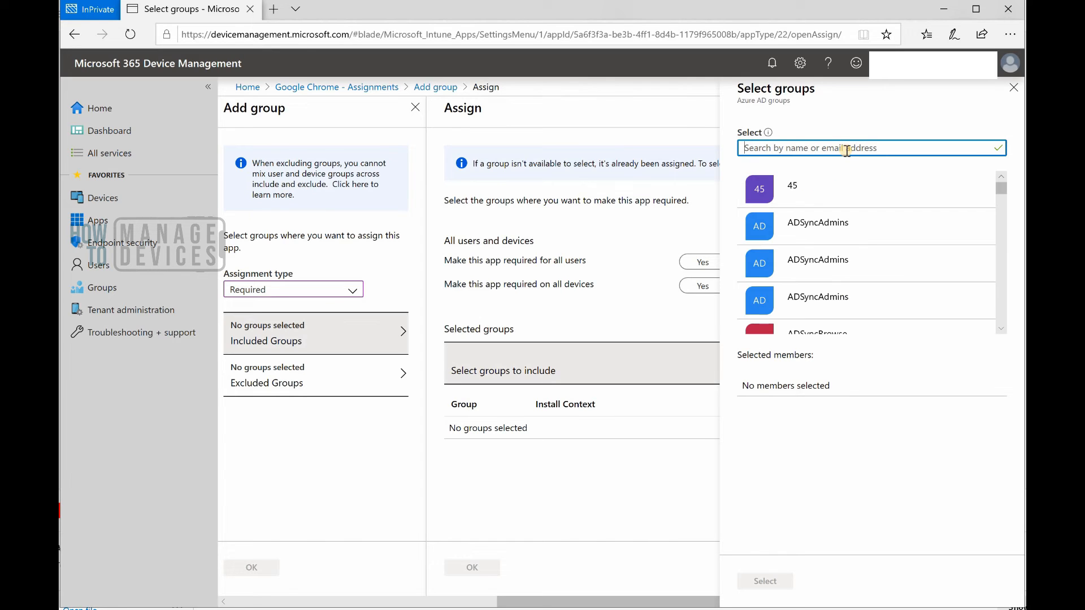
pyautogui.write('ch')
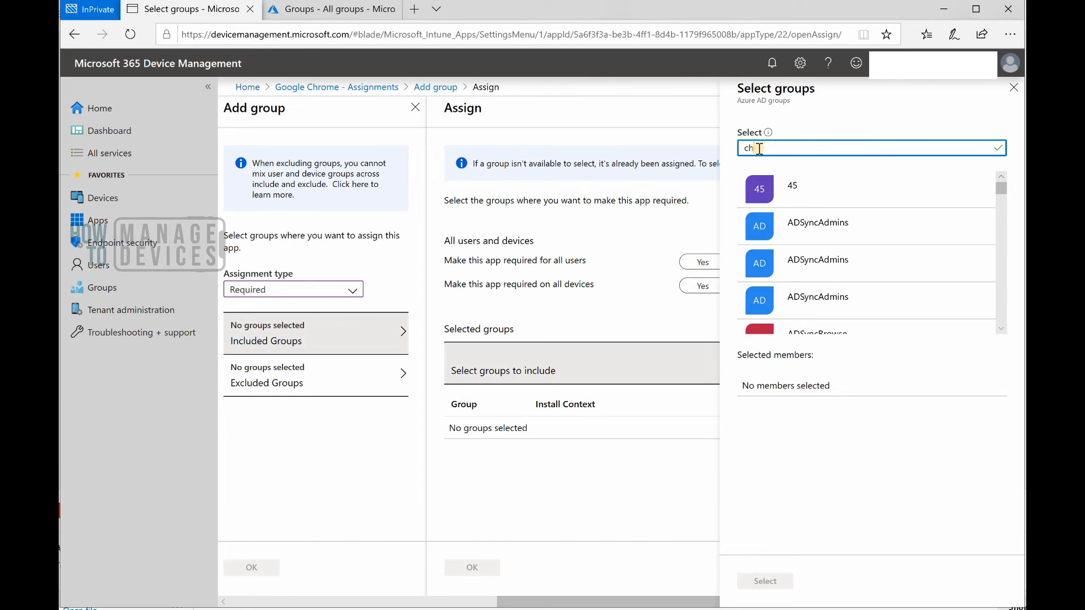
pyautogui.write('rom')
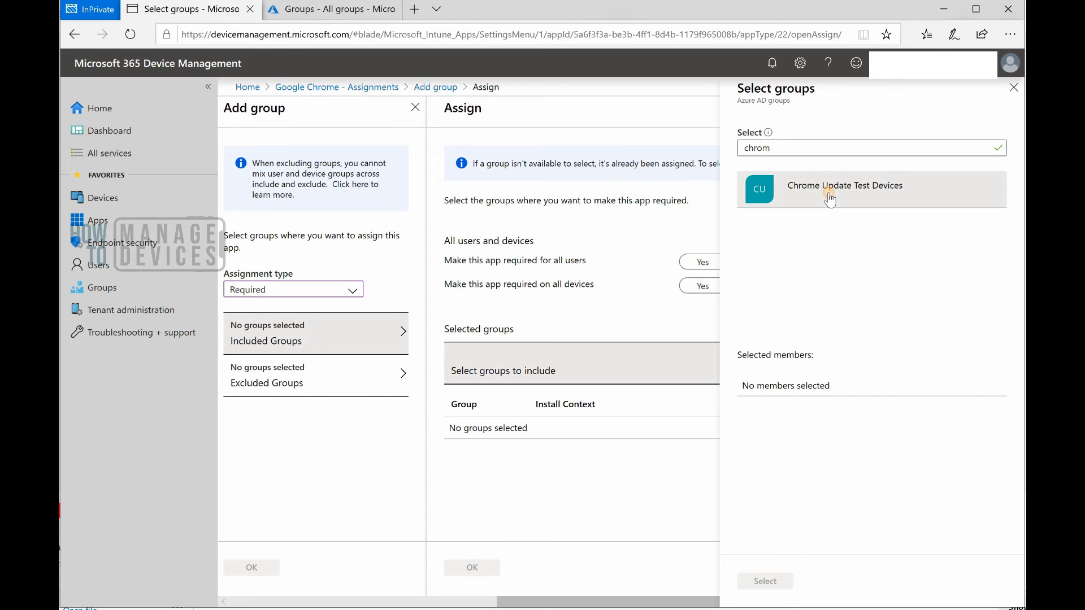
pyautogui.click(844, 186)
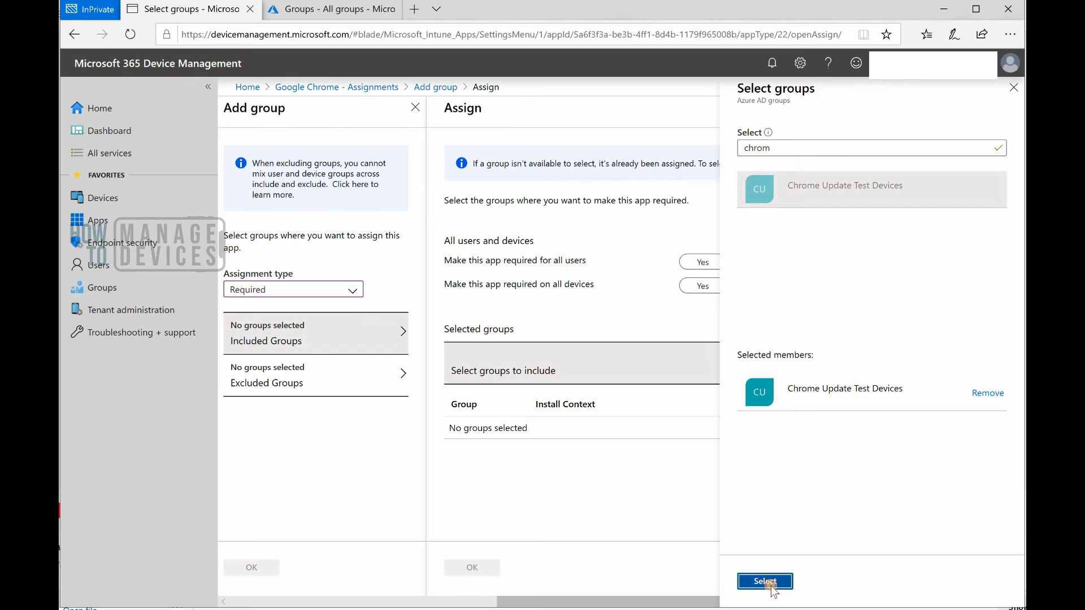
pyautogui.click(764, 581)
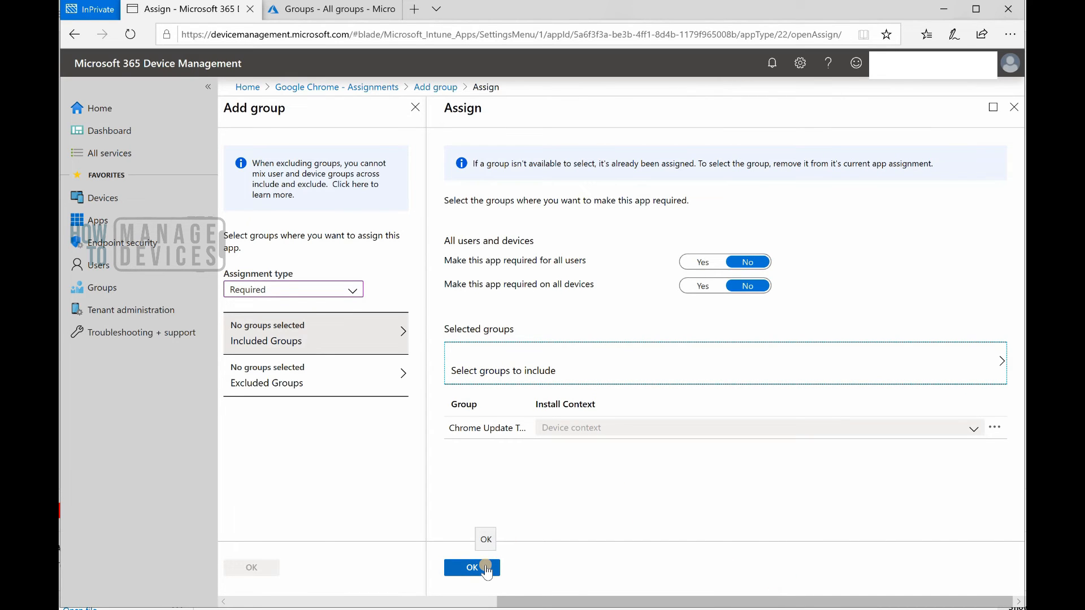
pyautogui.click(473, 567)
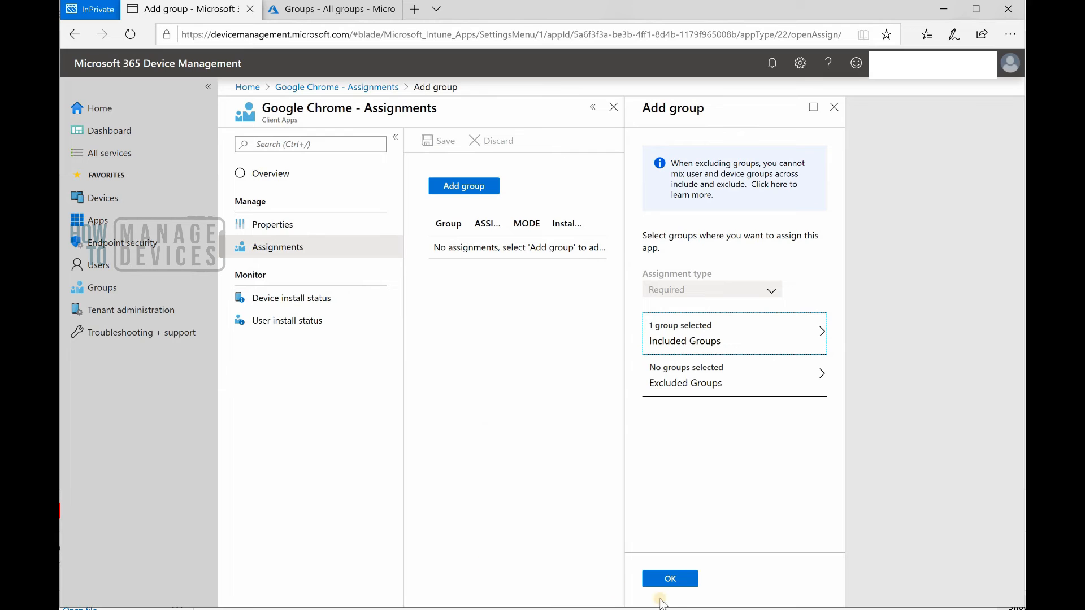
# Step: Add the Required group assignment and save Google Chrome's assignments
pyautogui.click(667, 579)
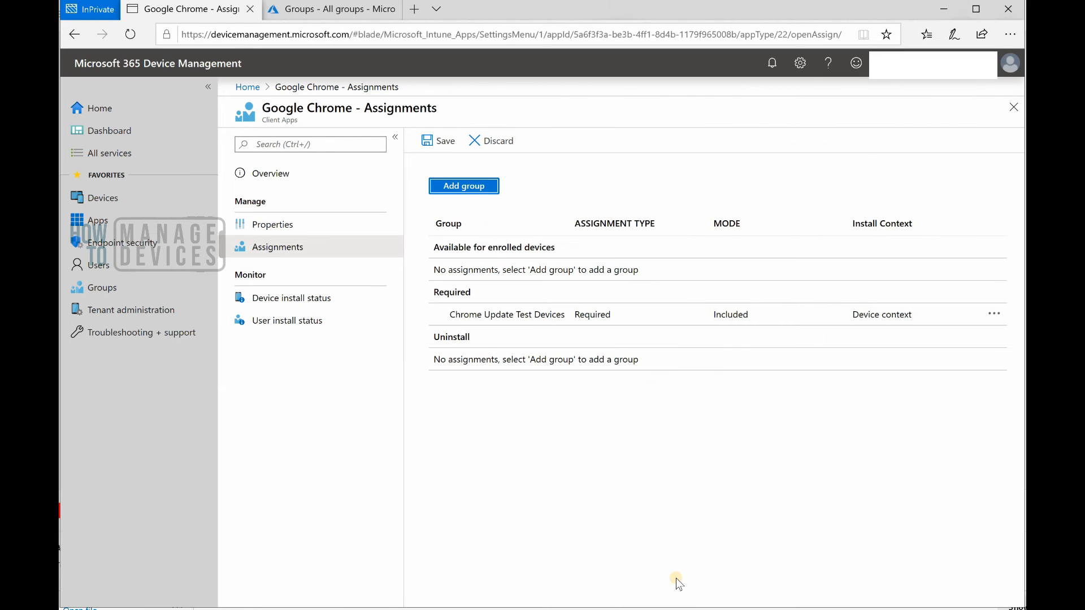
pyautogui.moveTo(480, 145)
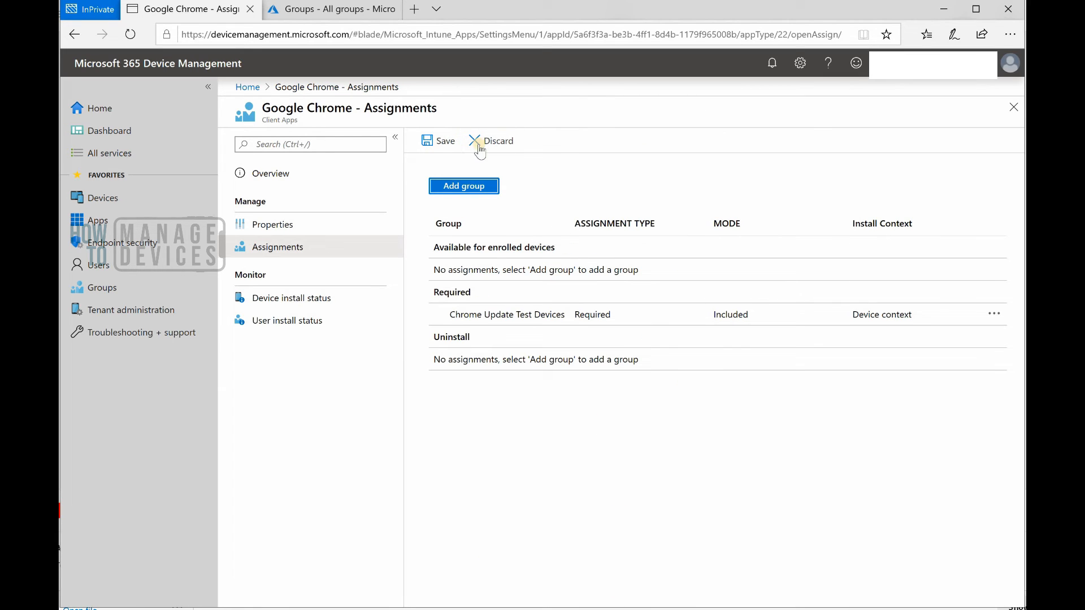
pyautogui.moveTo(436, 146)
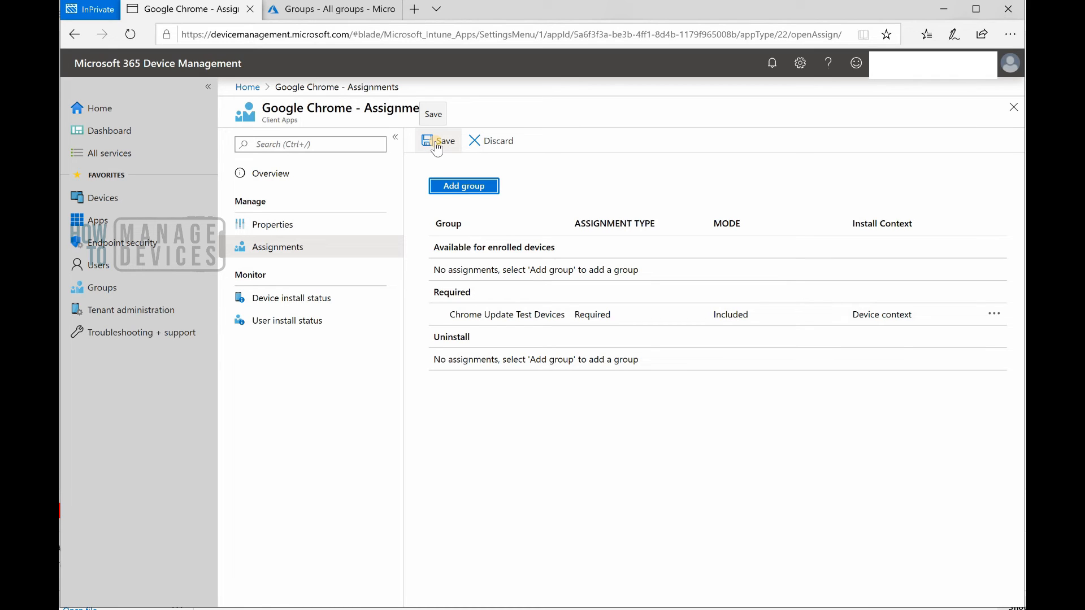
pyautogui.click(438, 140)
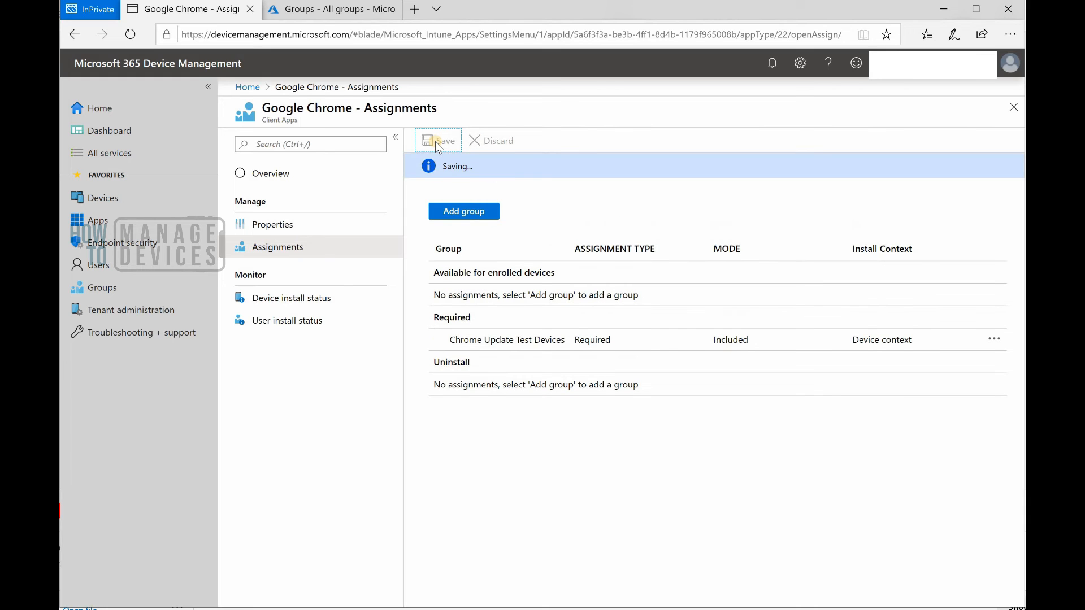
pyautogui.click(438, 140)
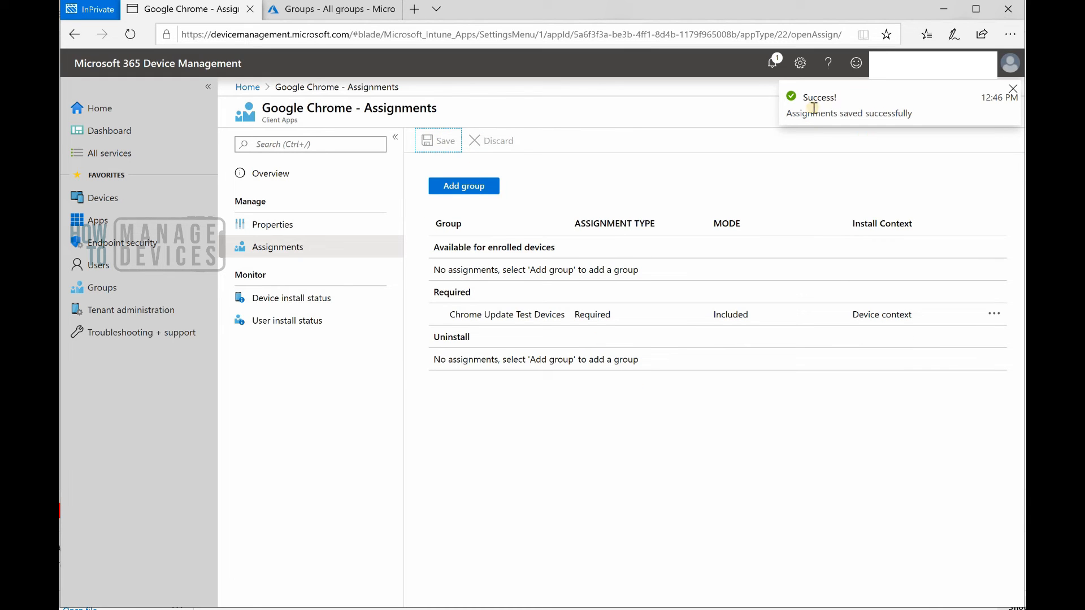
pyautogui.moveTo(814, 109)
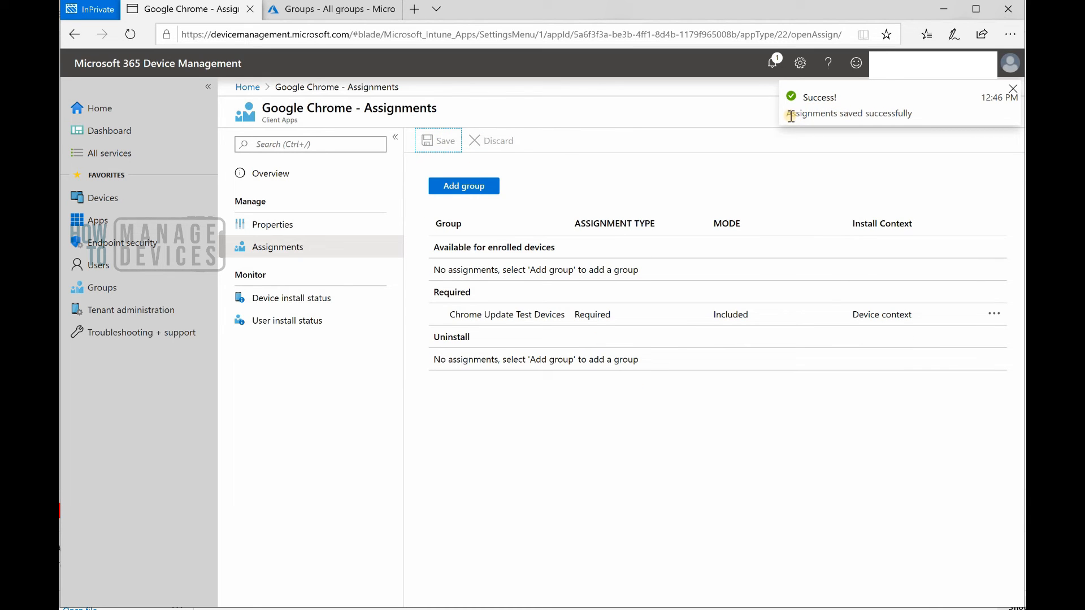
pyautogui.moveTo(919, 118)
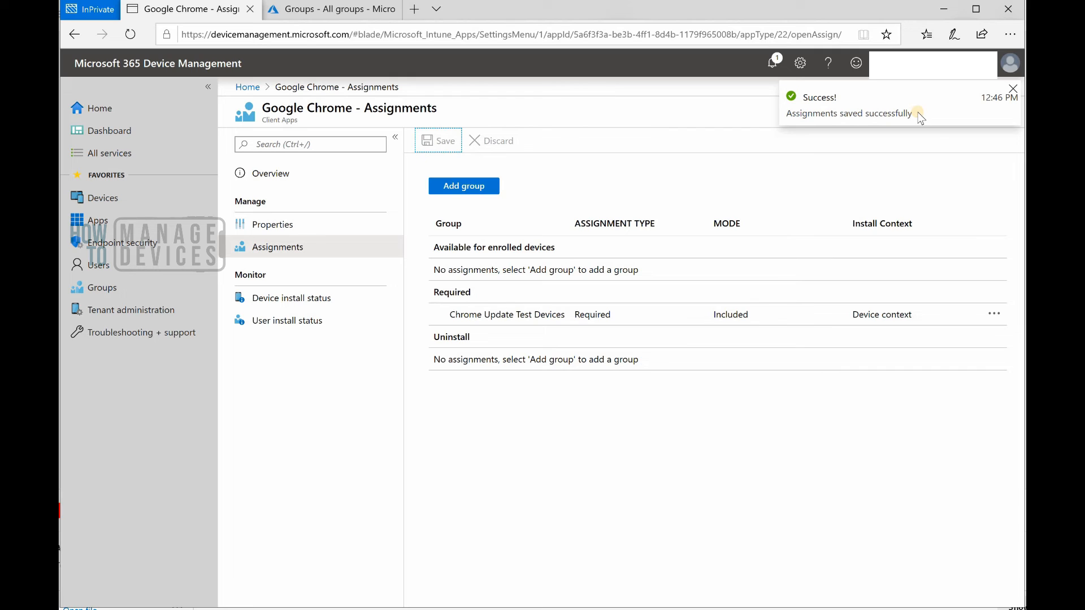
pyautogui.moveTo(993, 116)
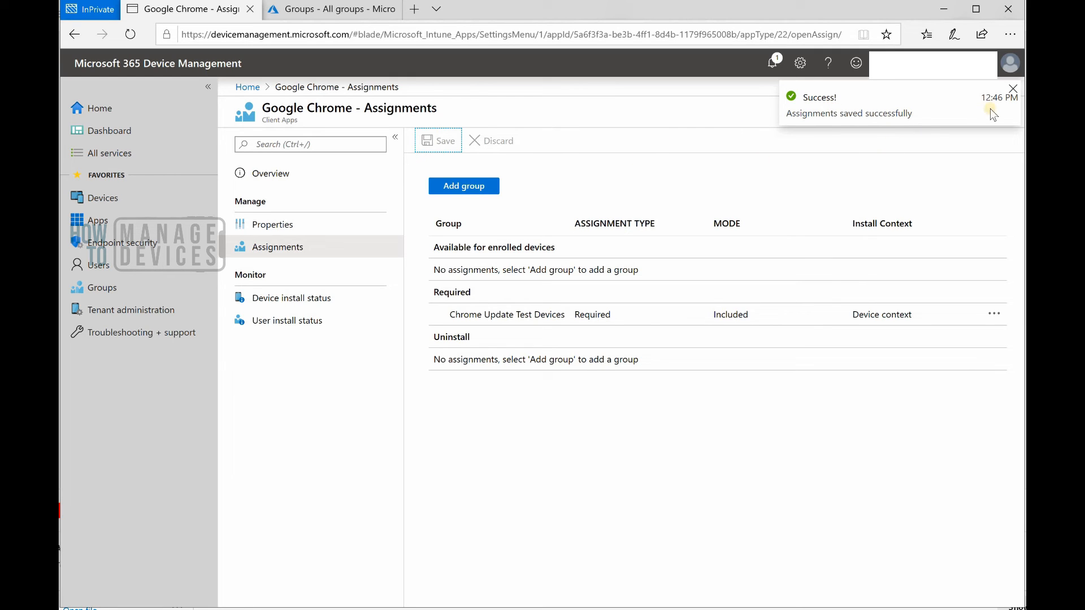
pyautogui.moveTo(353, 338)
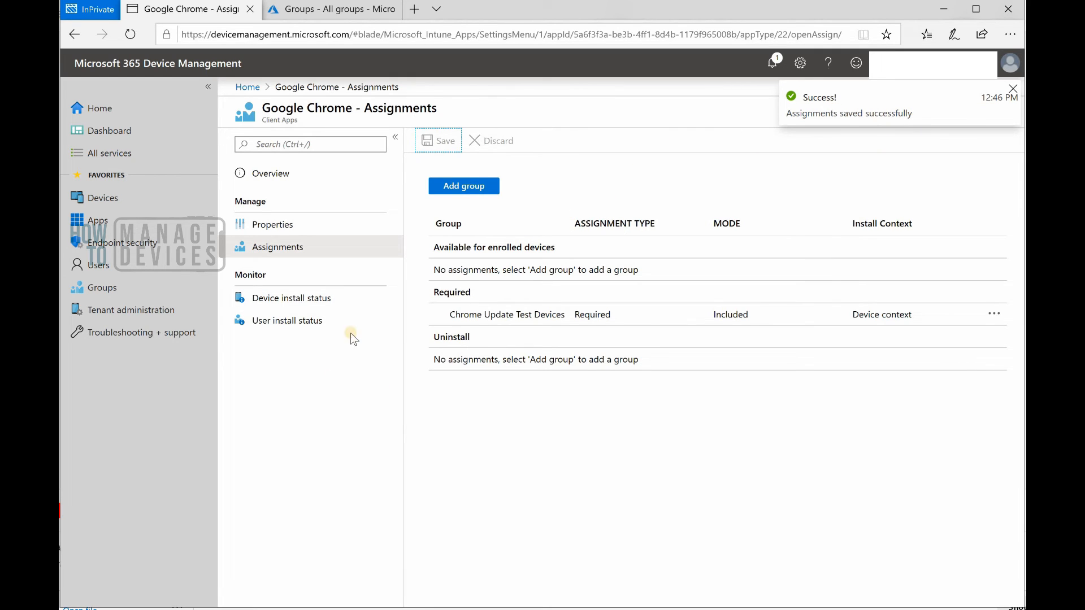
pyautogui.click(292, 297)
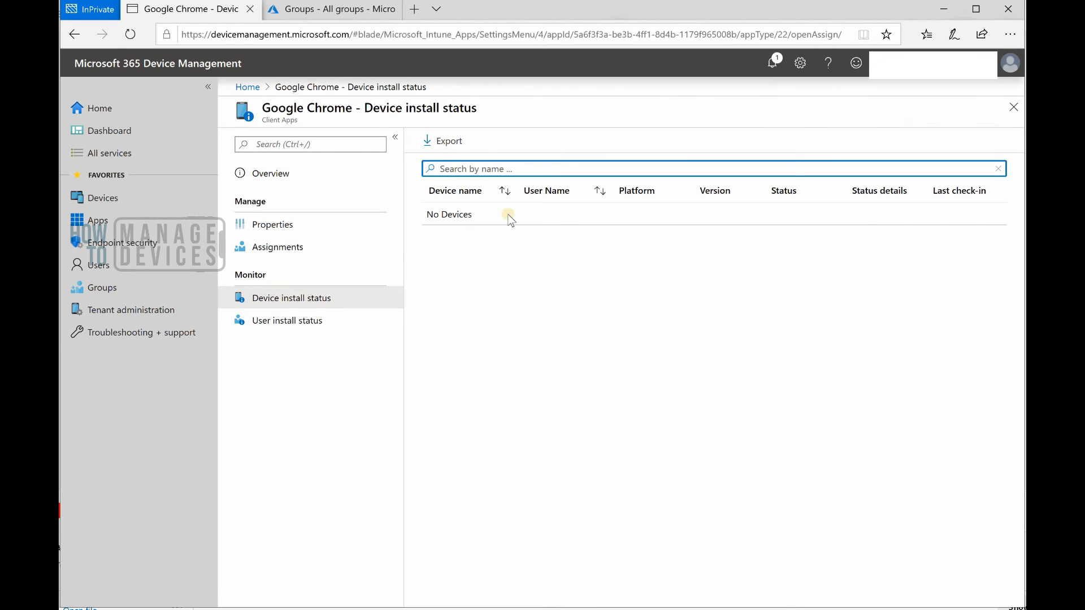
pyautogui.click(286, 320)
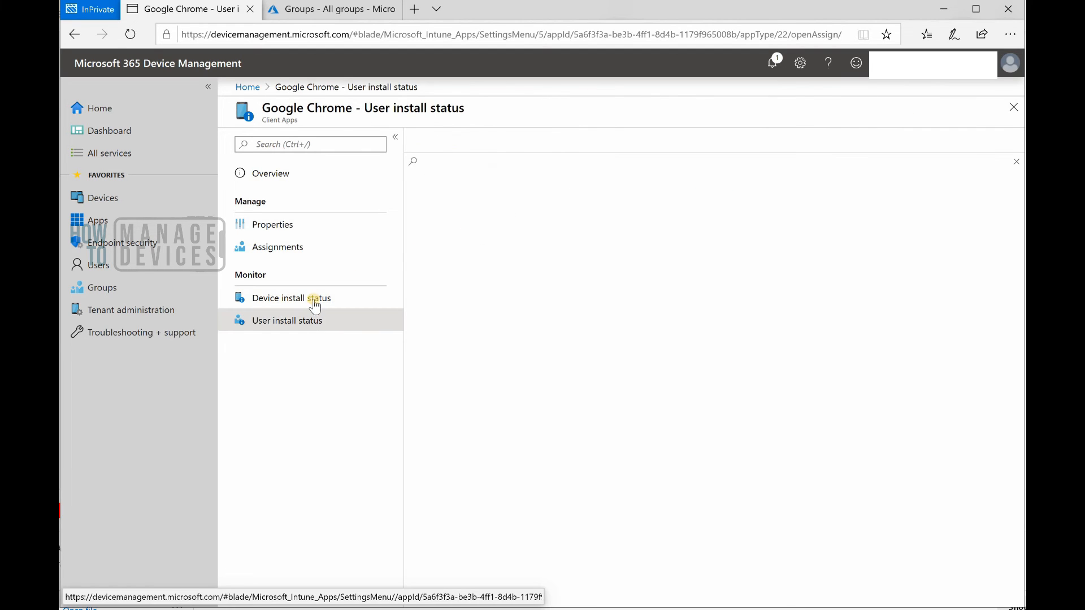
pyautogui.click(292, 297)
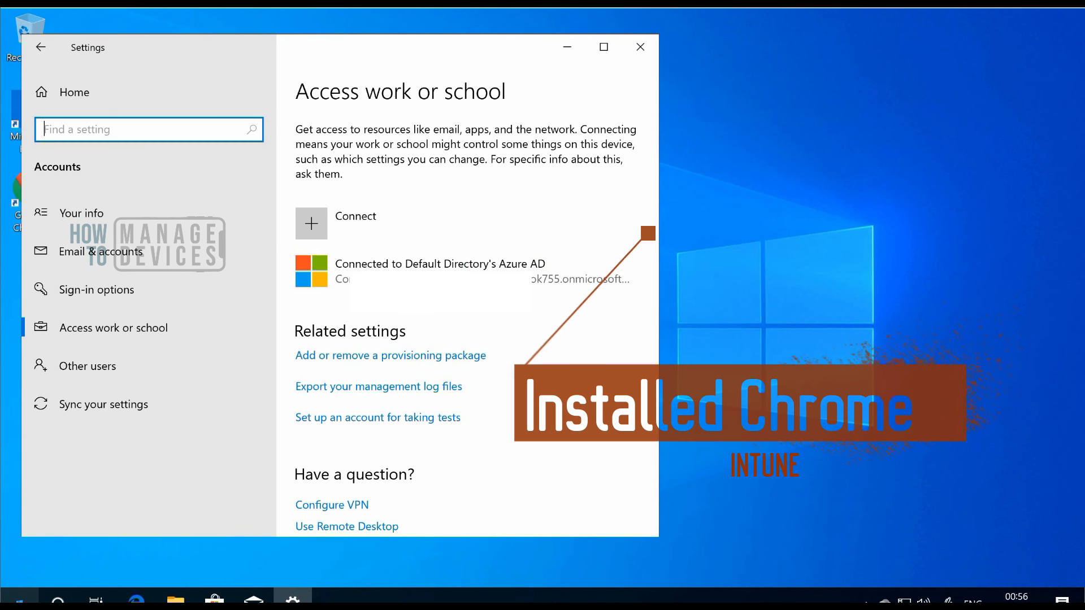
# Step: View the Azure AD connection's managed applications listing Google Chrome, then minimize Settings
pyautogui.click(438, 270)
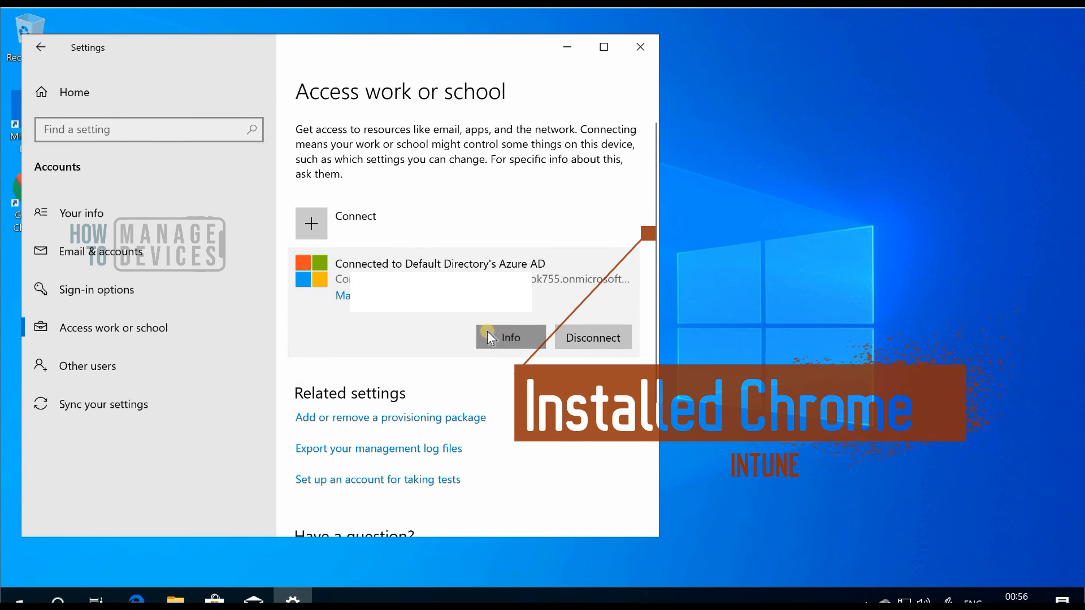
pyautogui.click(509, 338)
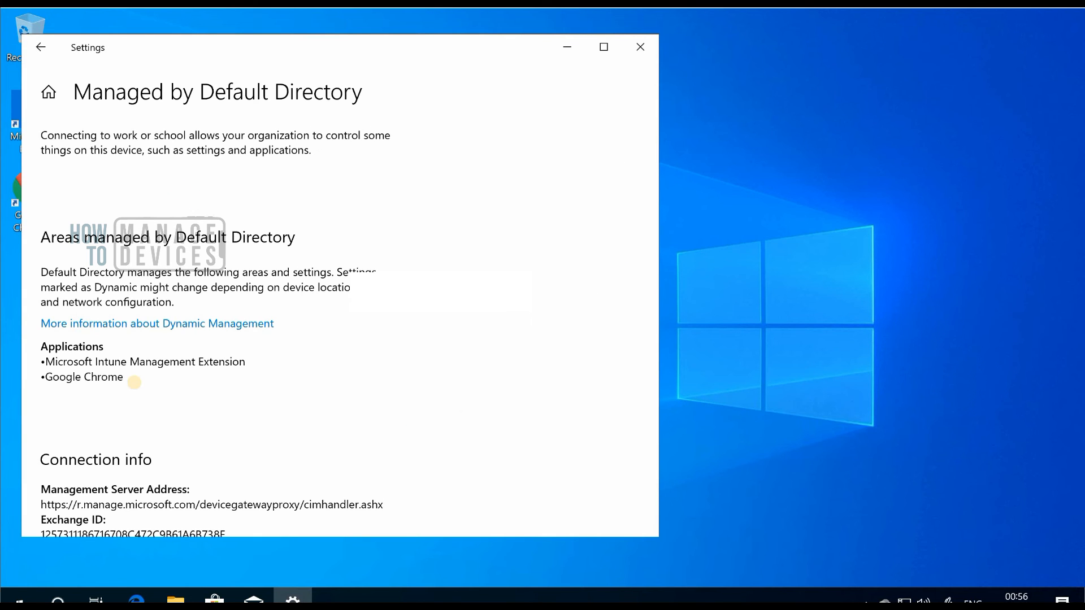
pyautogui.moveTo(138, 390)
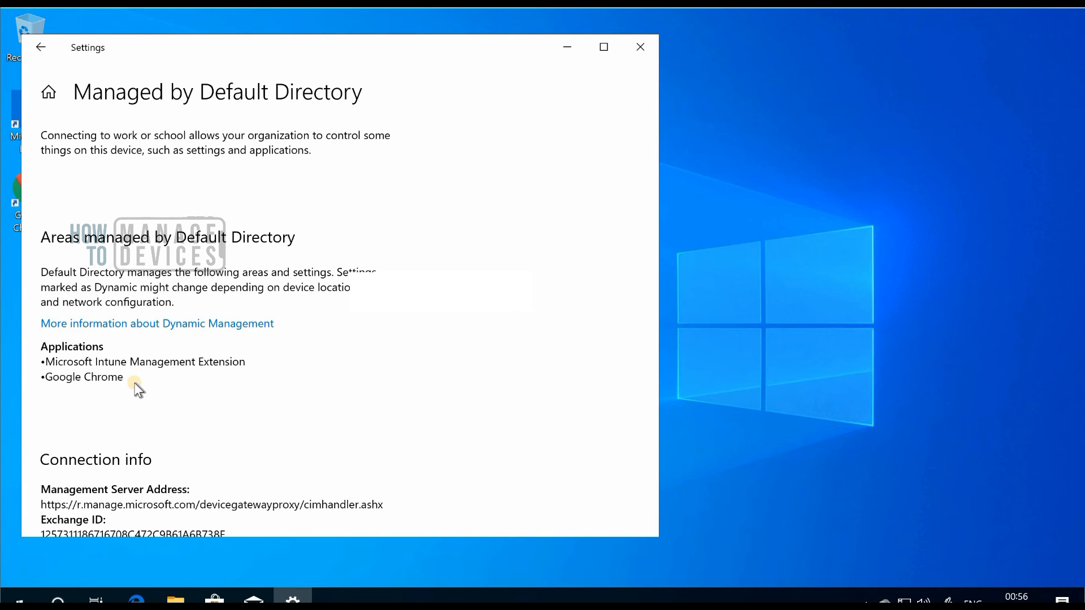
pyautogui.moveTo(113, 355)
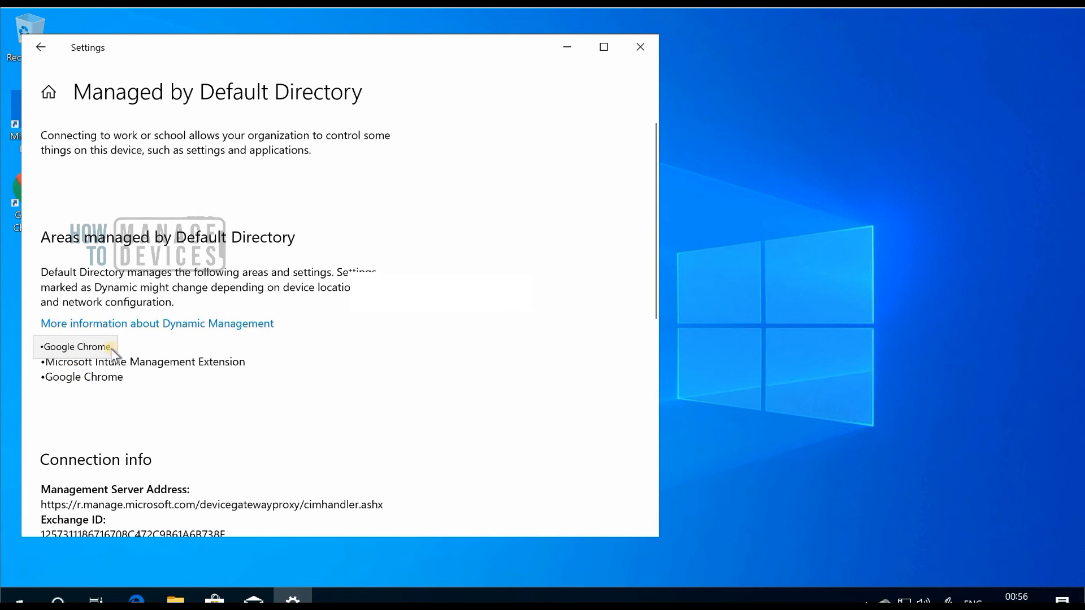
pyautogui.moveTo(566, 48)
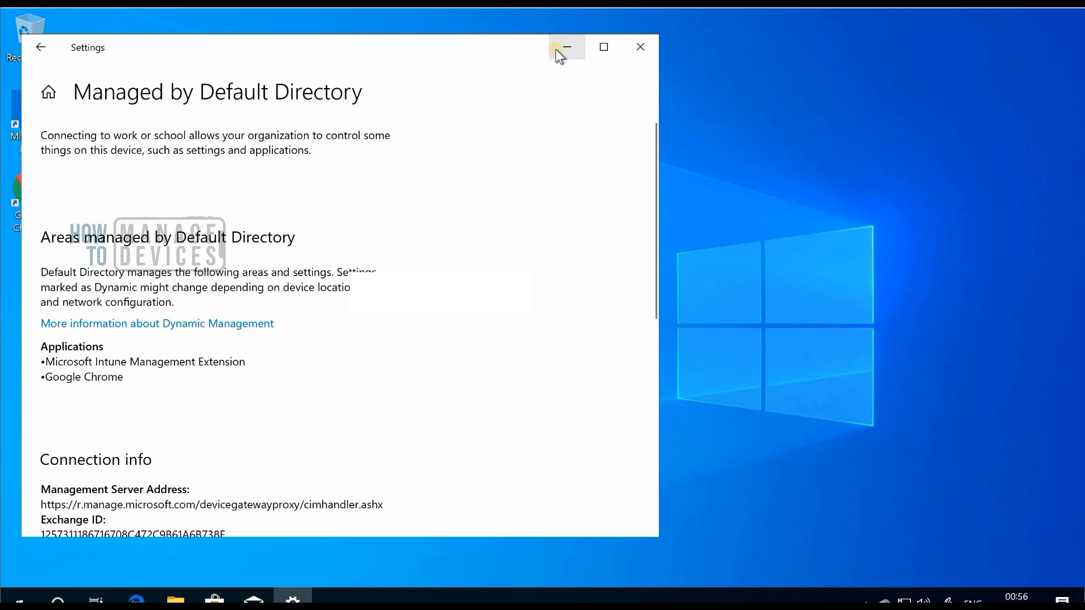
pyautogui.moveTo(45, 352)
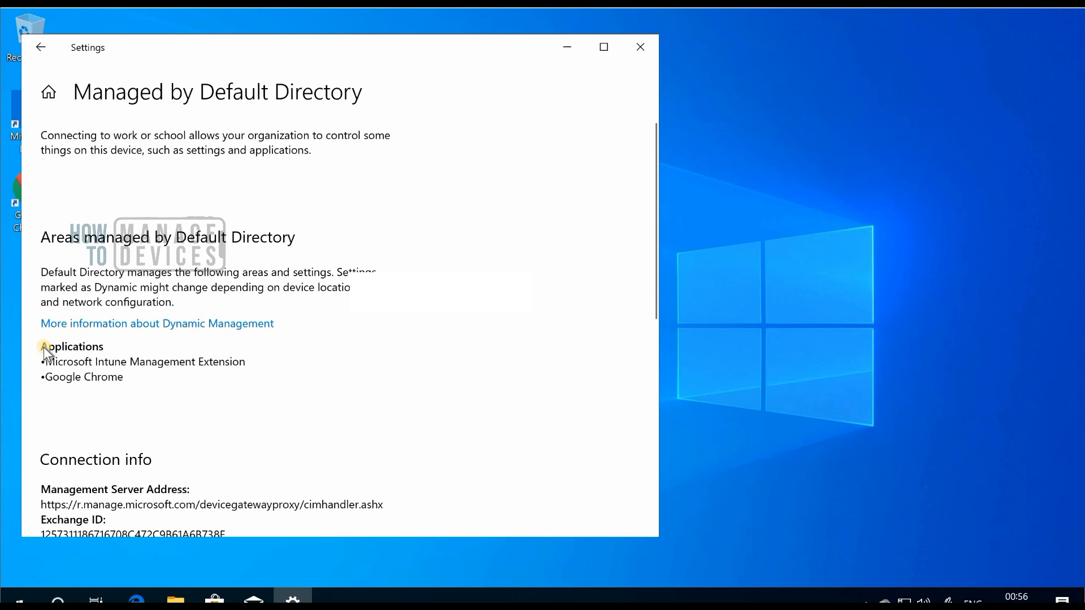
pyautogui.moveTo(109, 381)
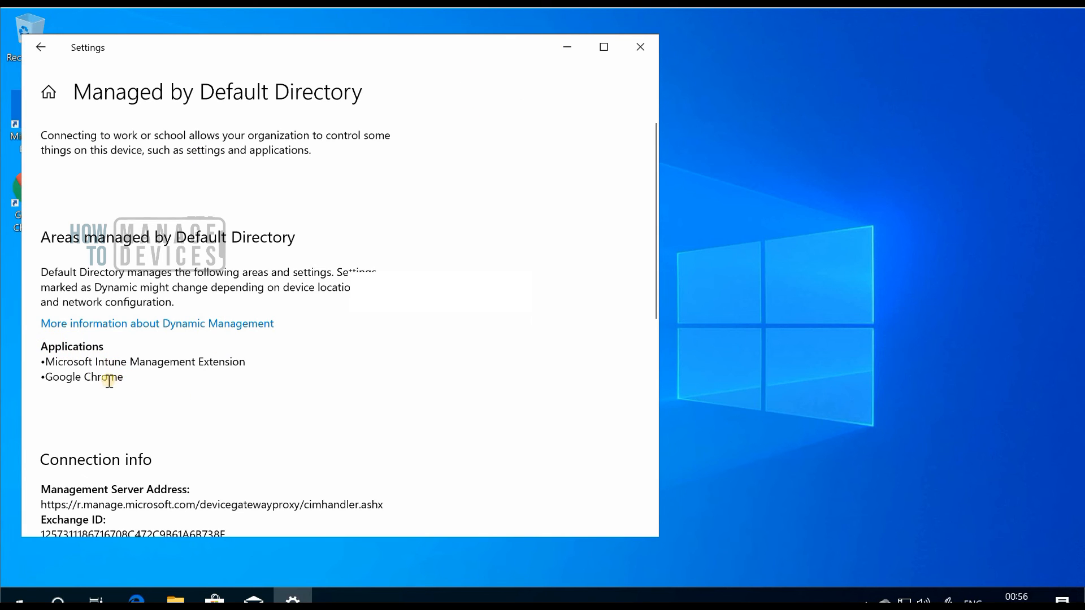
pyautogui.moveTo(544, 102)
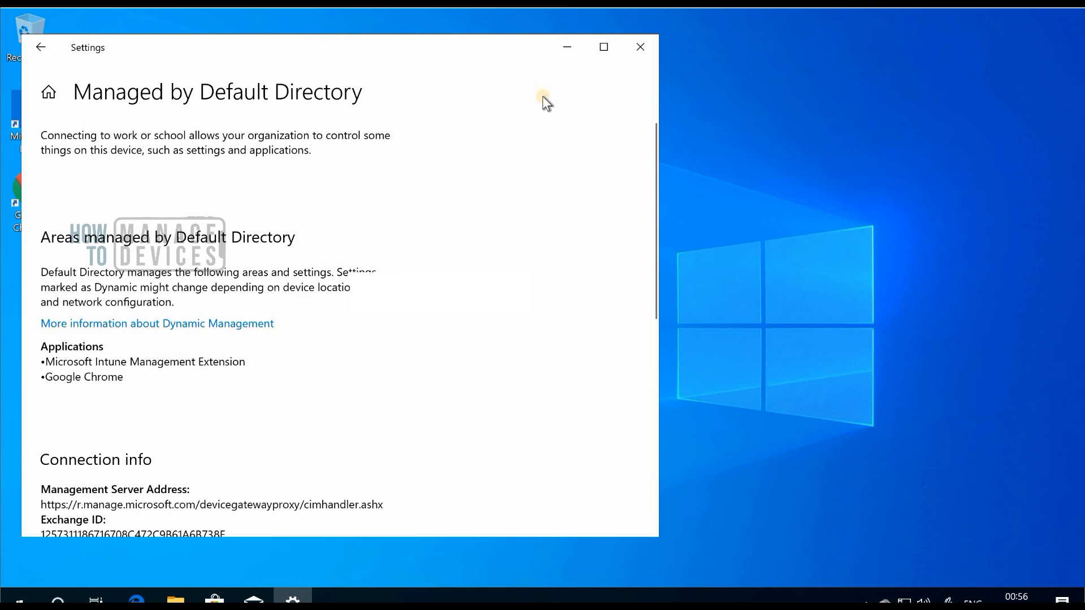
pyautogui.moveTo(51, 255)
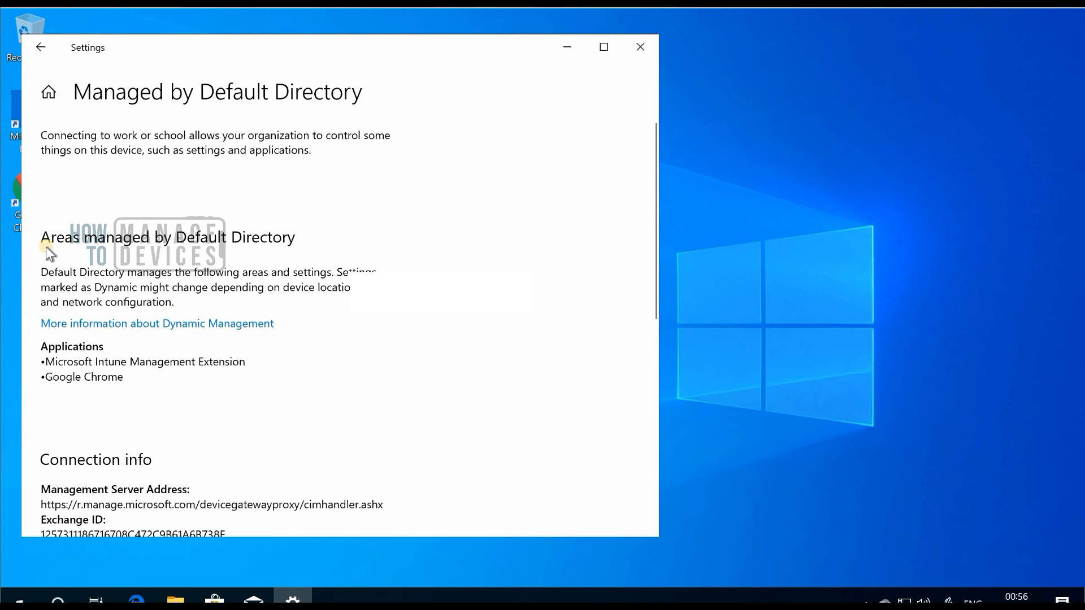
pyautogui.moveTo(199, 482)
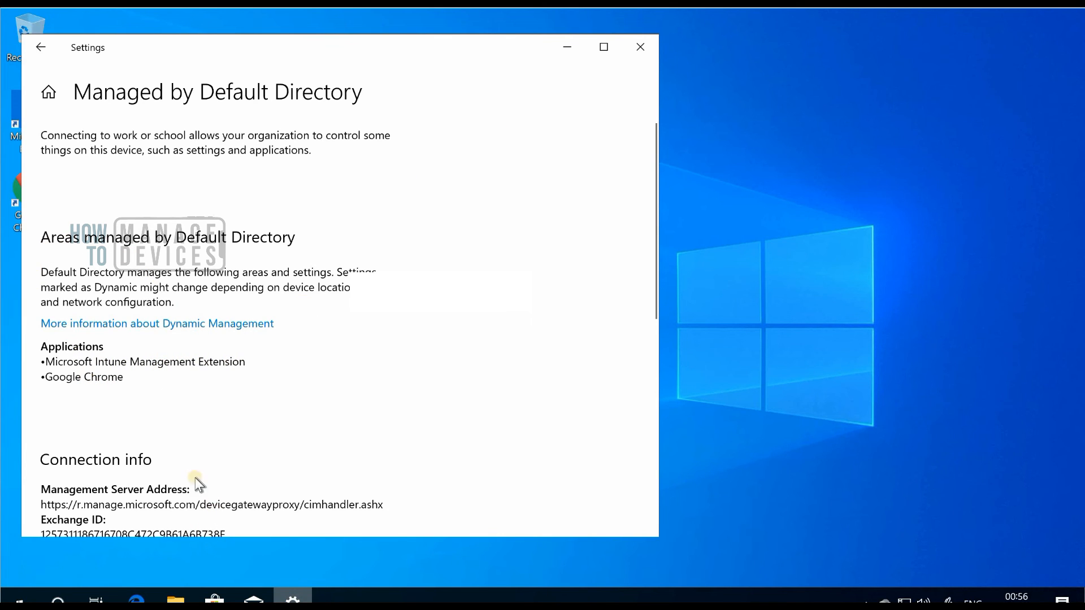
pyautogui.moveTo(291, 596)
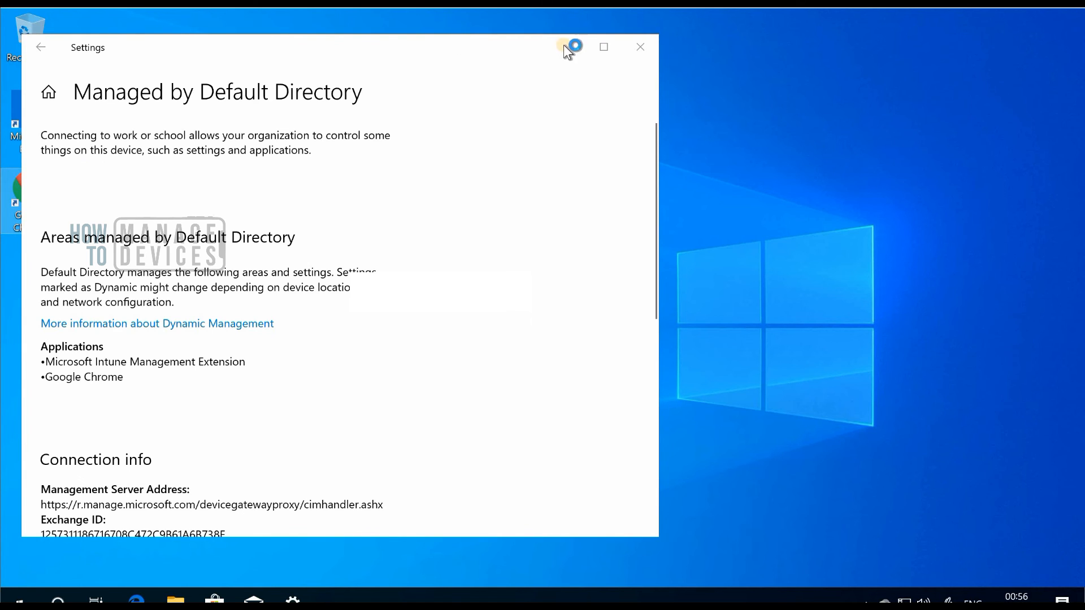
pyautogui.click(639, 47)
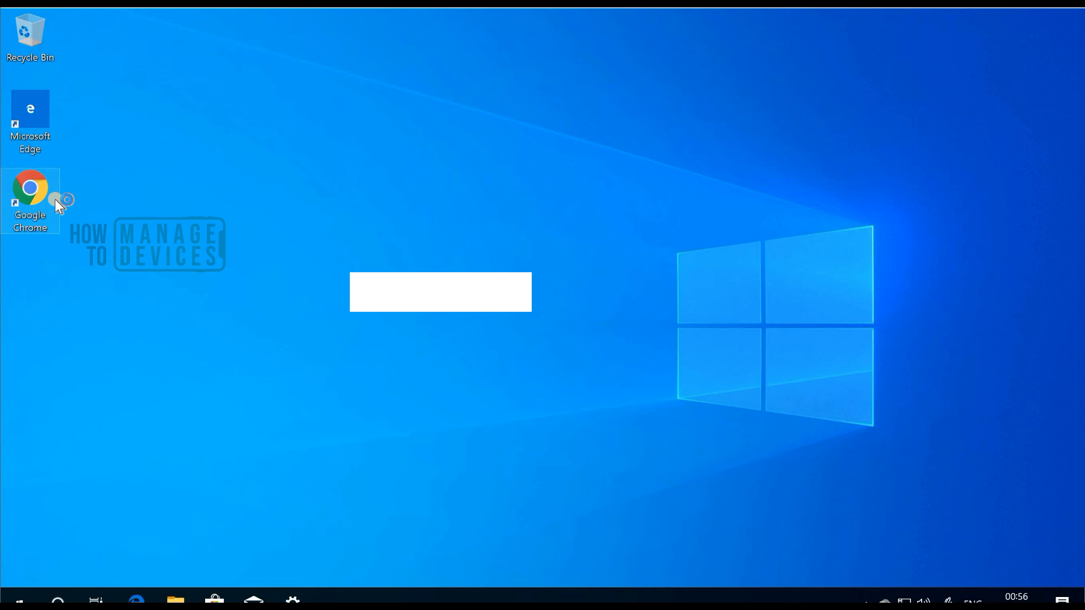
# Step: Launch the newly installed Google Chrome from its desktop shortcut
pyautogui.doubleClick(29, 186)
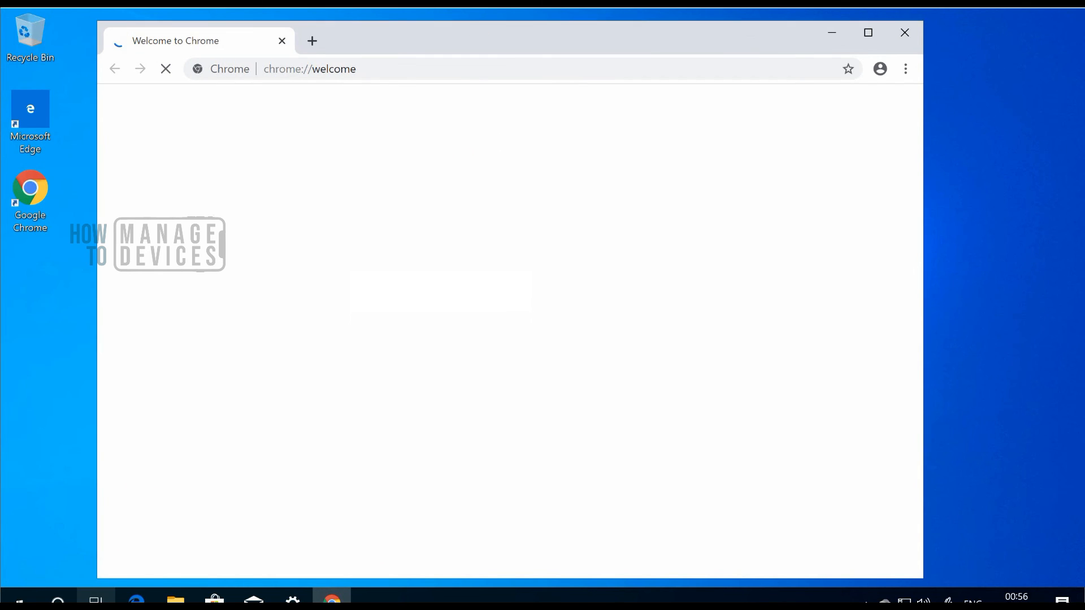
pyautogui.moveTo(95, 596)
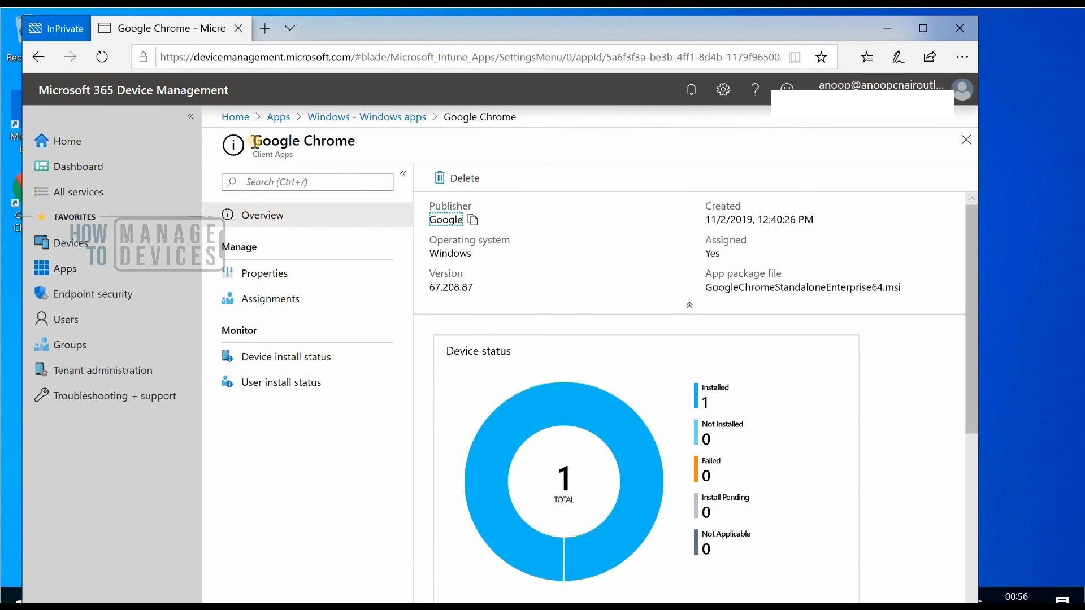
pyautogui.doubleClick(303, 141)
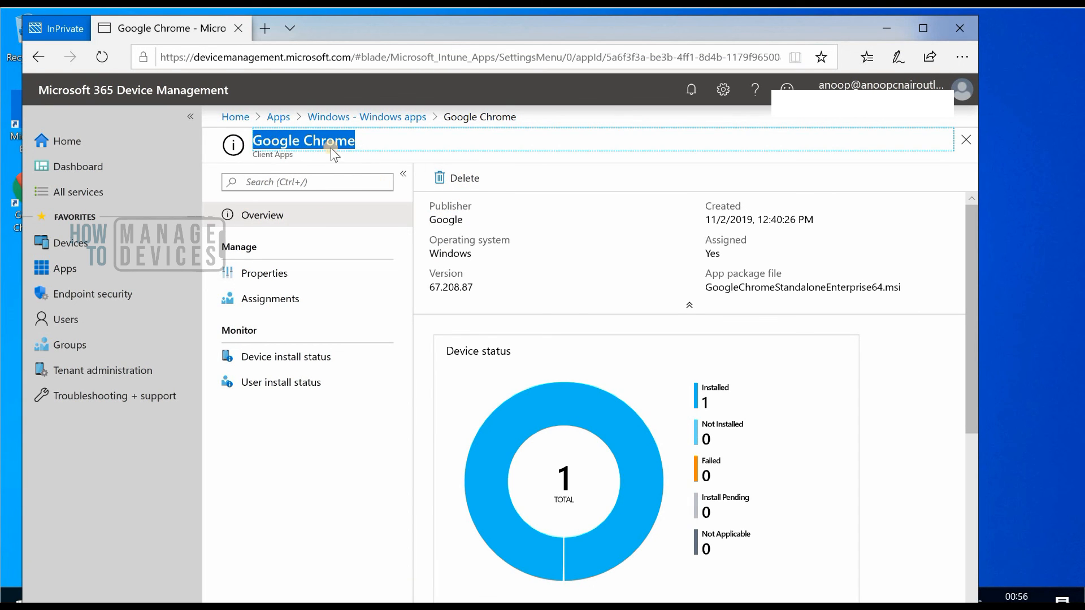
pyautogui.moveTo(344, 353)
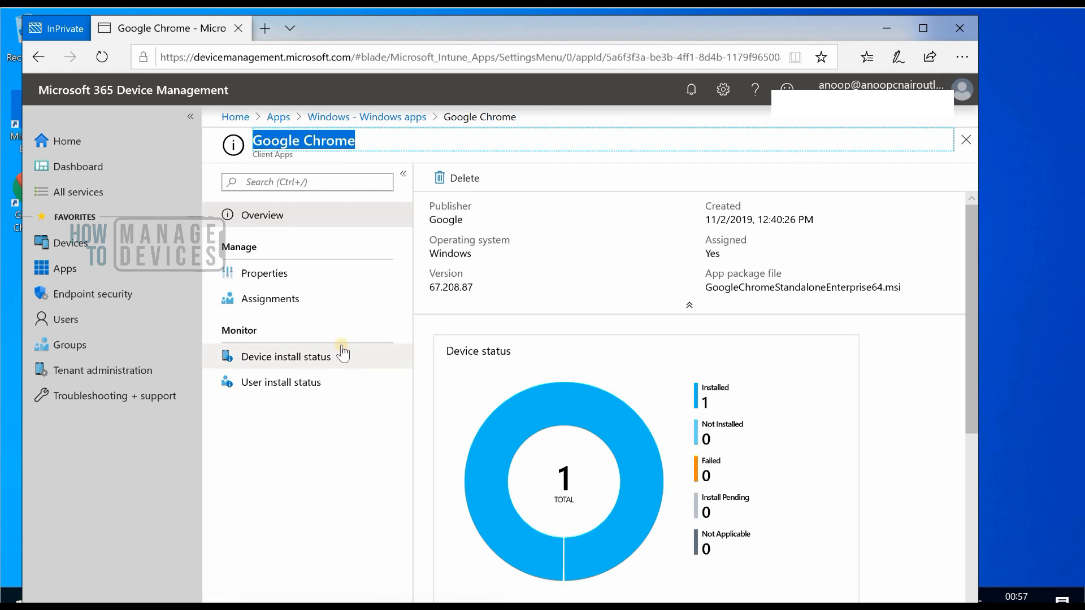
pyautogui.moveTo(597, 414)
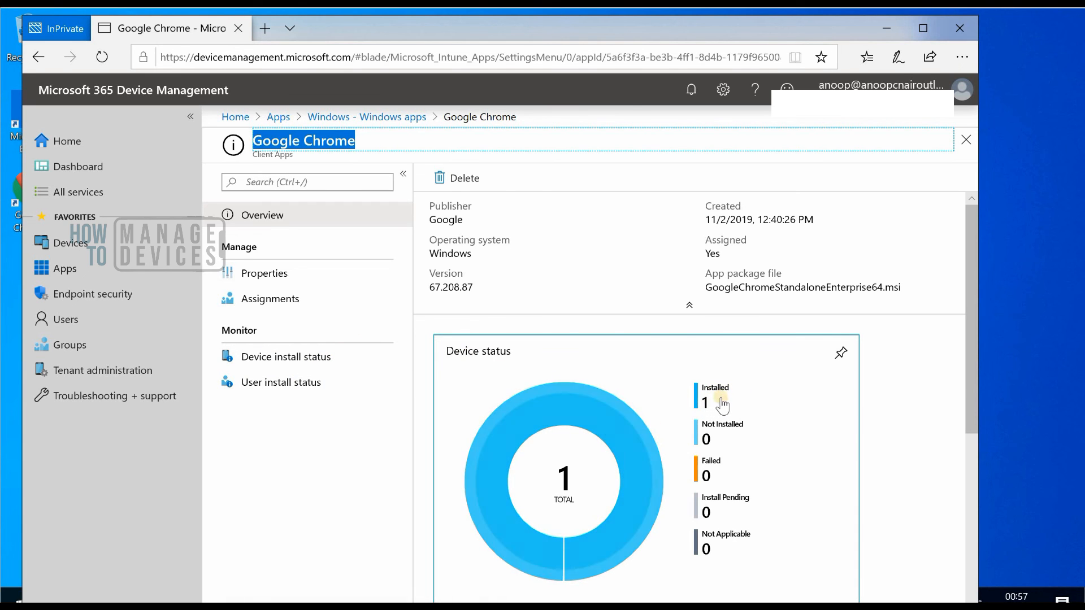
pyautogui.moveTo(643, 426)
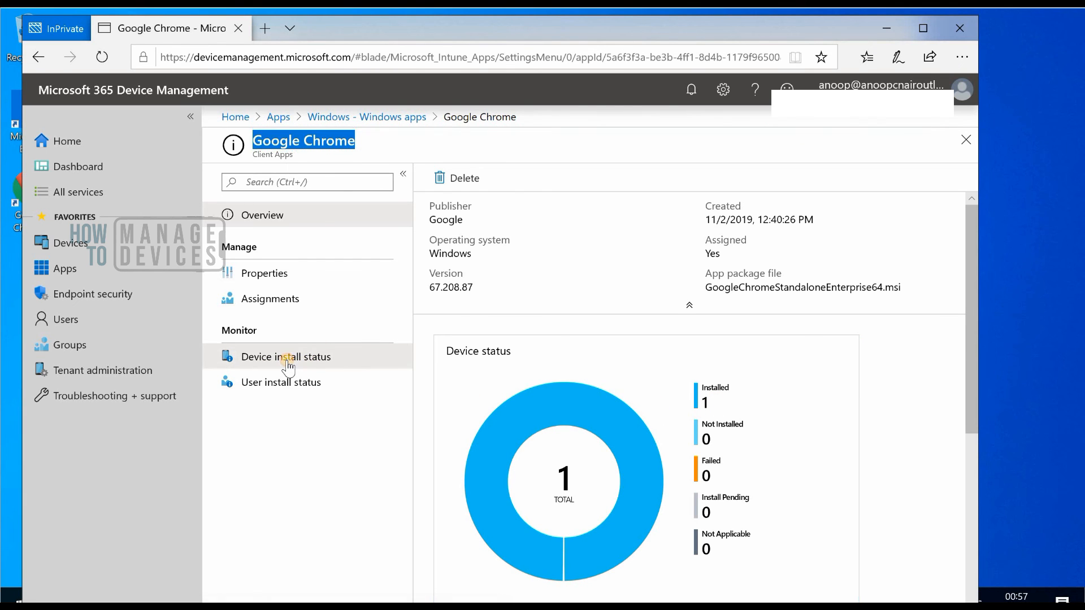
pyautogui.click(285, 356)
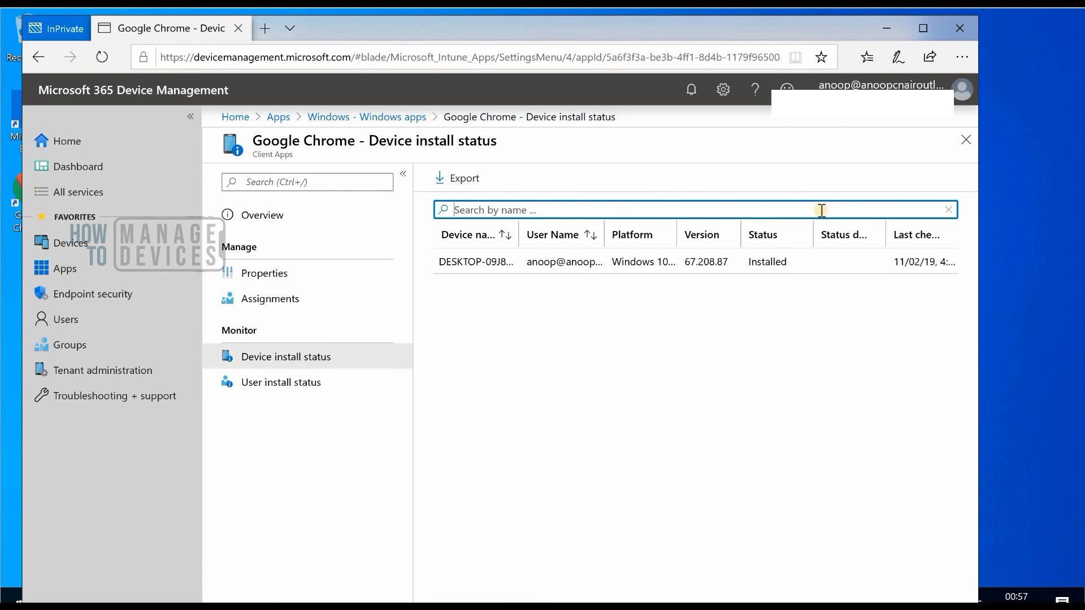
pyautogui.moveTo(821, 130)
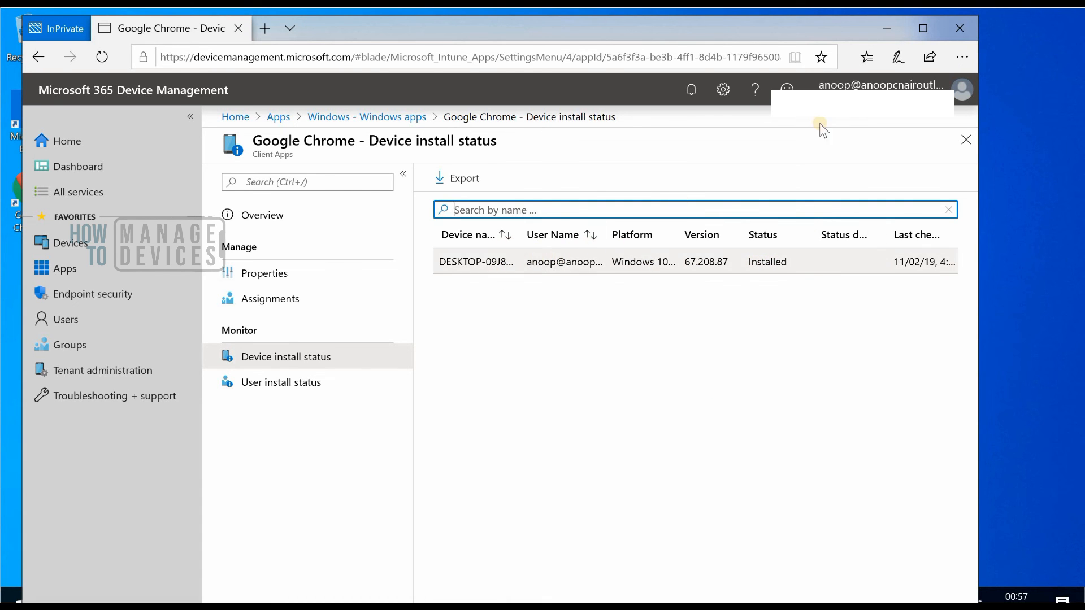